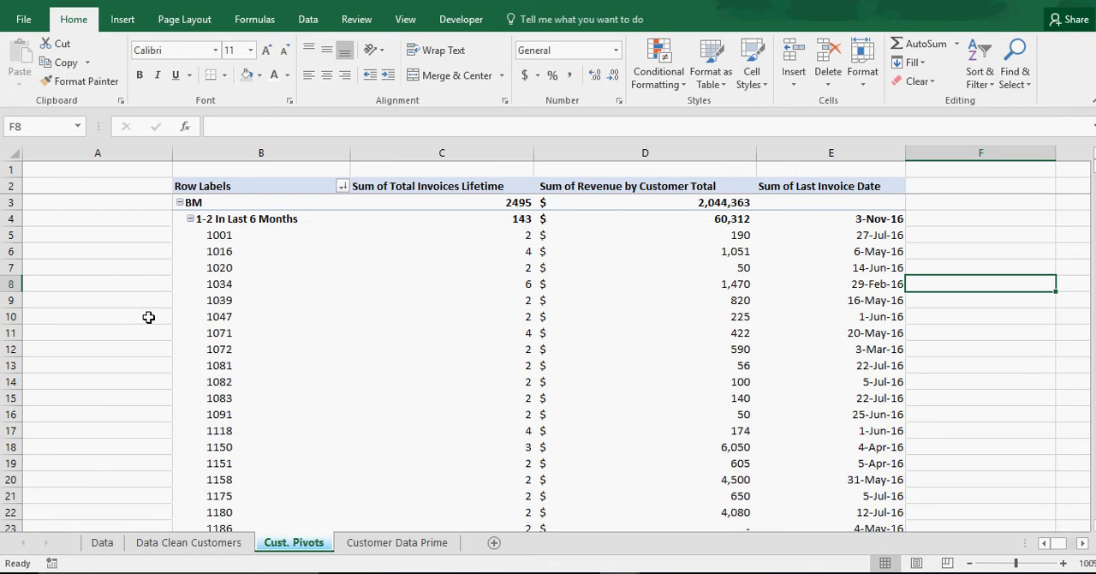
{"action": "mouse_move", "coordinate": [143, 318]}
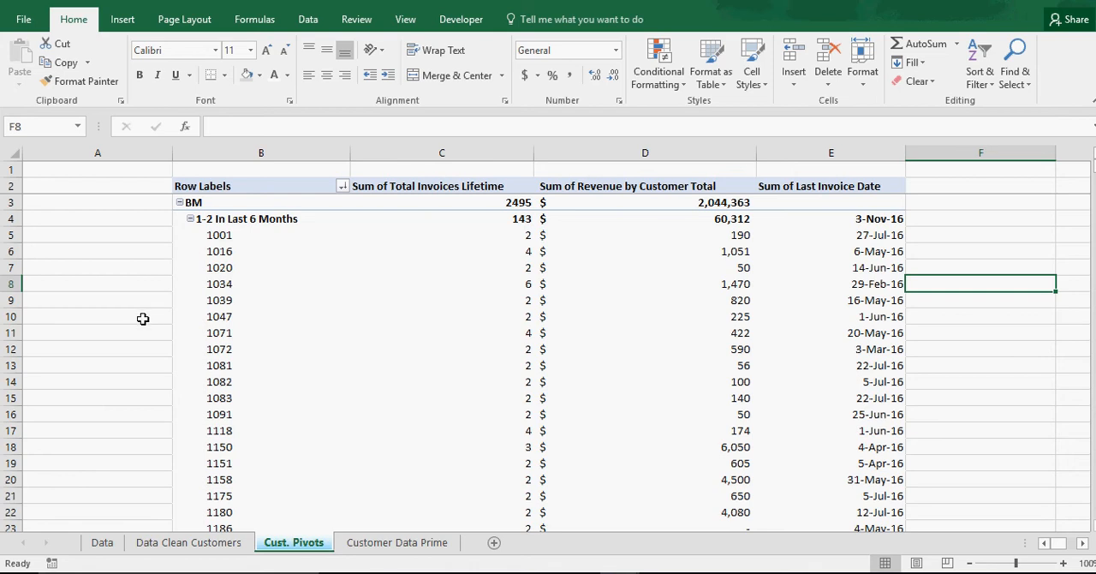
Narrow column A of the Cust. Pivots sheet so the pivot sits nearer the left edge.
{"action": "left_click", "coordinate": [98, 315]}
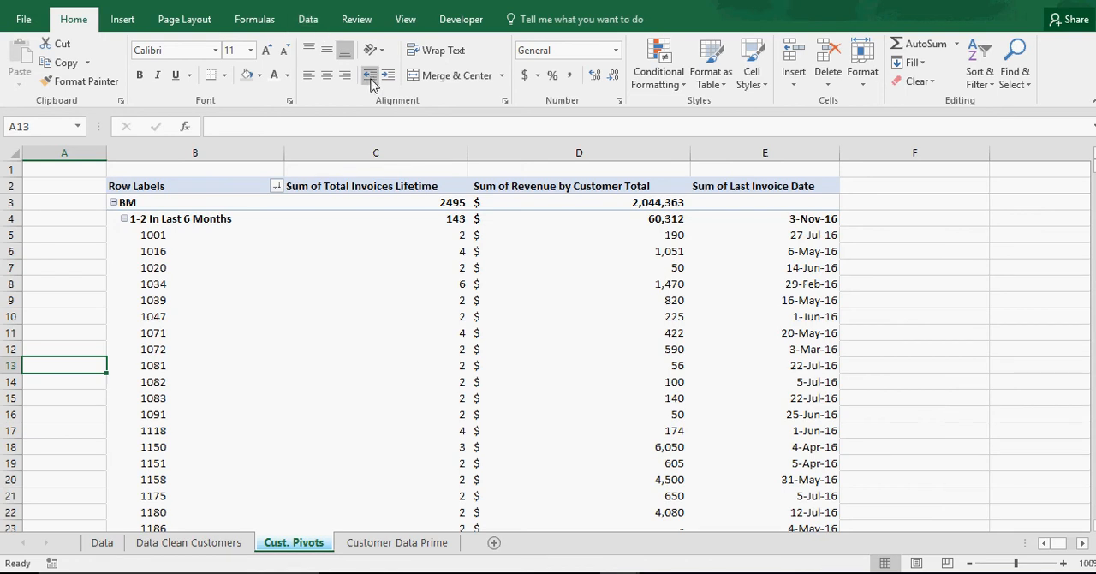
{"action": "left_click", "coordinate": [64, 333]}
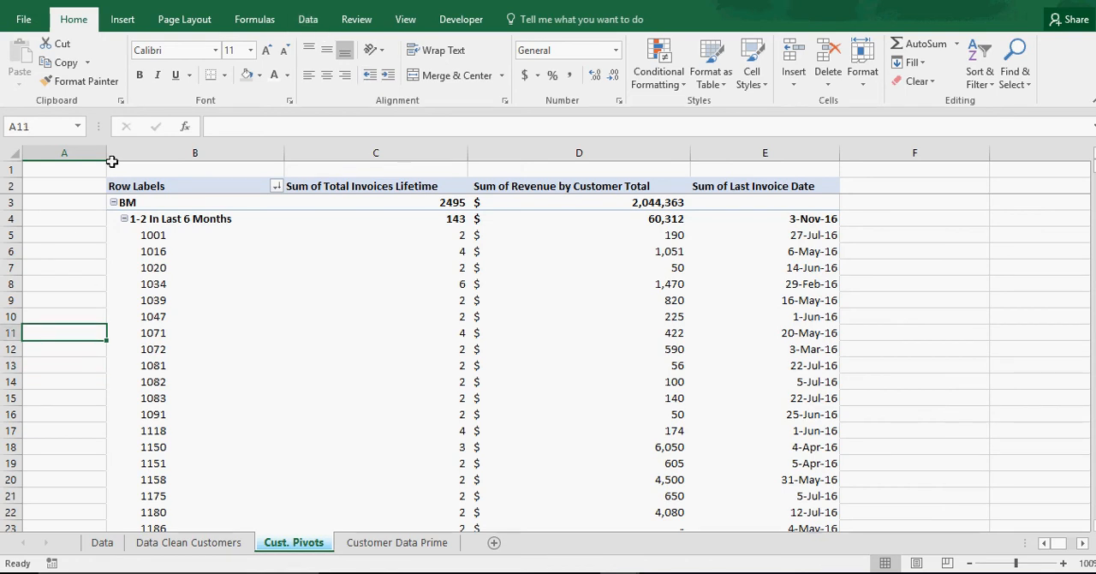
{"action": "left_click_drag", "start_coordinate": [112, 152], "coordinate": [60, 152]}
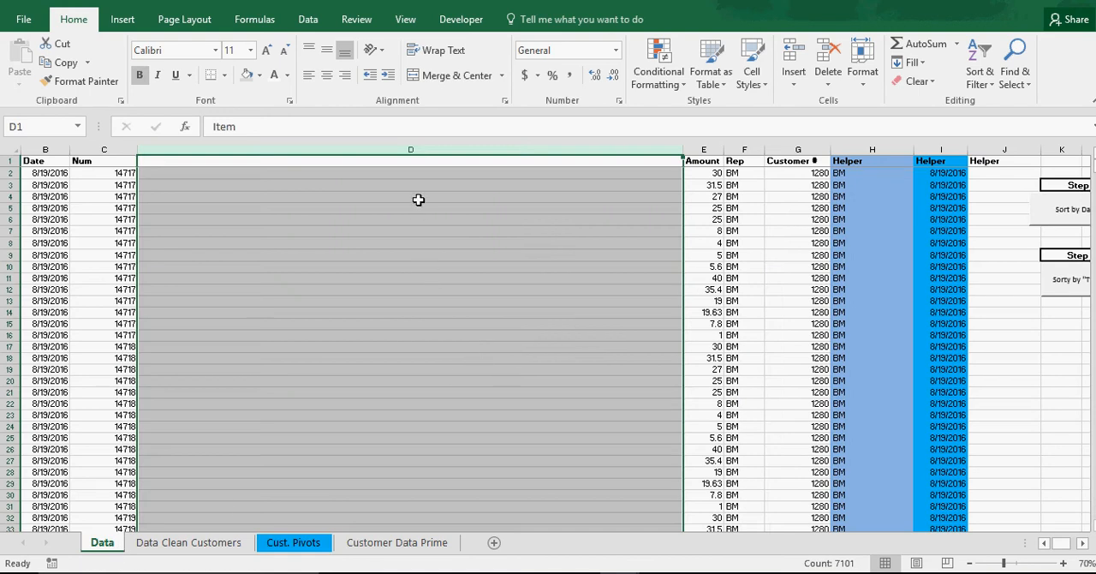
{"action": "mouse_move", "coordinate": [562, 294]}
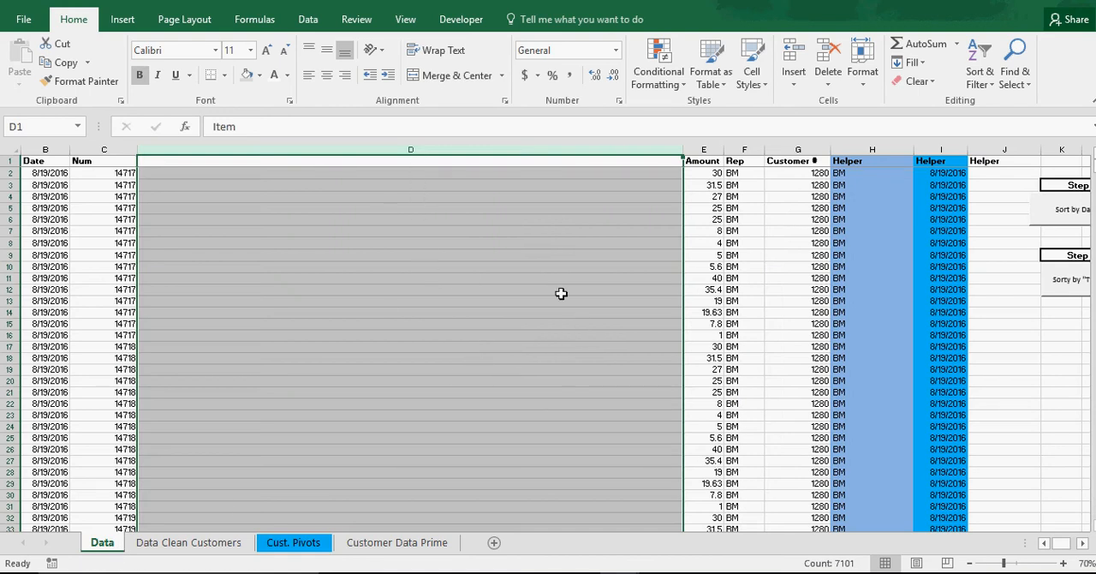
{"action": "mouse_move", "coordinate": [735, 185]}
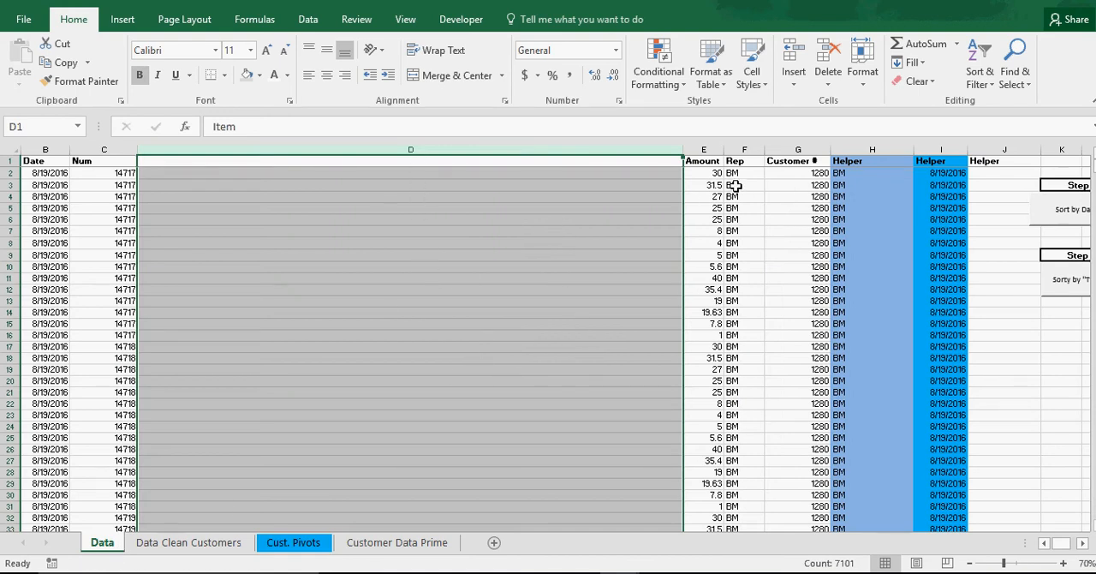
{"action": "mouse_move", "coordinate": [726, 219]}
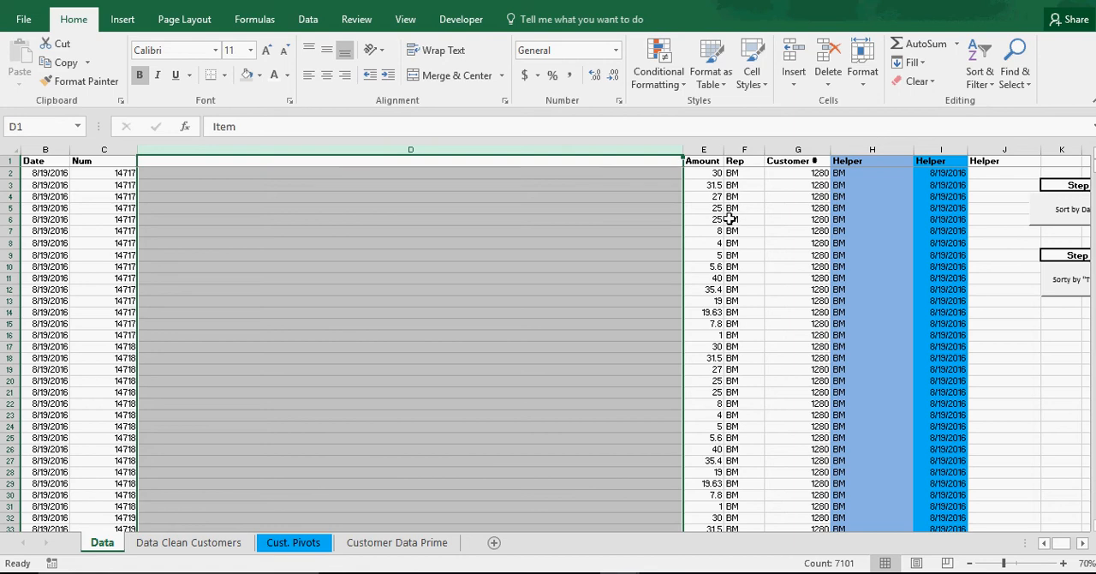
{"action": "left_click", "coordinate": [44, 185]}
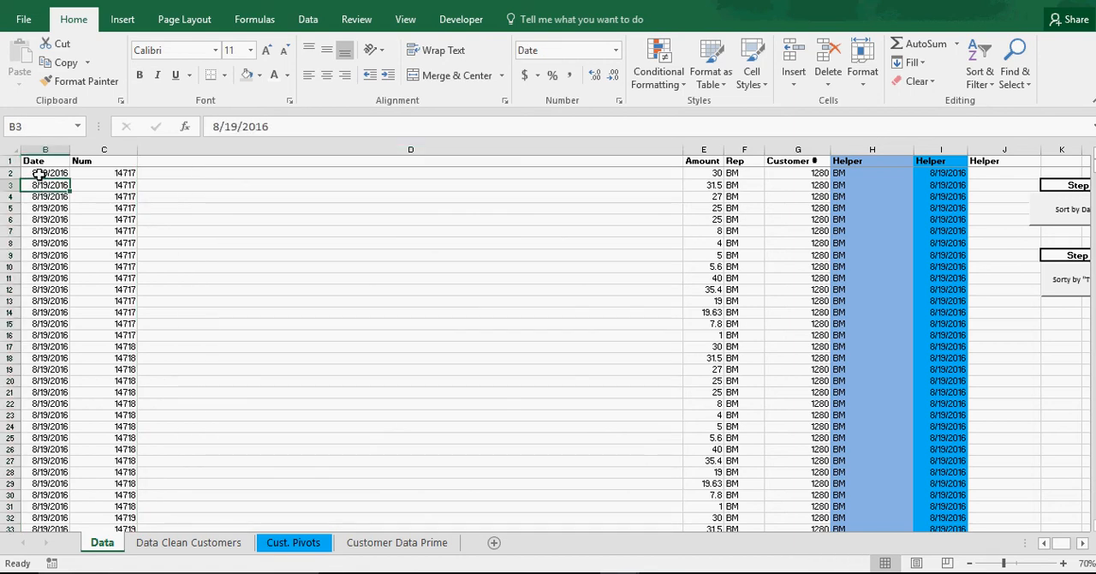
{"action": "mouse_move", "coordinate": [77, 228]}
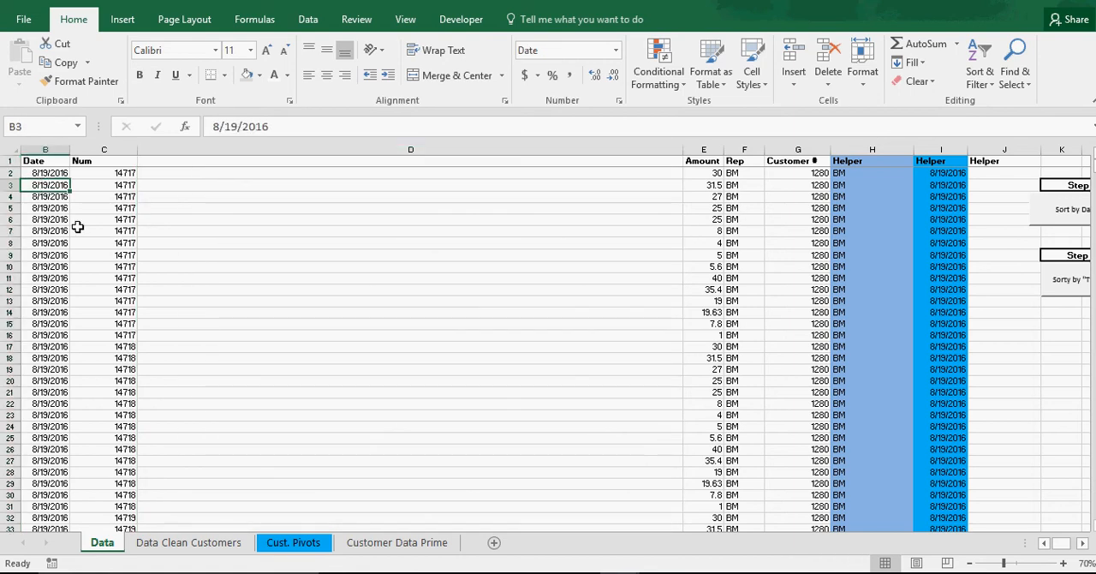
{"action": "left_click", "coordinate": [44, 171]}
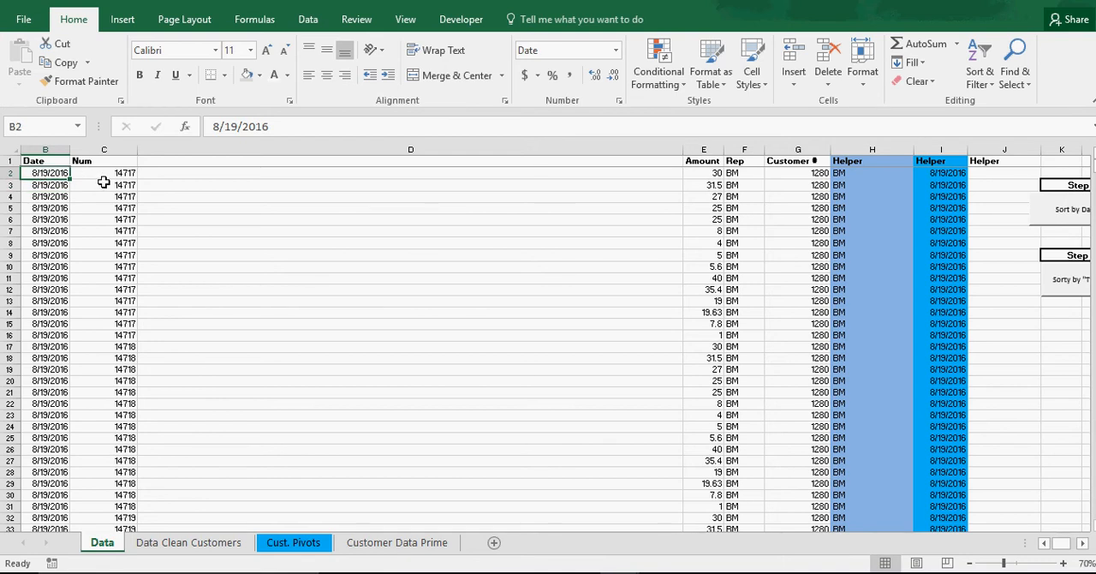
{"action": "mouse_move", "coordinate": [726, 176]}
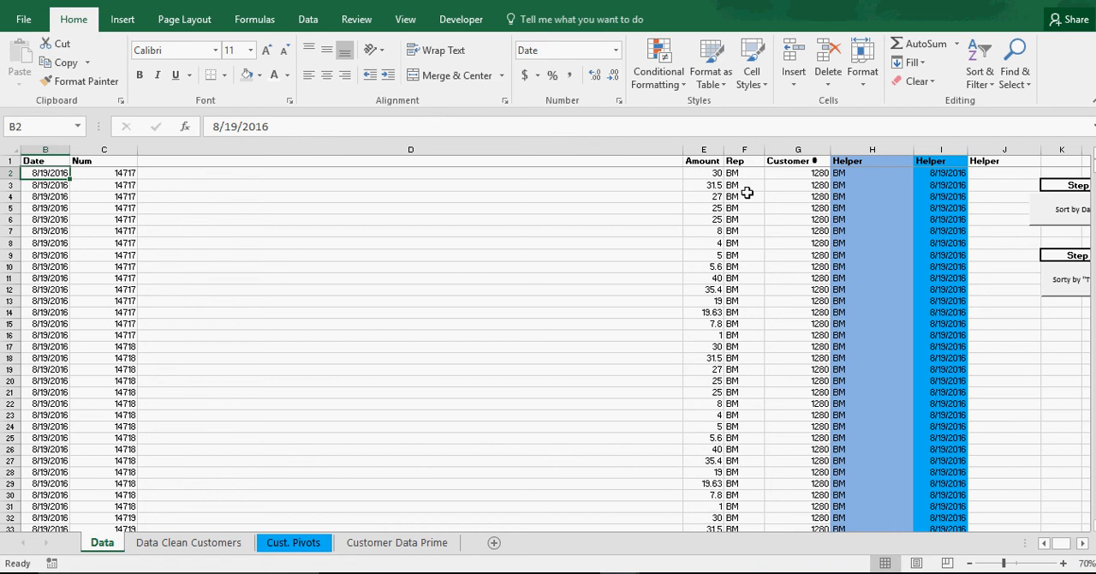
{"action": "mouse_move", "coordinate": [746, 175]}
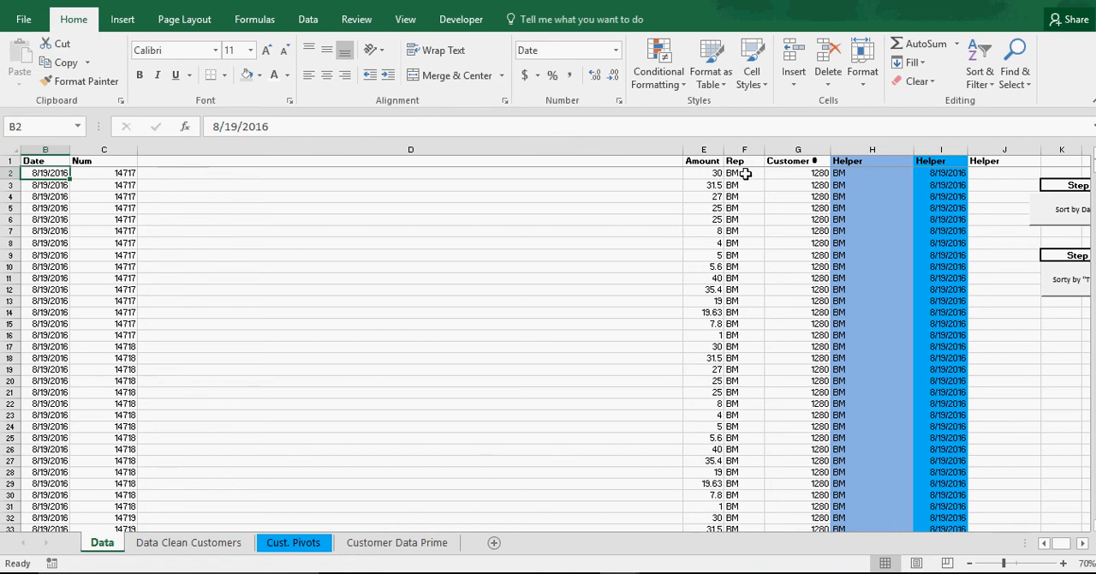
{"action": "mouse_move", "coordinate": [750, 175]}
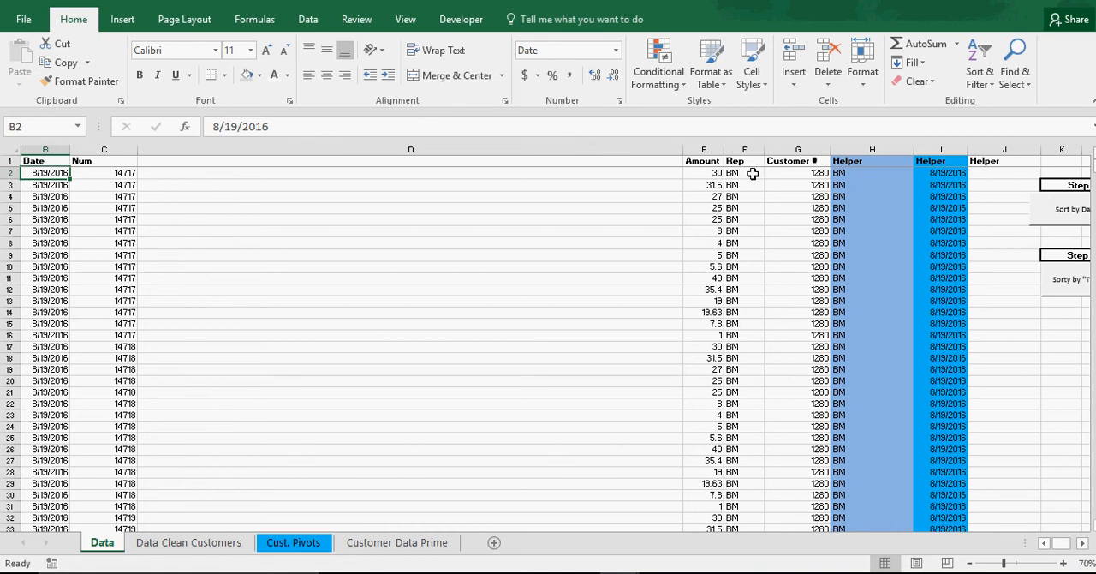
{"action": "mouse_move", "coordinate": [805, 158]}
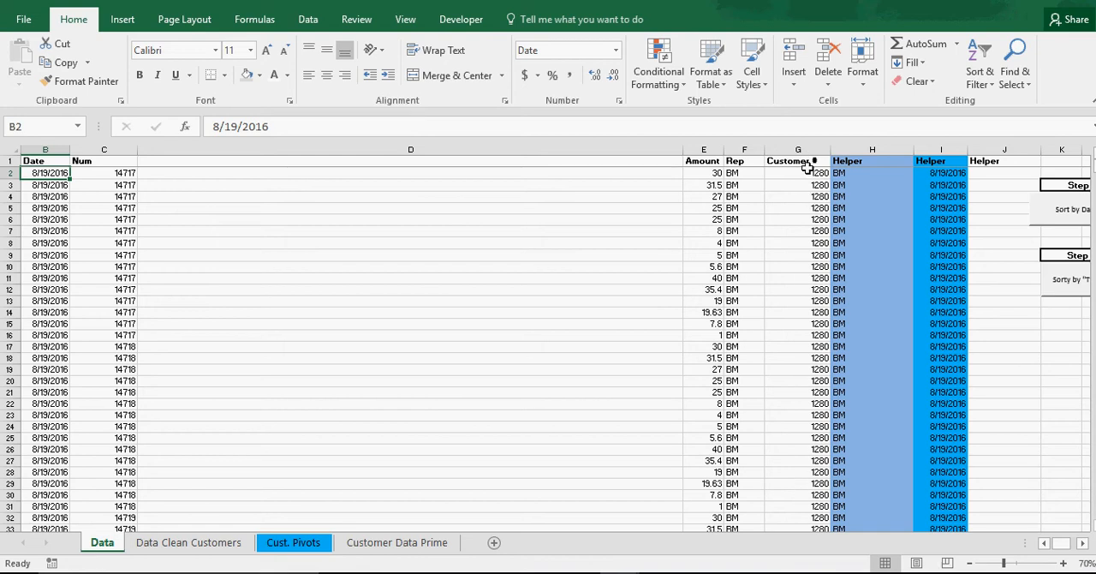
{"action": "mouse_move", "coordinate": [812, 366]}
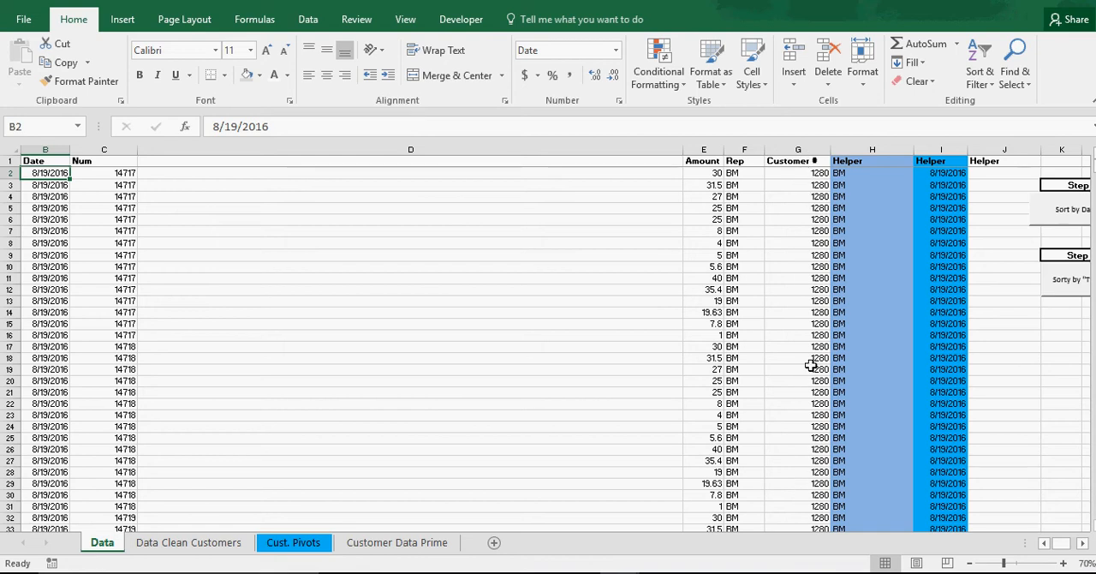
{"action": "mouse_move", "coordinate": [859, 177]}
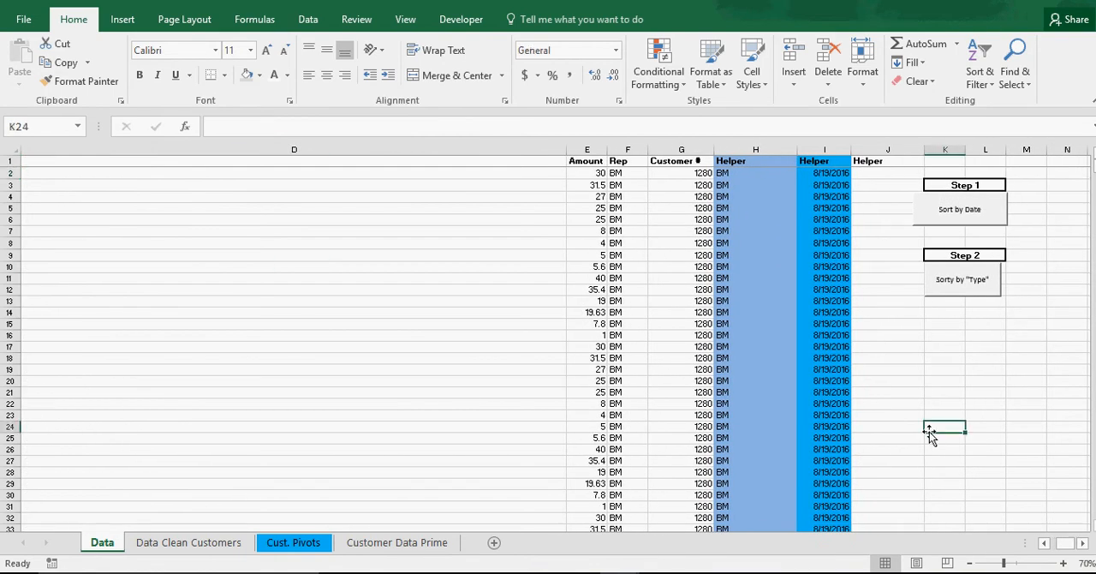
{"action": "mouse_move", "coordinate": [948, 343]}
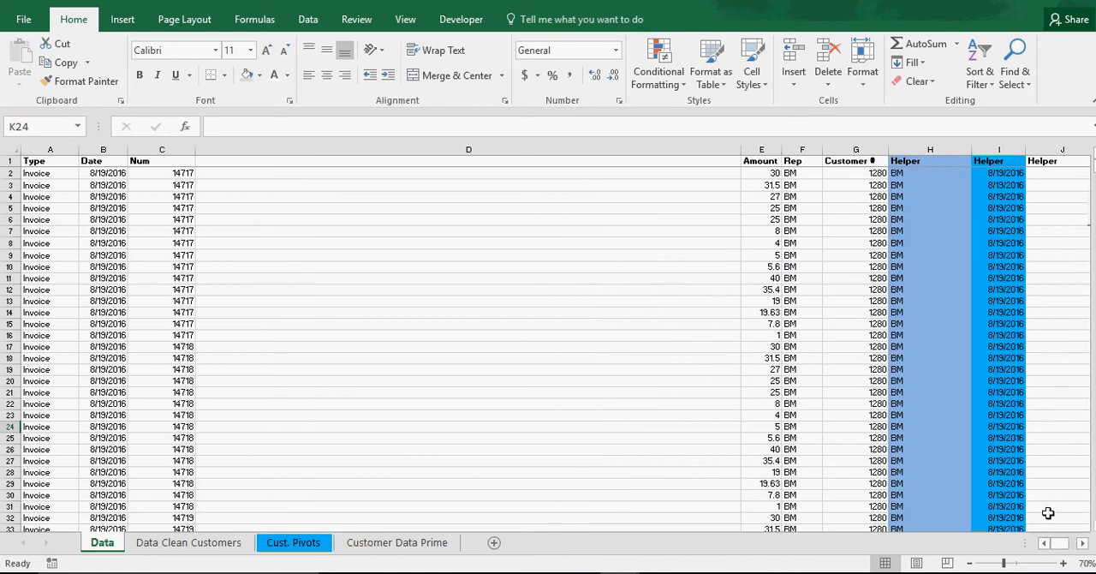
{"action": "scroll", "scroll_direction": "down", "scroll_amount": 3}
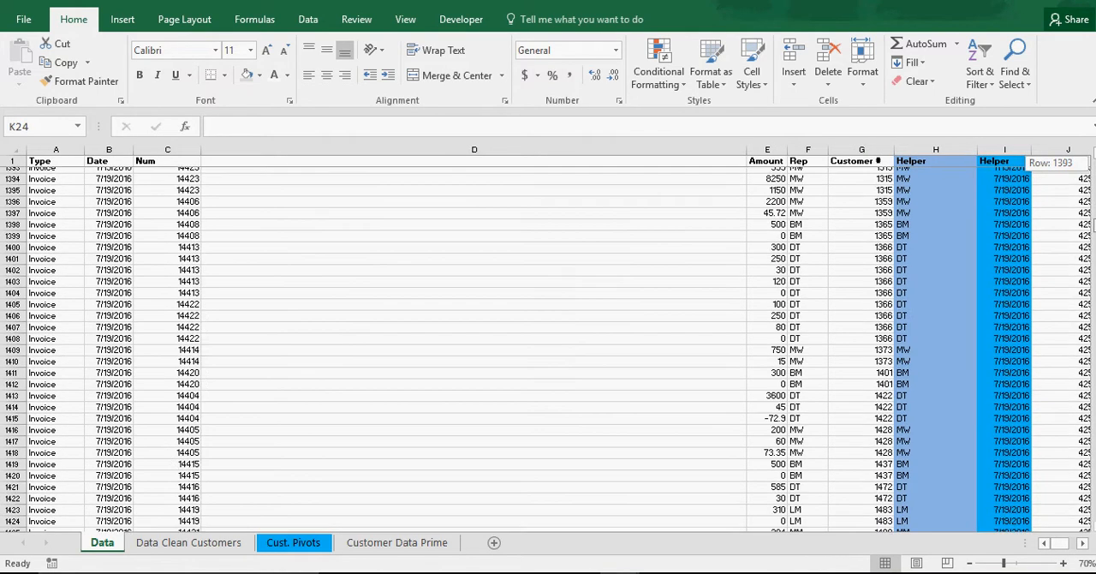
{"action": "scroll", "scroll_direction": "down", "scroll_amount": 3}
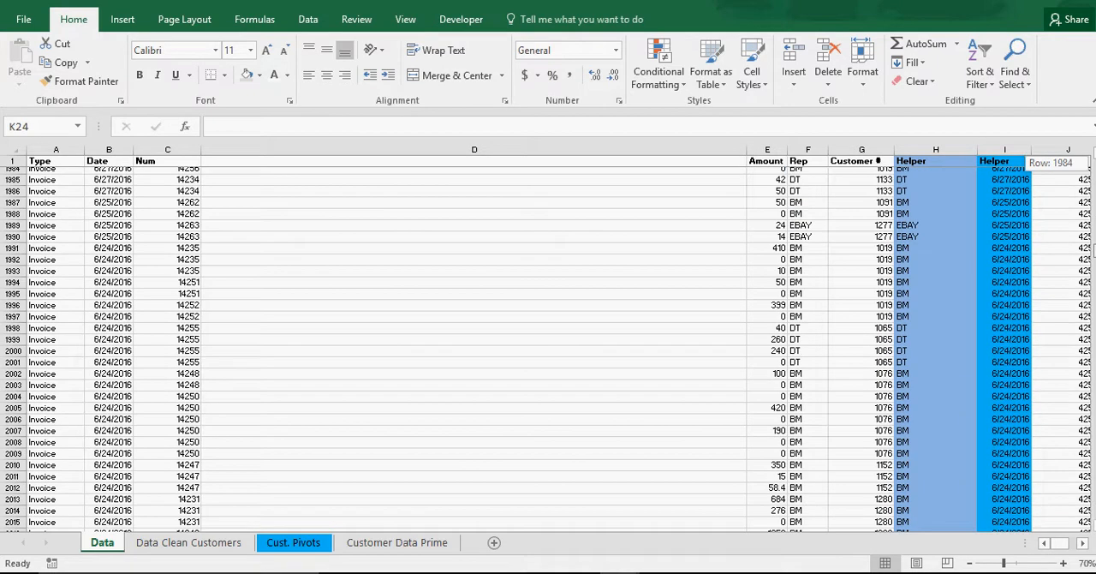
{"action": "scroll", "scroll_direction": "down", "scroll_amount": 3}
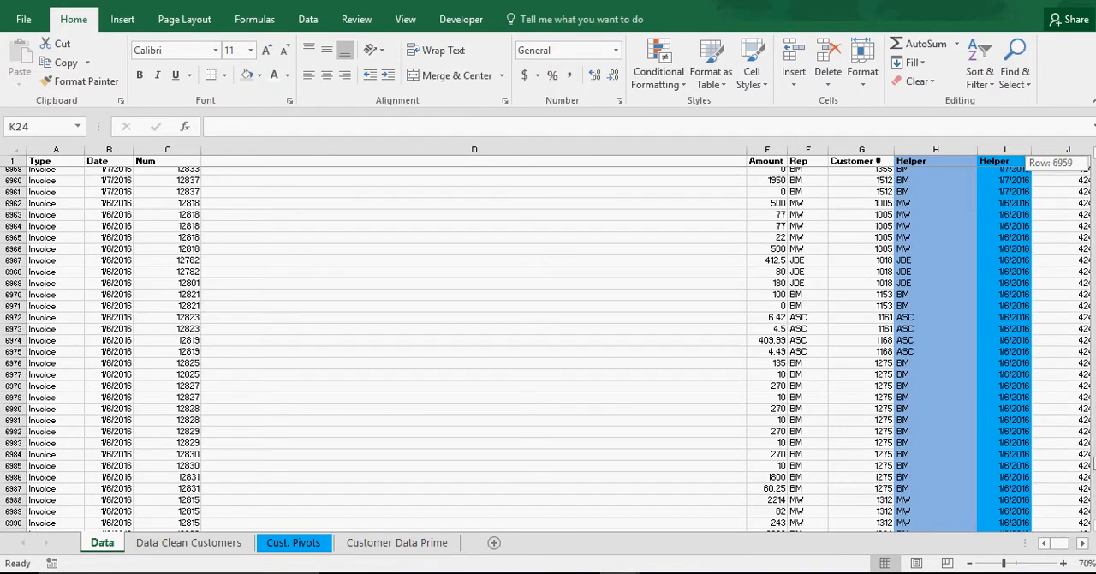
{"action": "scroll", "scroll_direction": "down", "scroll_amount": 3}
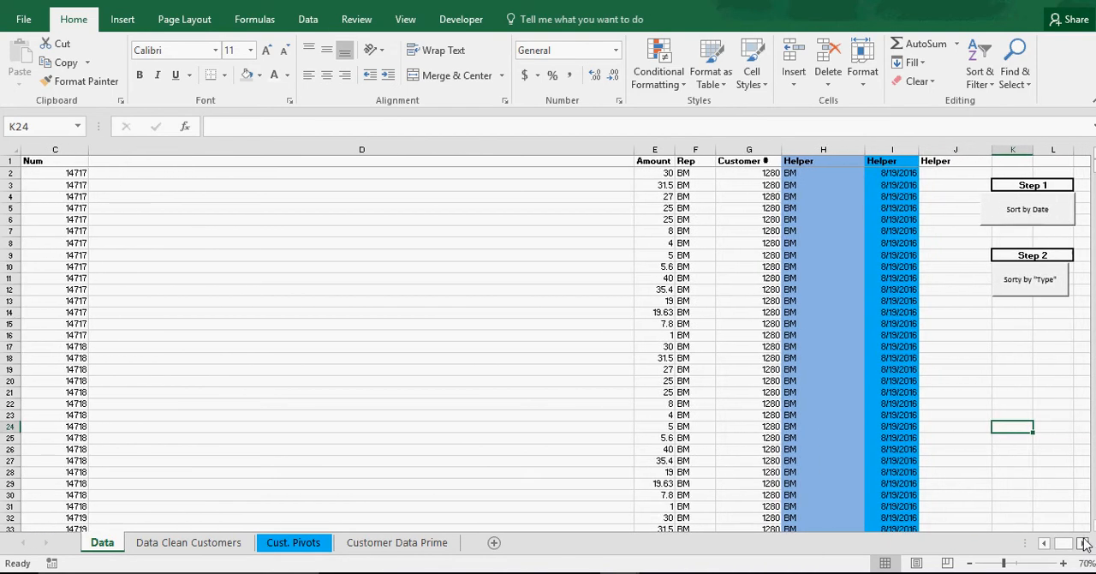
Run the 'Sort by Type' macro and confirm Invoice rows now lead the Data sheet.
{"action": "left_click", "coordinate": [956, 390]}
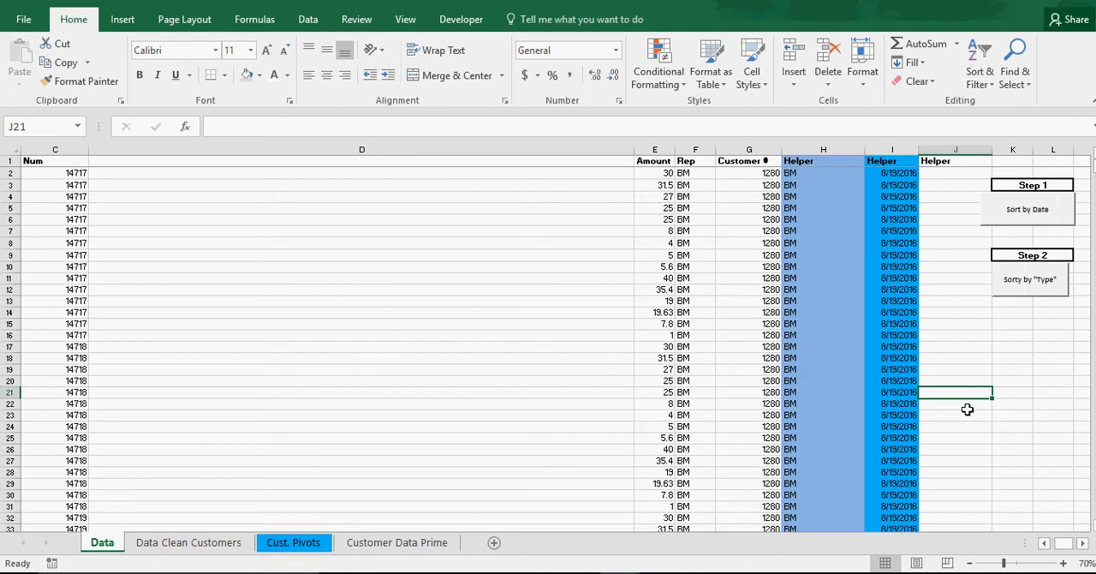
{"action": "mouse_move", "coordinate": [1022, 296]}
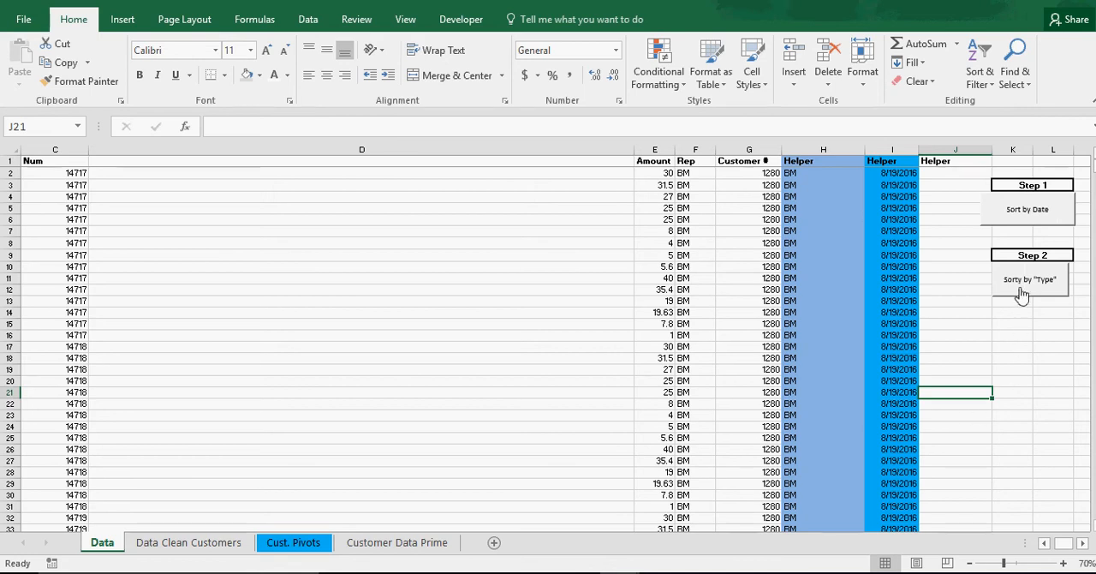
{"action": "mouse_move", "coordinate": [1002, 301]}
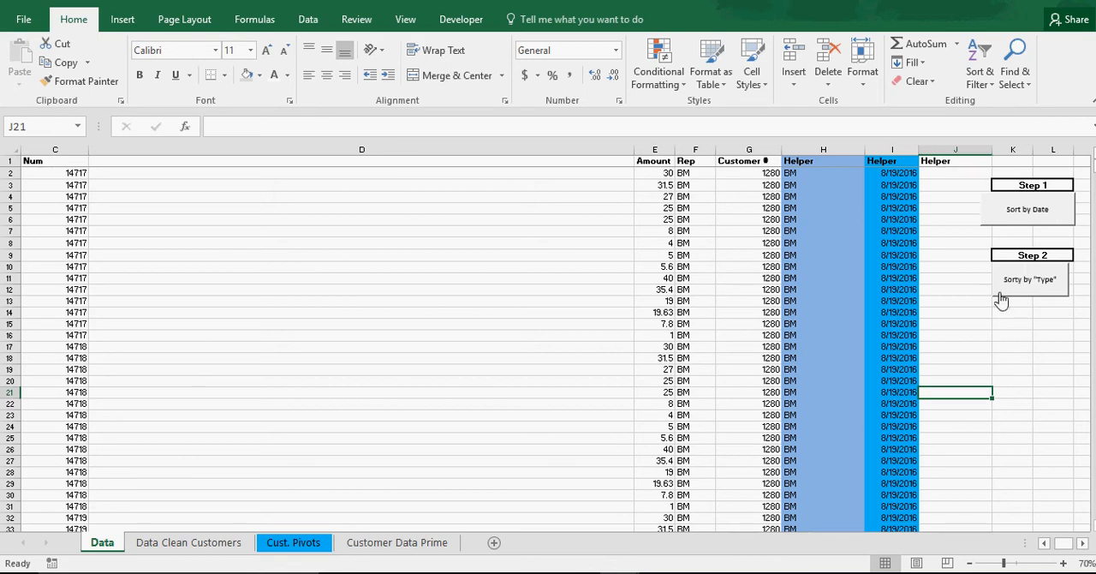
{"action": "left_click", "coordinate": [1028, 281]}
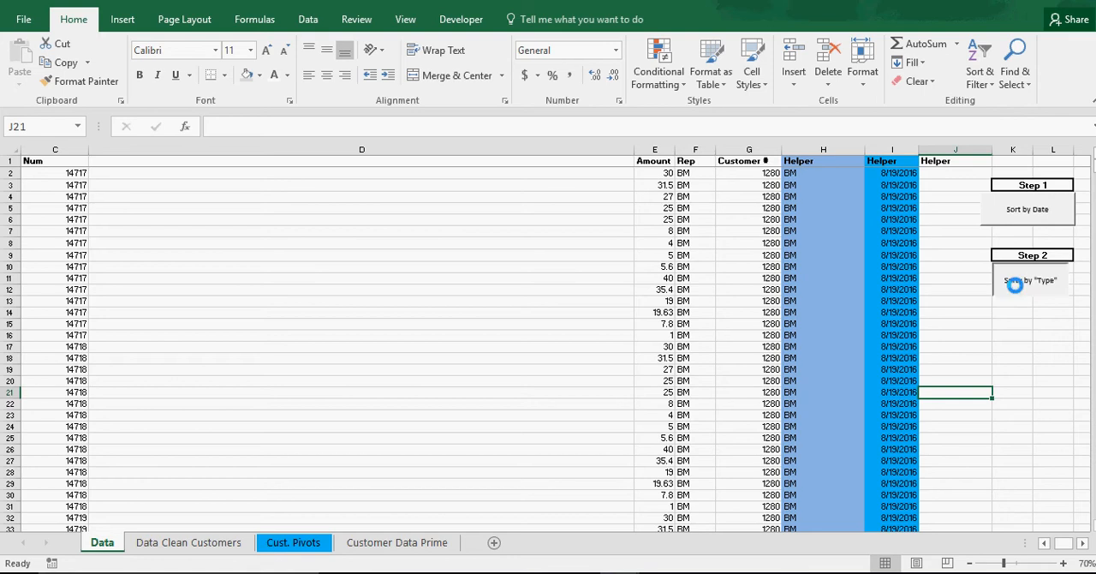
{"action": "scroll", "scroll_direction": "right", "scroll_amount": 3}
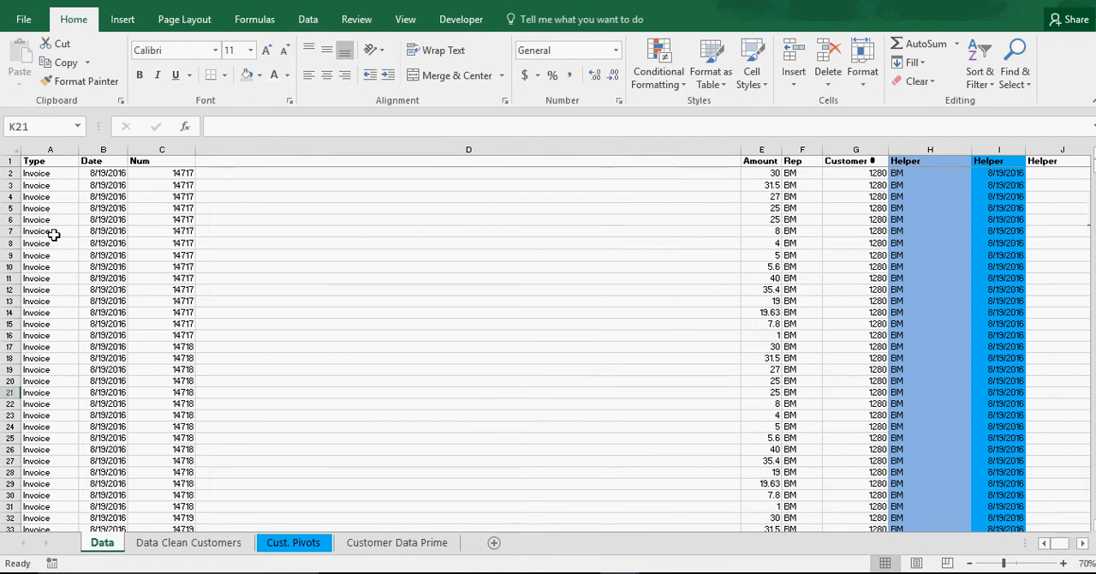
{"action": "left_click", "coordinate": [49, 172]}
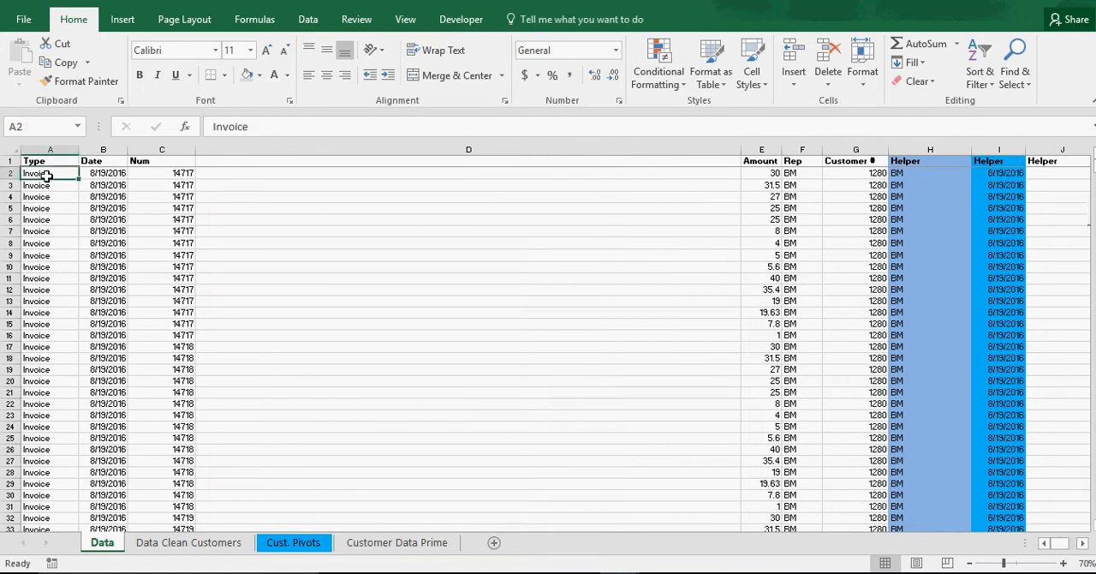
{"action": "scroll", "scroll_direction": "down", "scroll_amount": 3}
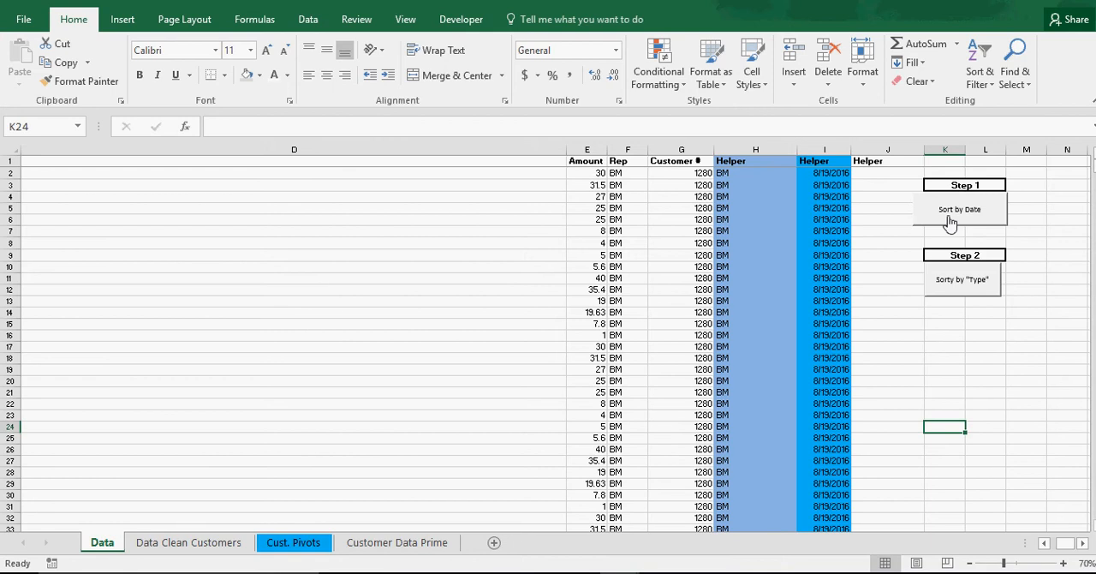
{"action": "left_click", "coordinate": [959, 209]}
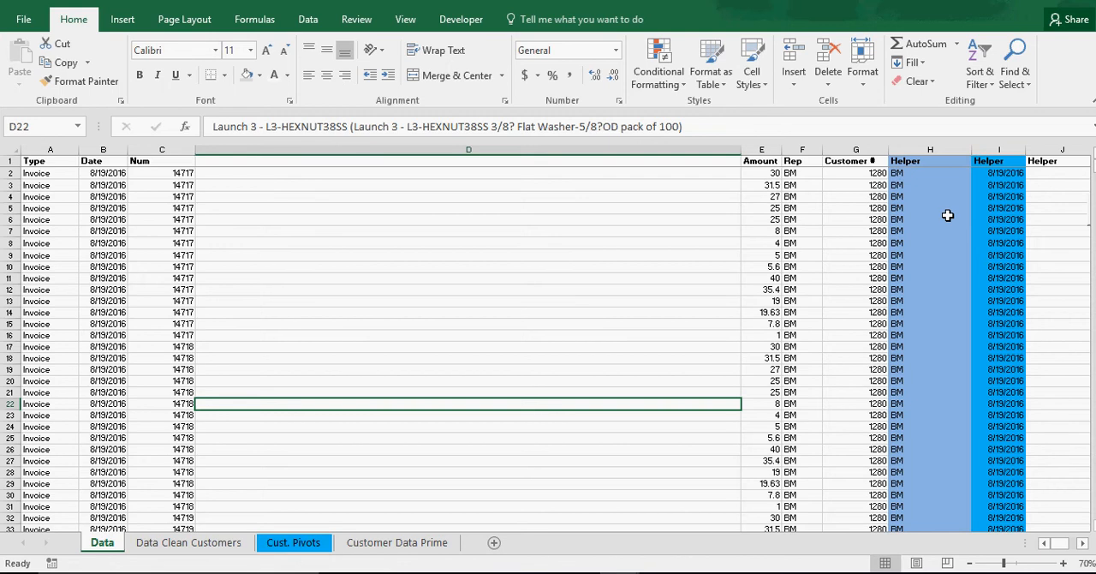
{"action": "mouse_move", "coordinate": [890, 185]}
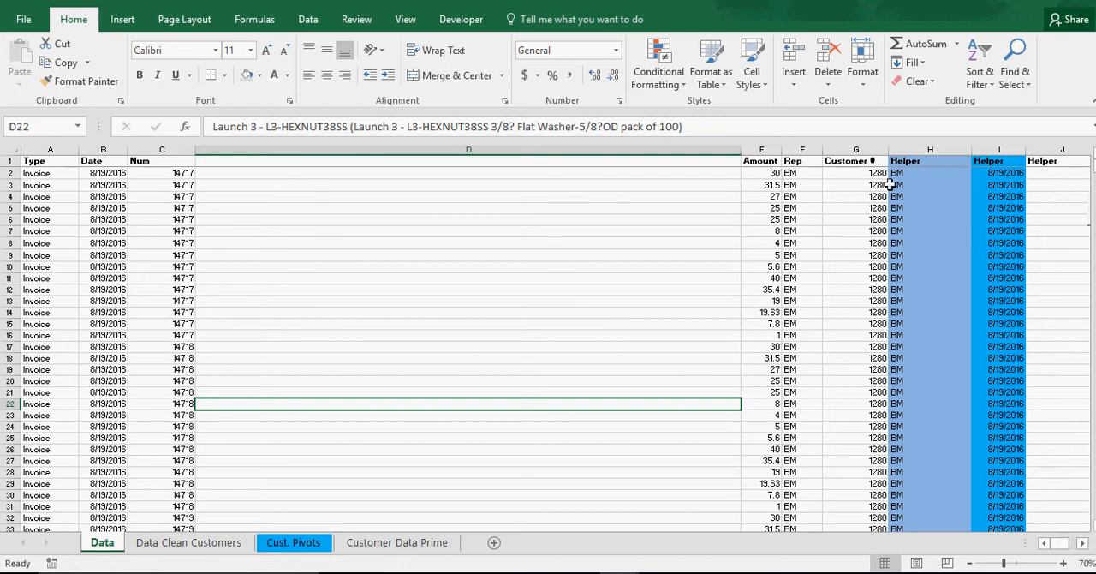
{"action": "mouse_move", "coordinate": [106, 341]}
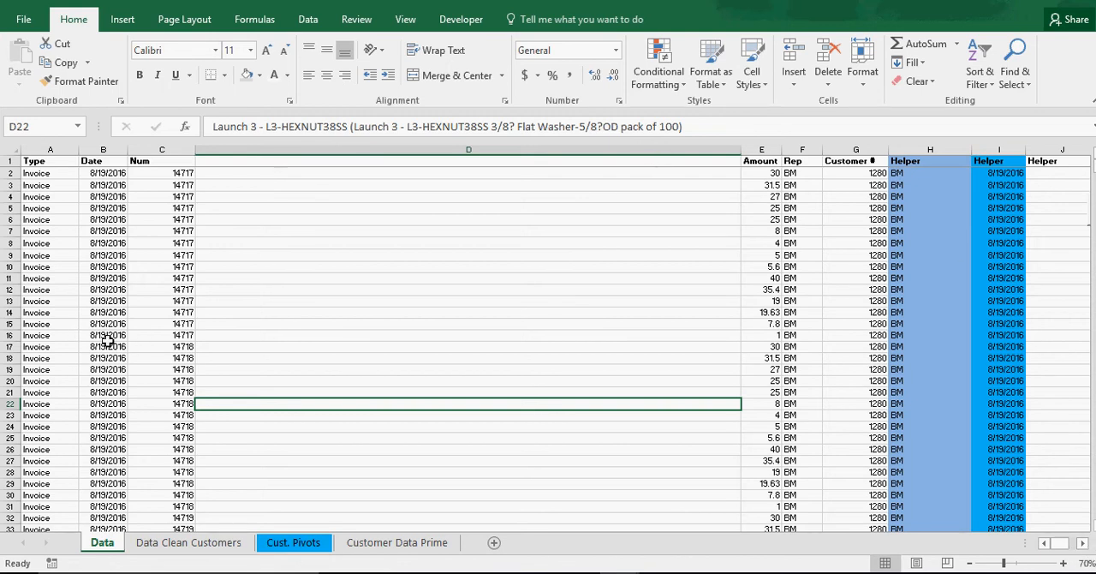
{"action": "left_click", "coordinate": [102, 336]}
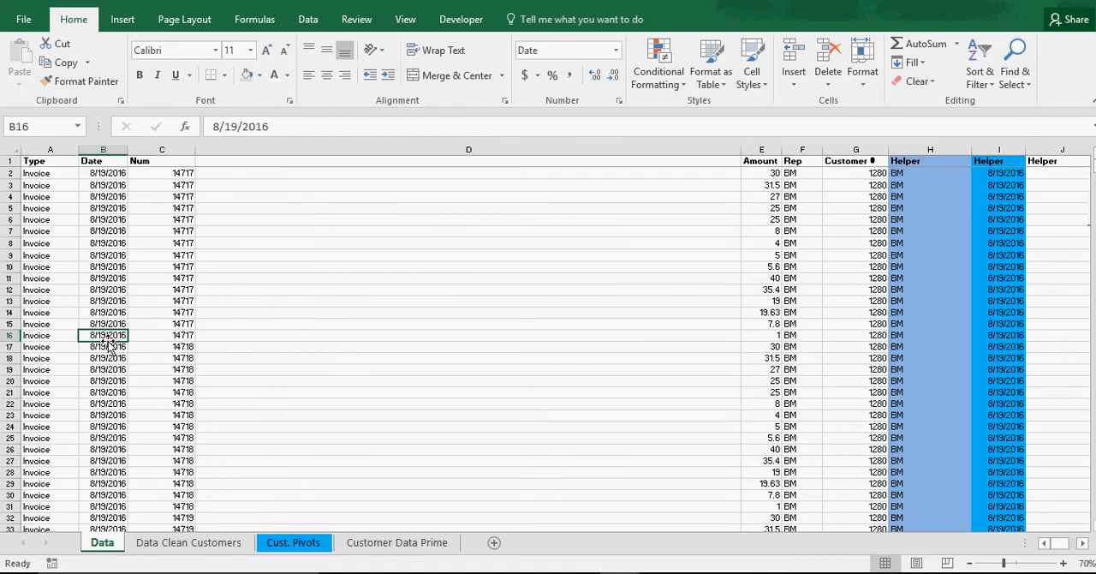
{"action": "mouse_move", "coordinate": [887, 397]}
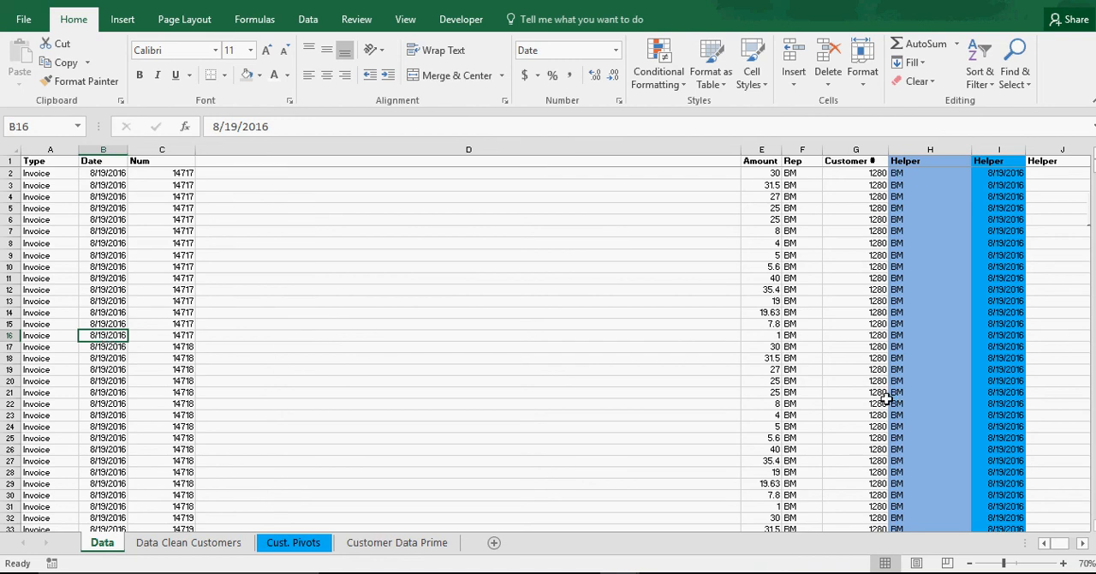
{"action": "mouse_move", "coordinate": [589, 382]}
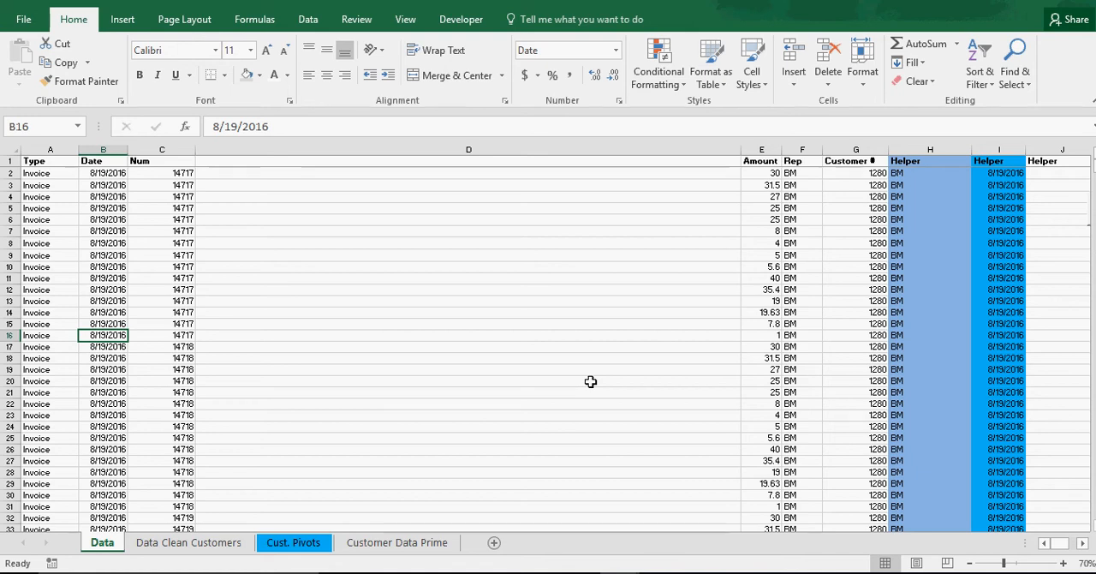
{"action": "mouse_move", "coordinate": [603, 382]}
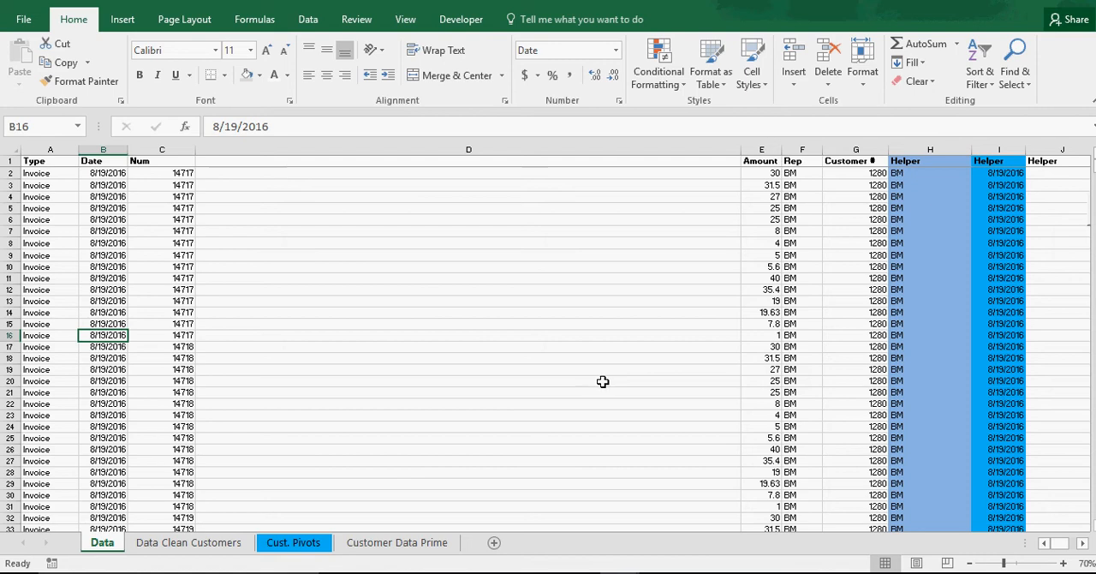
{"action": "mouse_move", "coordinate": [168, 164]}
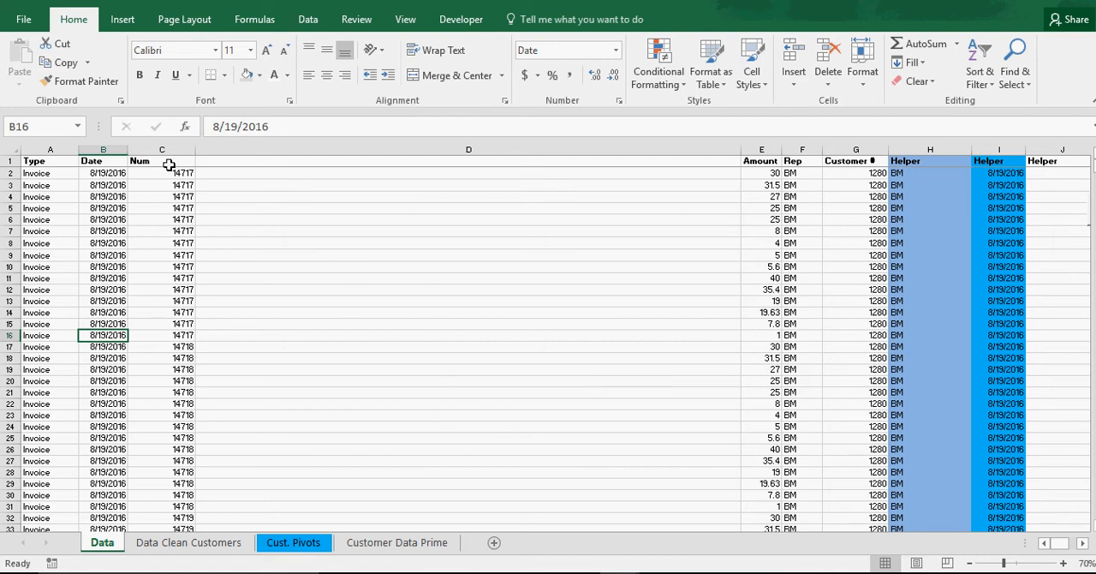
{"action": "mouse_move", "coordinate": [91, 274]}
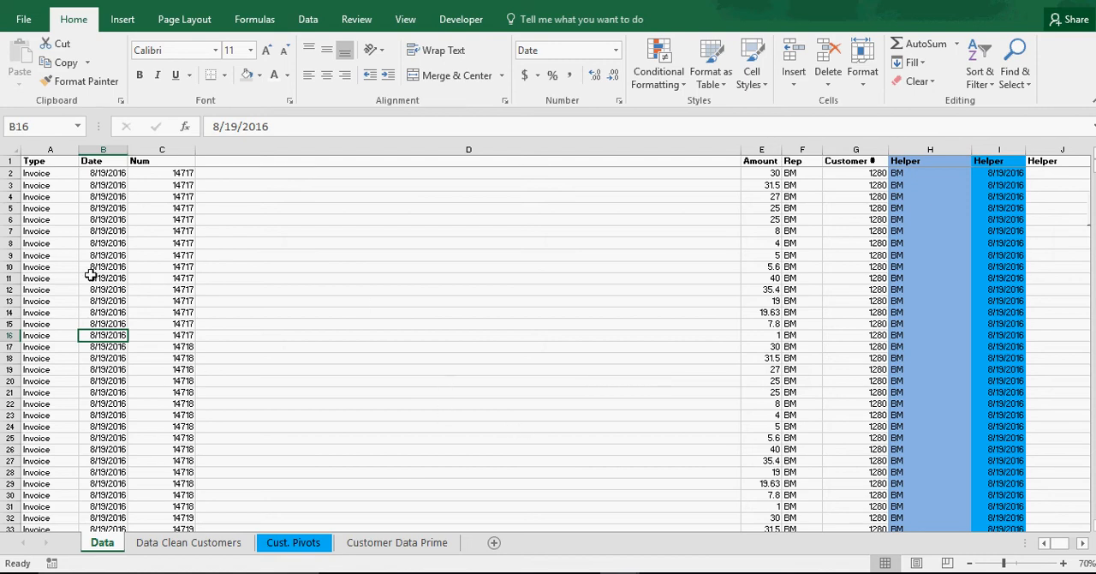
{"action": "mouse_move", "coordinate": [36, 300]}
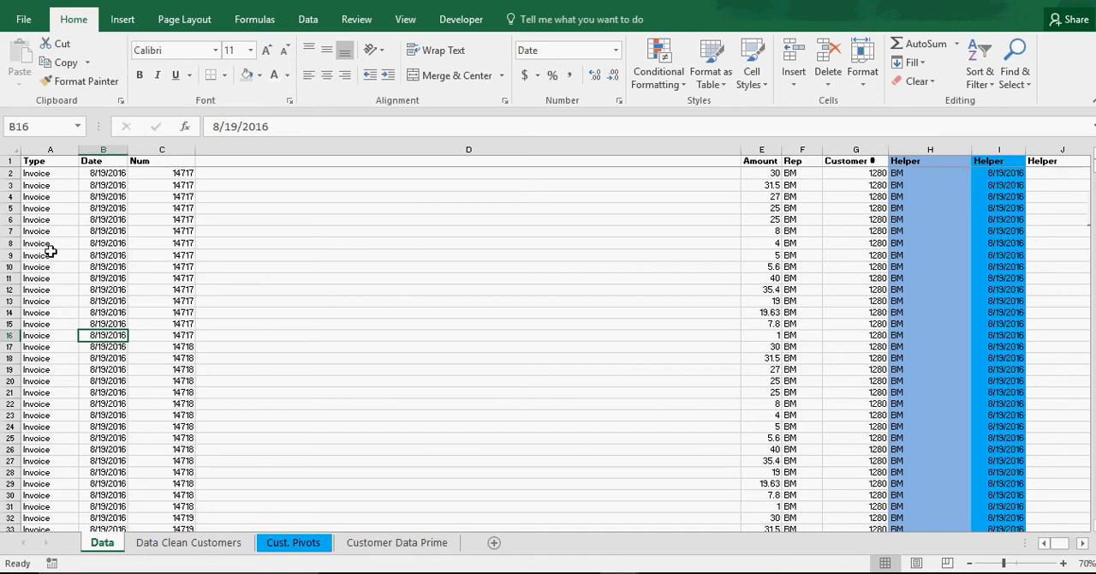
{"action": "mouse_move", "coordinate": [67, 243]}
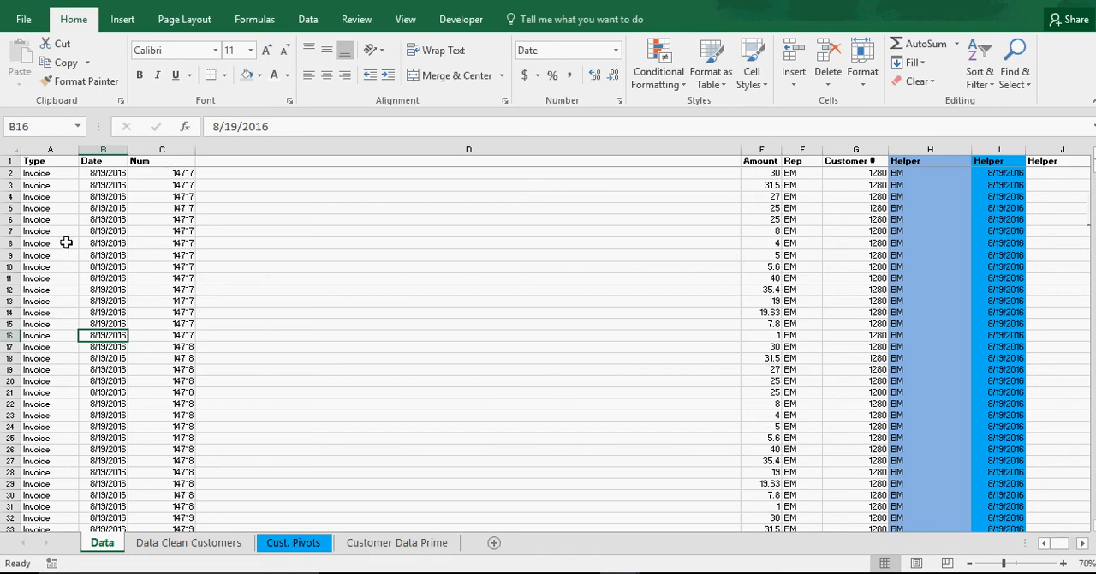
{"action": "mouse_move", "coordinate": [863, 288]}
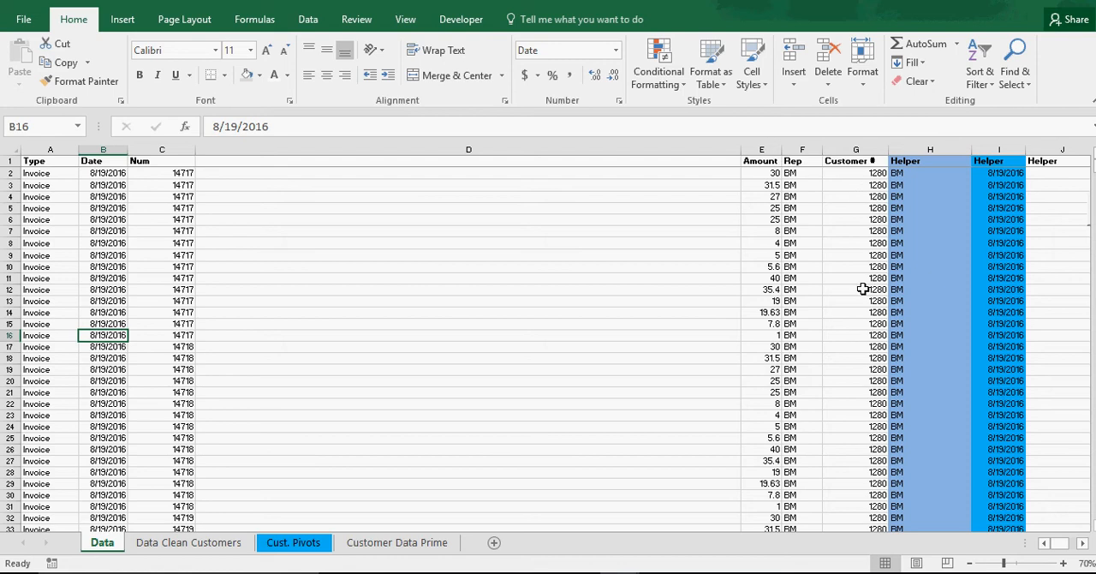
{"action": "mouse_move", "coordinate": [754, 231]}
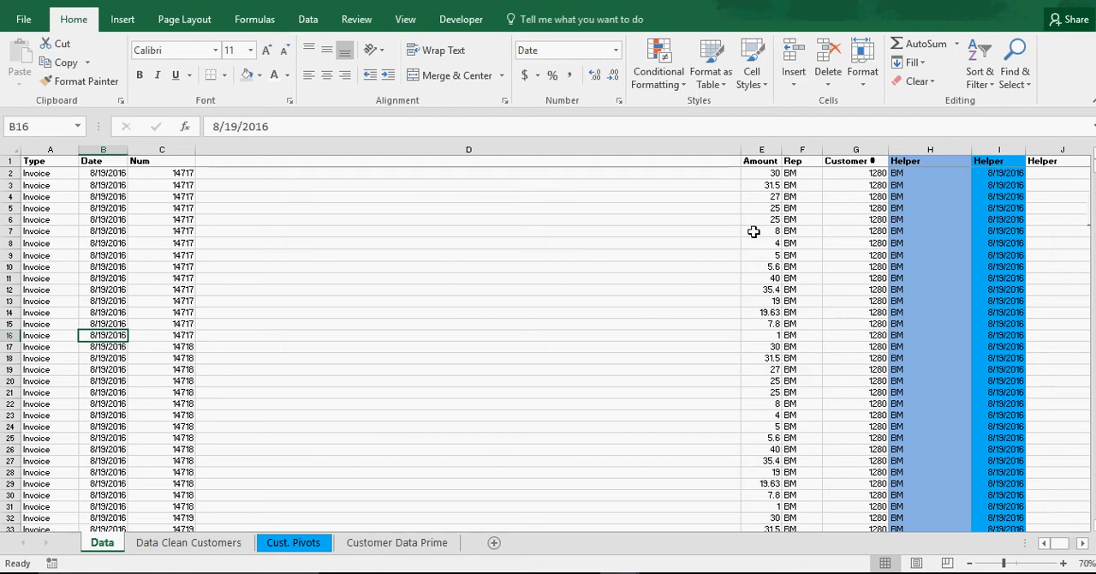
{"action": "mouse_move", "coordinate": [106, 346]}
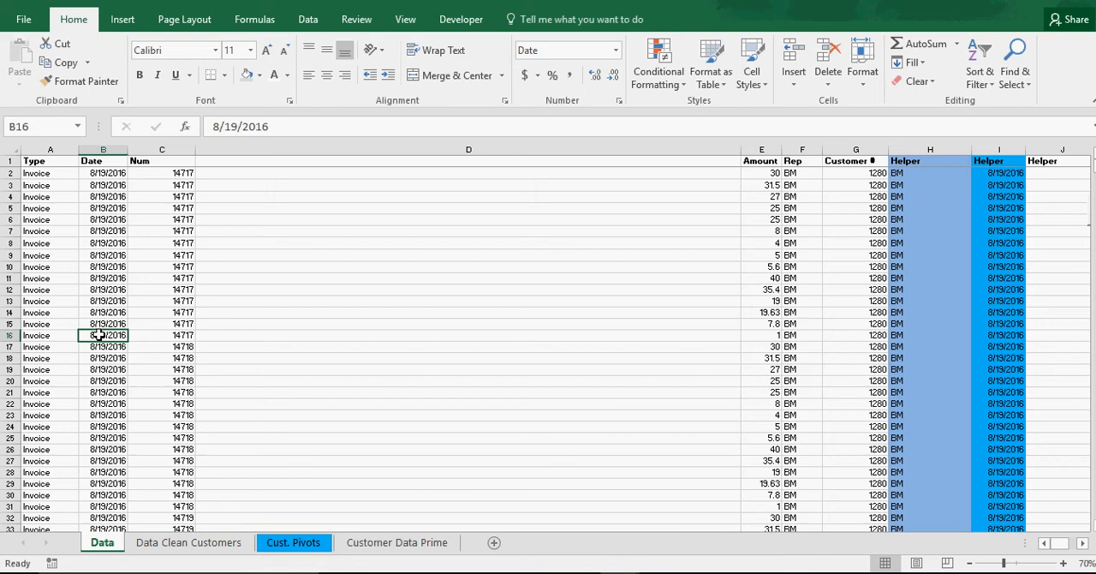
{"action": "mouse_move", "coordinate": [818, 325]}
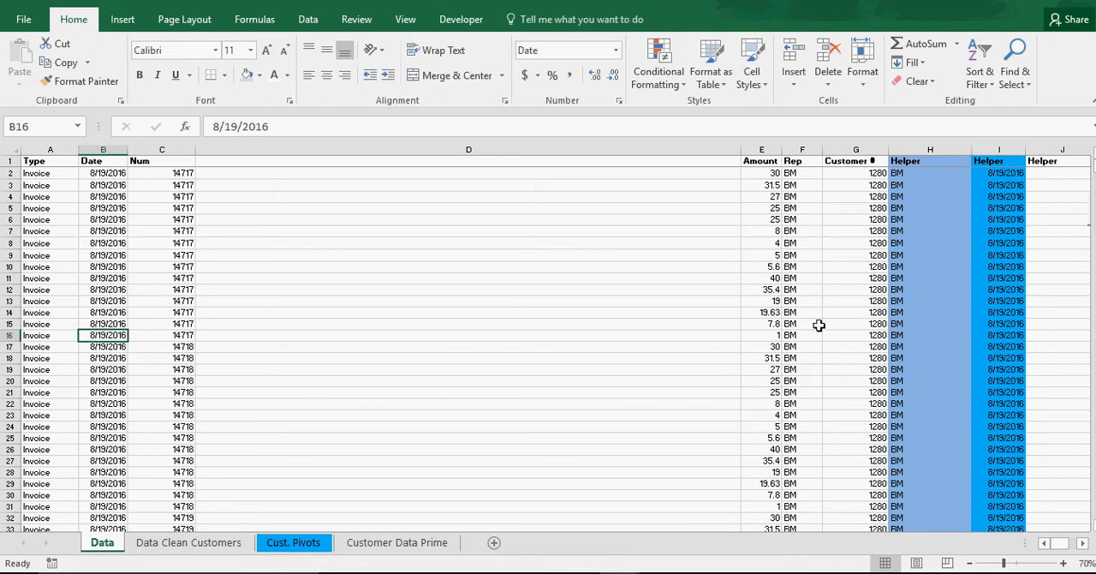
{"action": "mouse_move", "coordinate": [50, 339]}
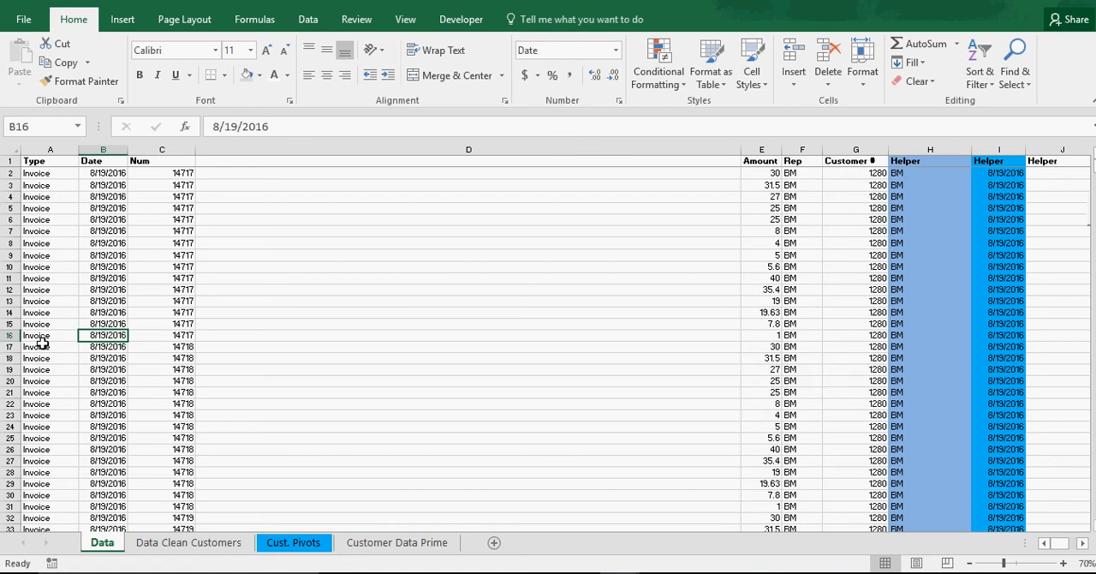
{"action": "mouse_move", "coordinate": [60, 368]}
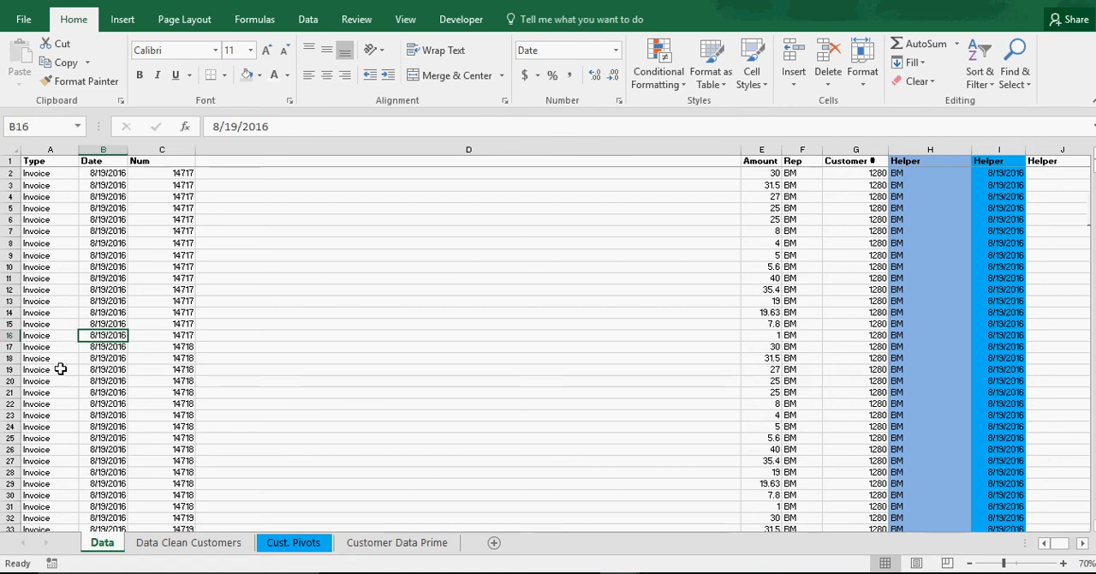
{"action": "mouse_move", "coordinate": [123, 410]}
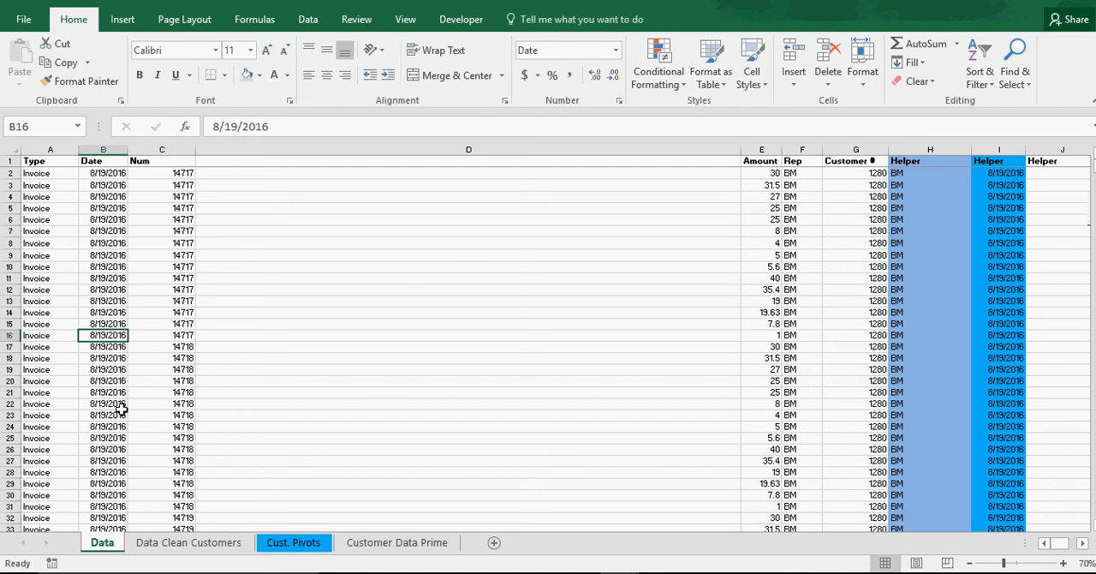
{"action": "mouse_move", "coordinate": [829, 377]}
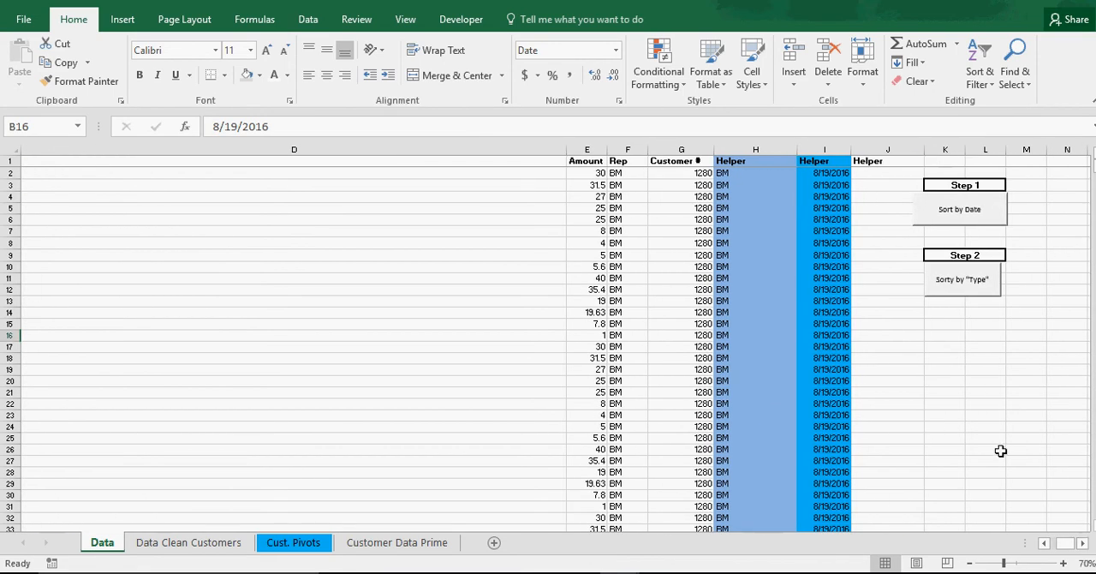
{"action": "mouse_move", "coordinate": [932, 387]}
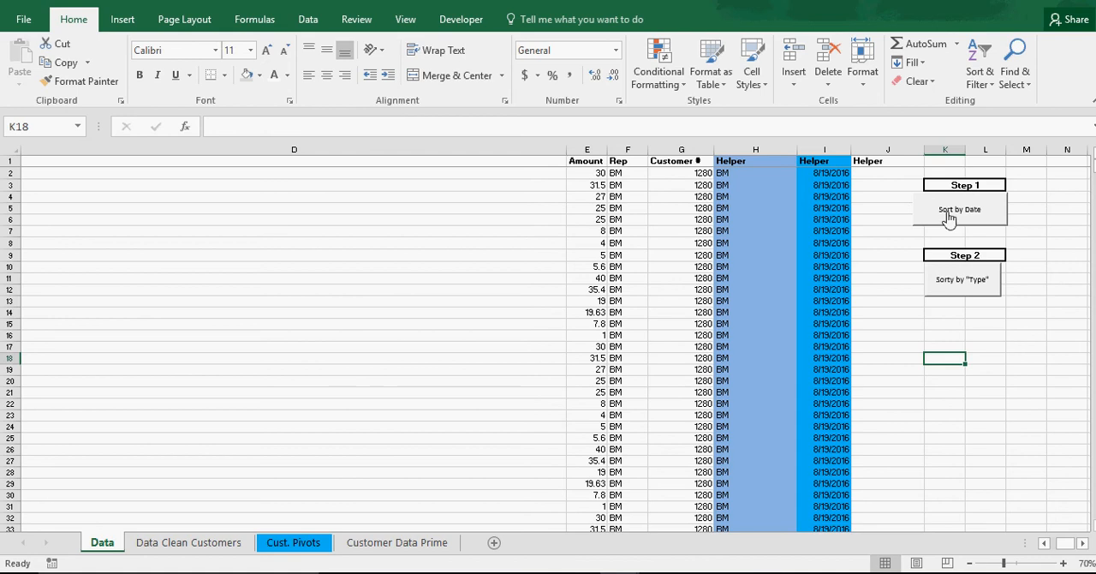
{"action": "left_click", "coordinate": [945, 209]}
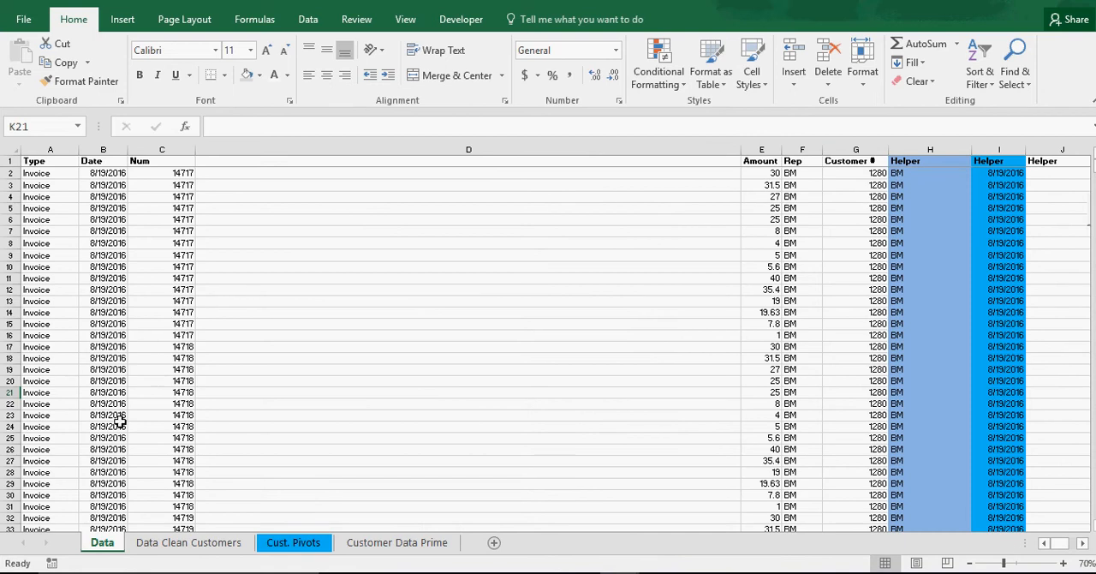
{"action": "mouse_move", "coordinate": [53, 291]}
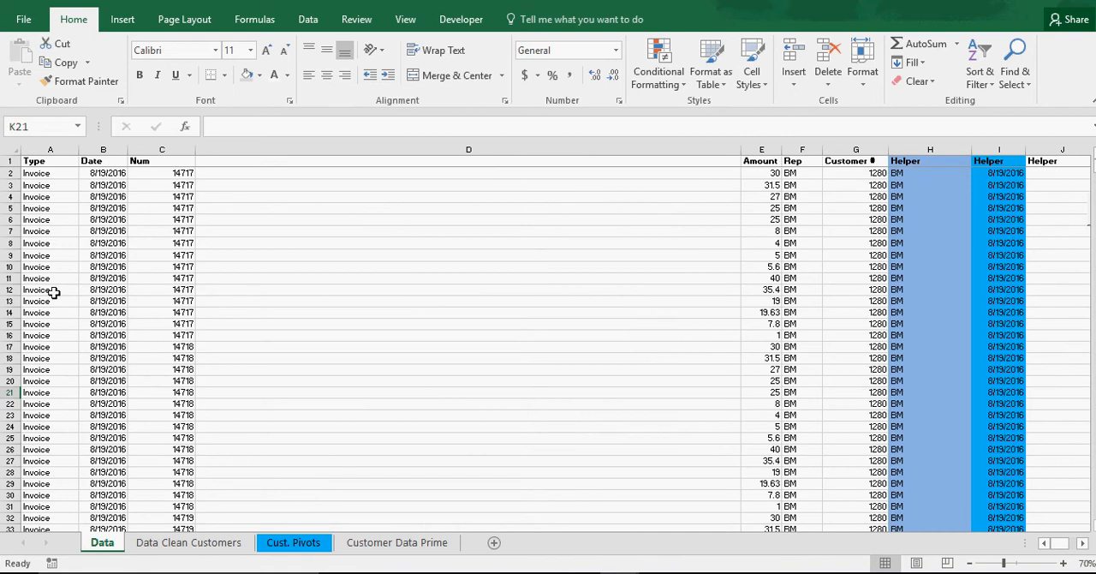
{"action": "mouse_move", "coordinate": [106, 491]}
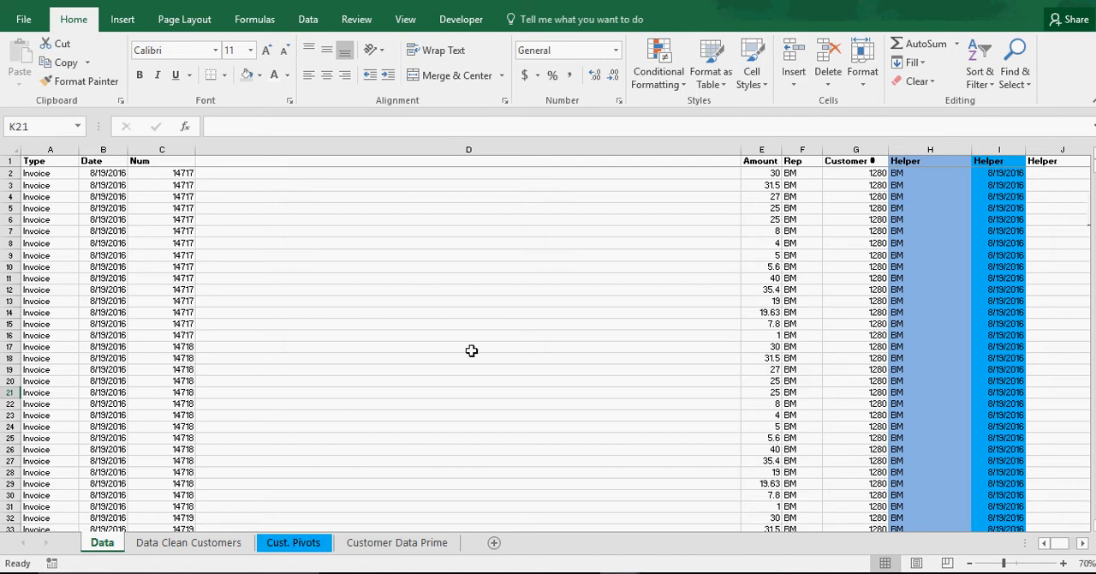
{"action": "mouse_move", "coordinate": [318, 471]}
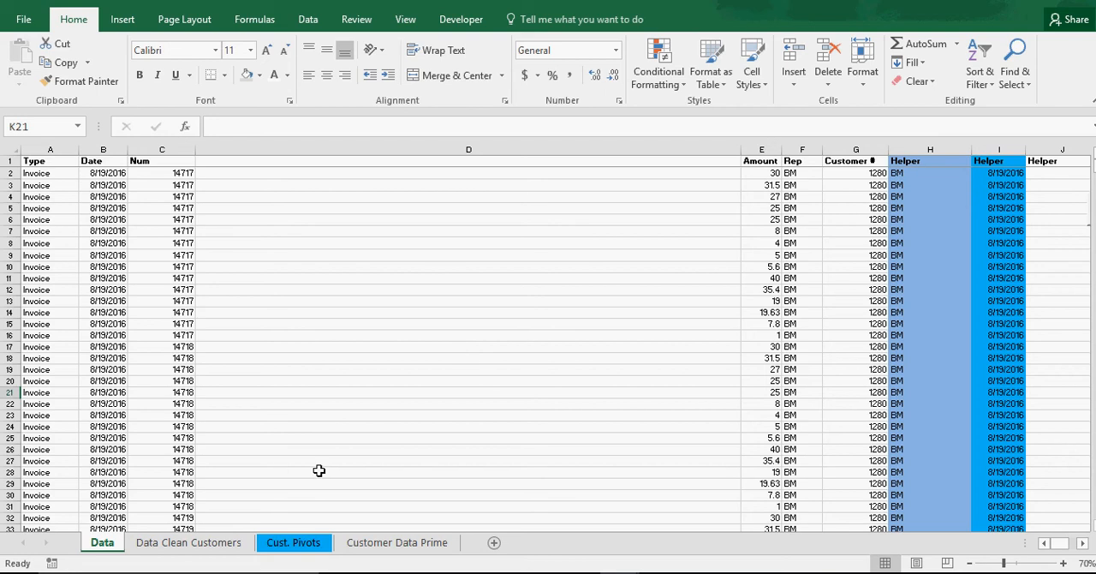
{"action": "left_click", "coordinate": [189, 541]}
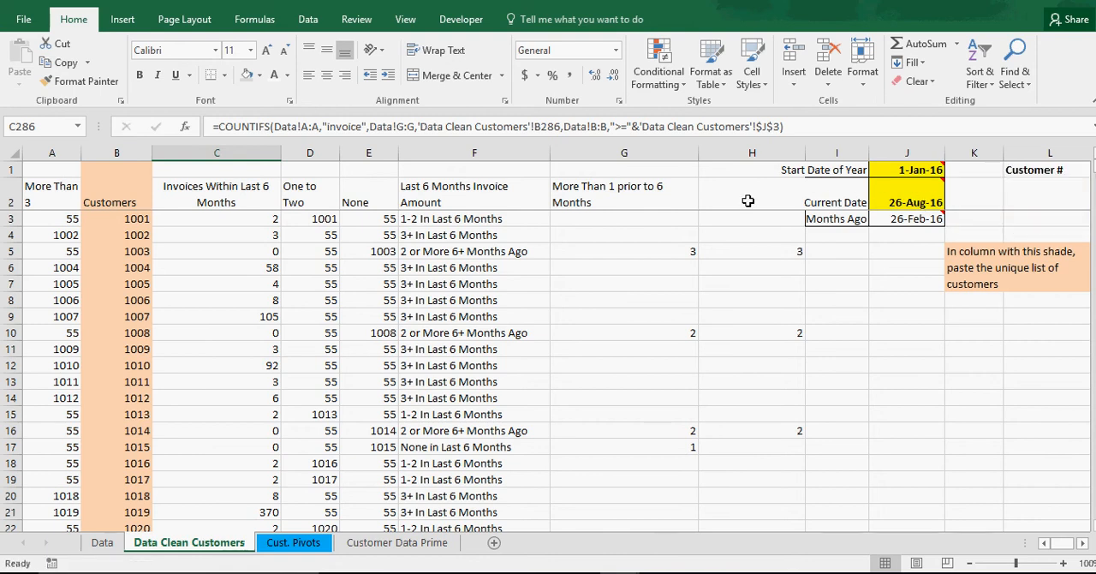
{"action": "left_click", "coordinate": [397, 541]}
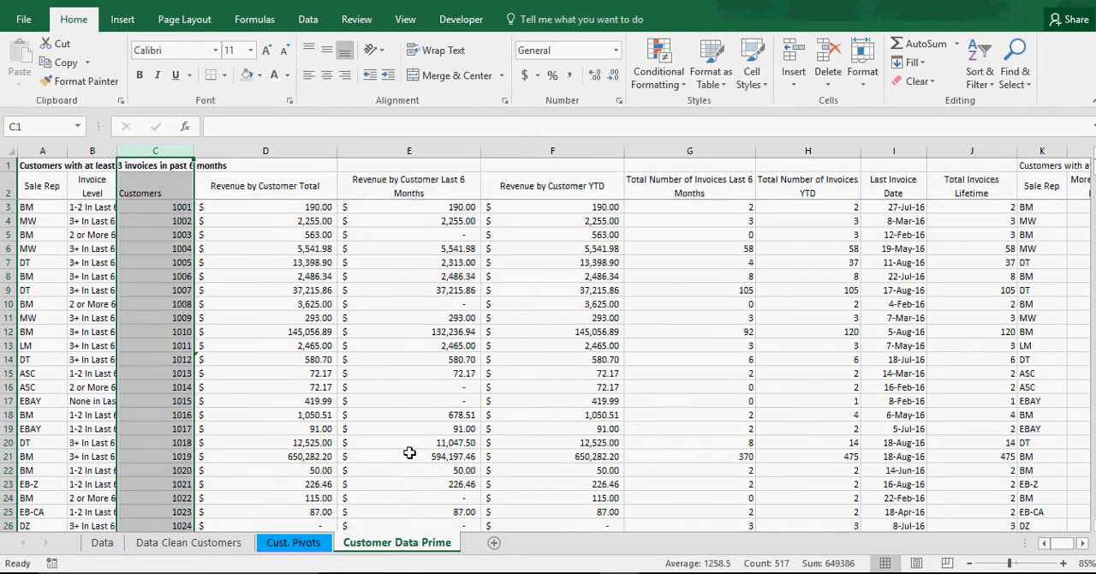
{"action": "left_click", "coordinate": [266, 185]}
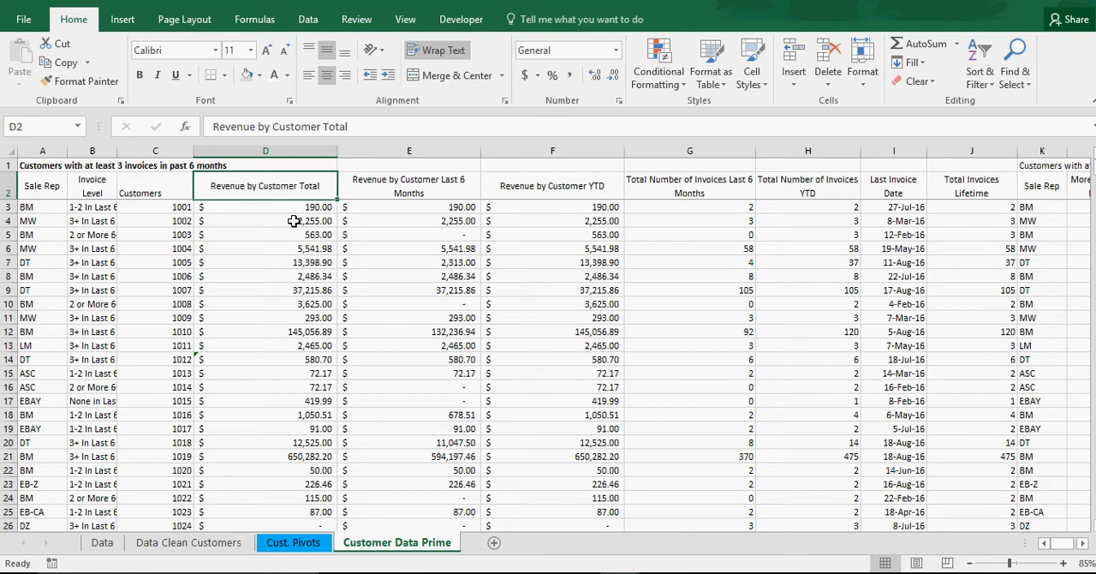
{"action": "mouse_move", "coordinate": [702, 344]}
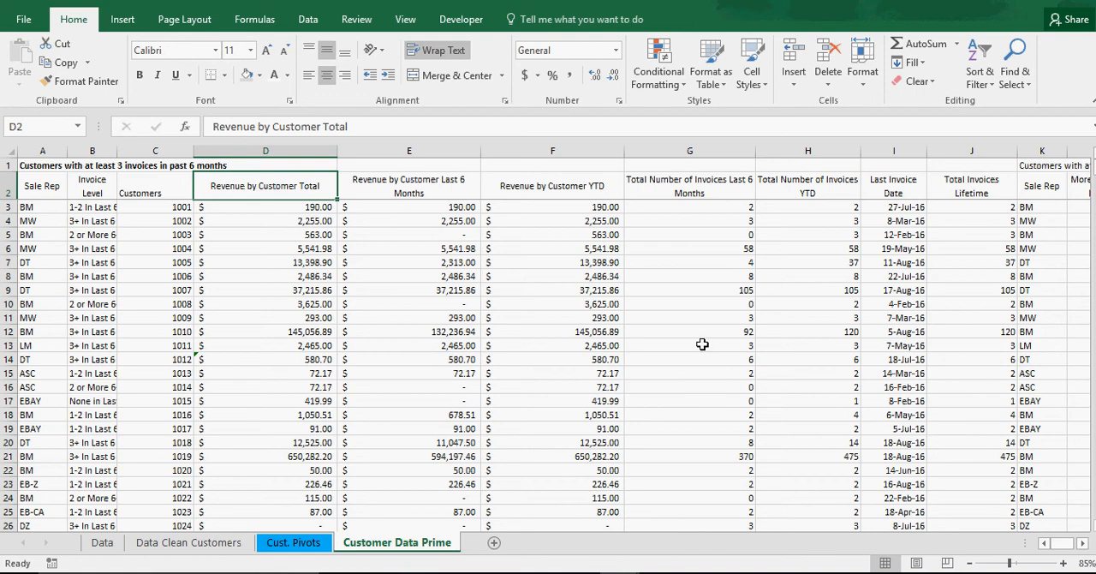
{"action": "mouse_move", "coordinate": [671, 349]}
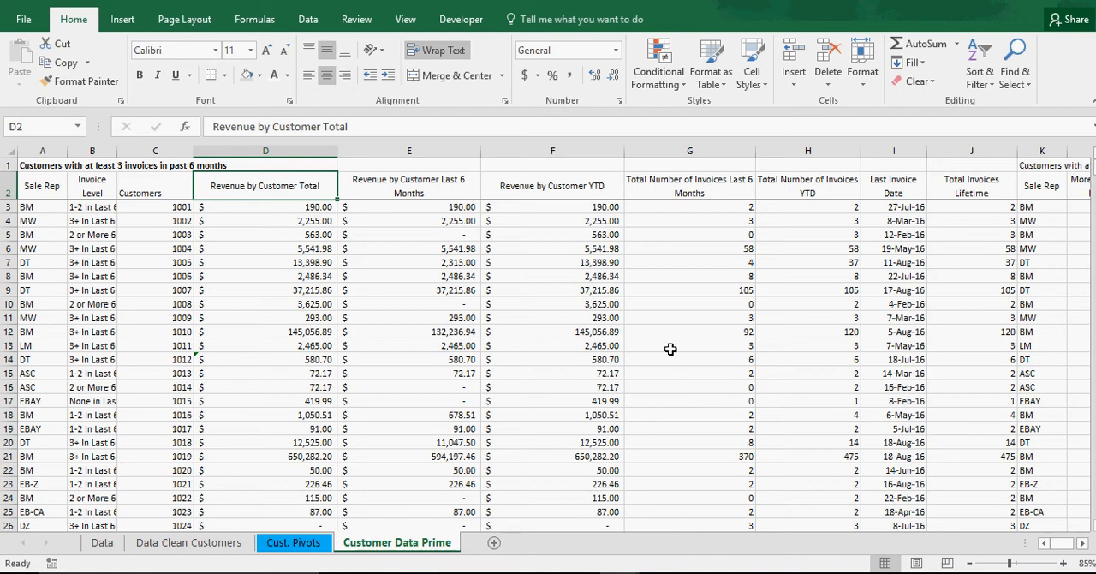
{"action": "mouse_move", "coordinate": [311, 240]}
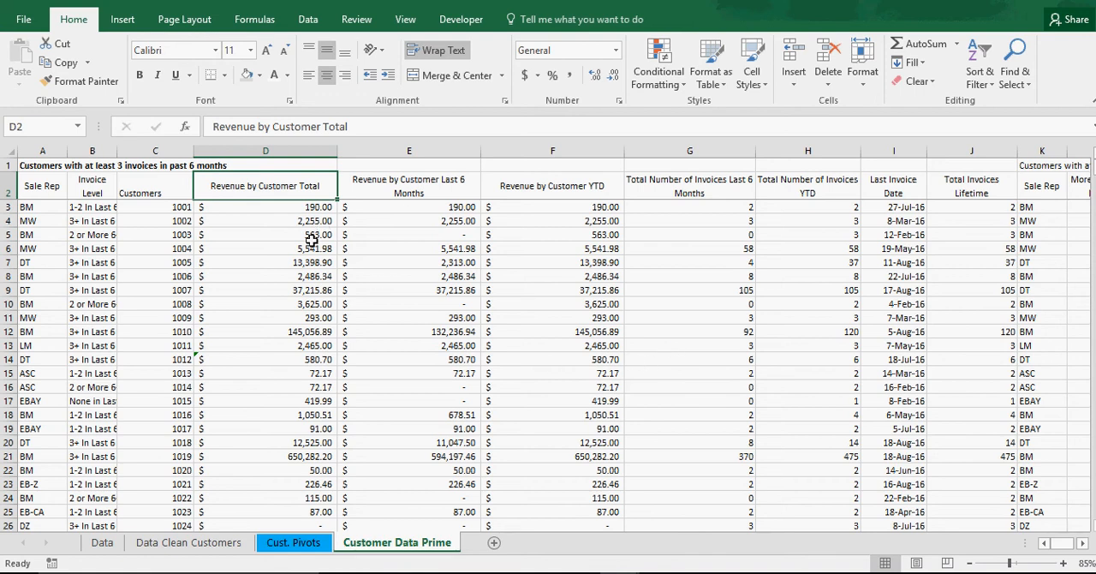
{"action": "mouse_move", "coordinate": [37, 268]}
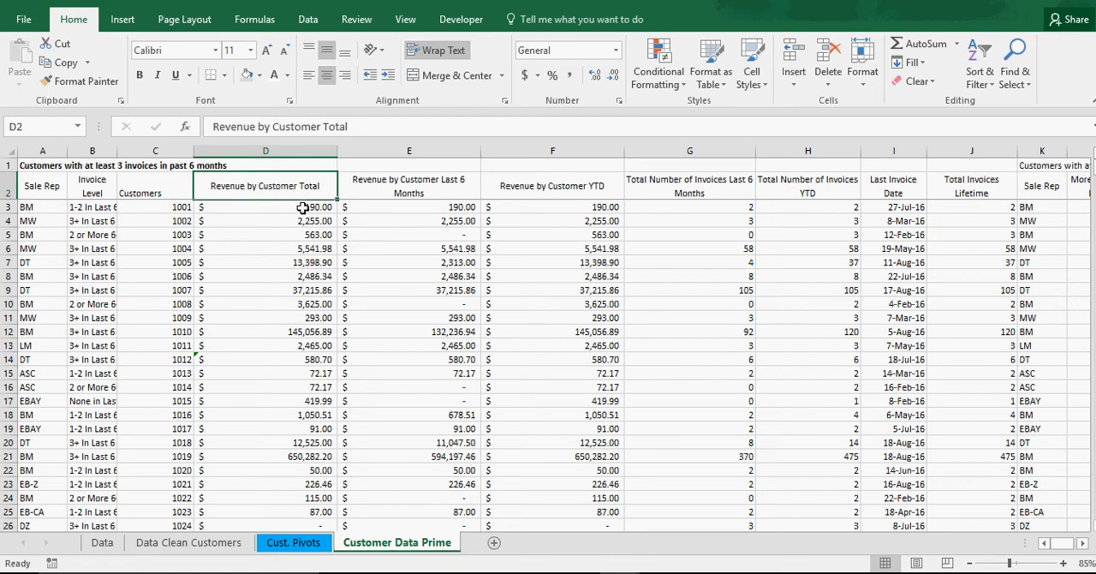
{"action": "mouse_move", "coordinate": [166, 209]}
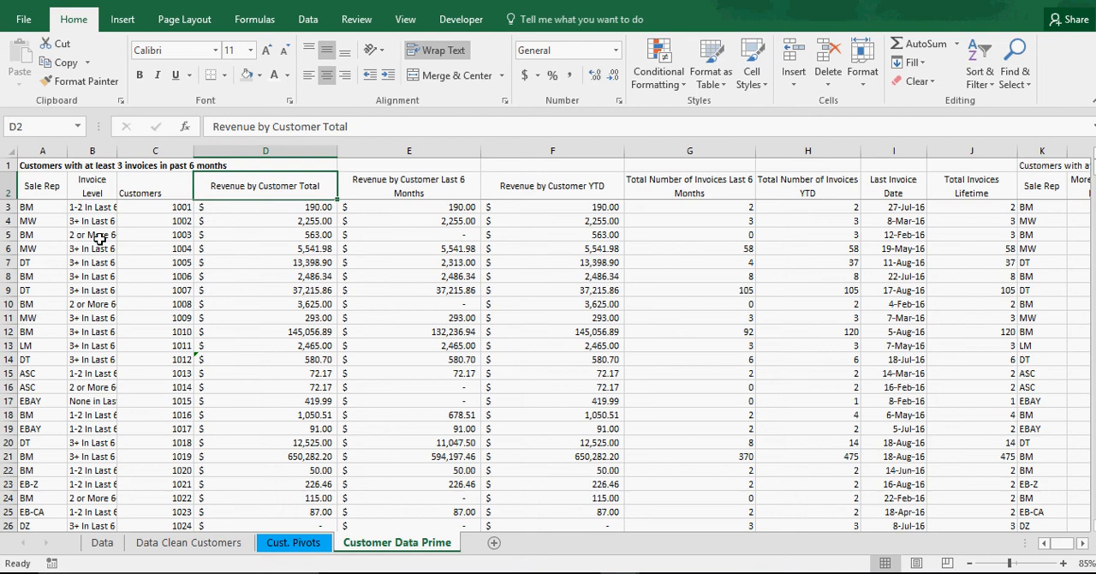
{"action": "mouse_move", "coordinate": [106, 392]}
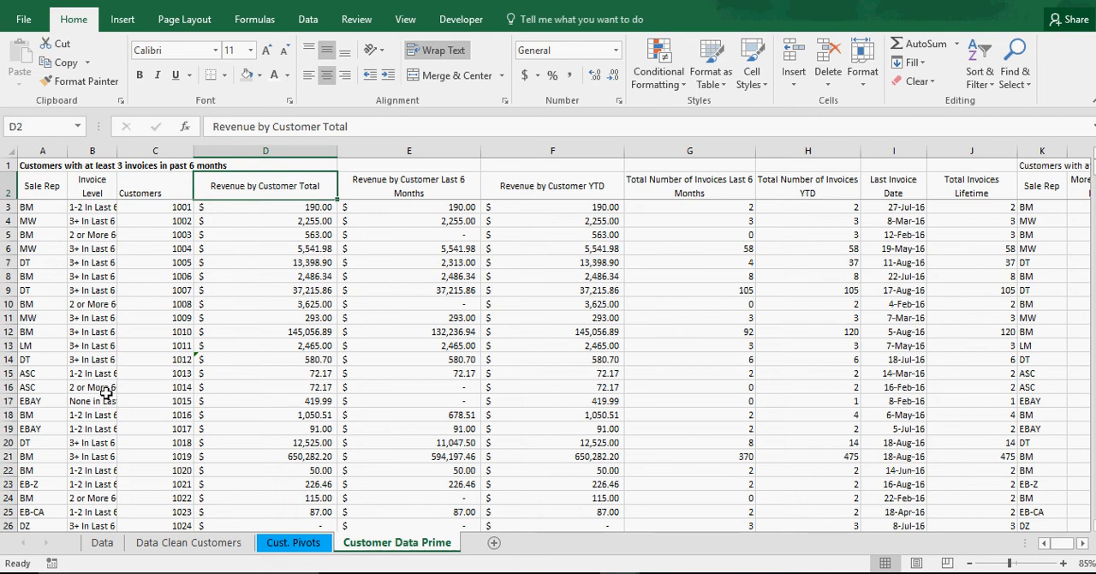
{"action": "mouse_move", "coordinate": [257, 415]}
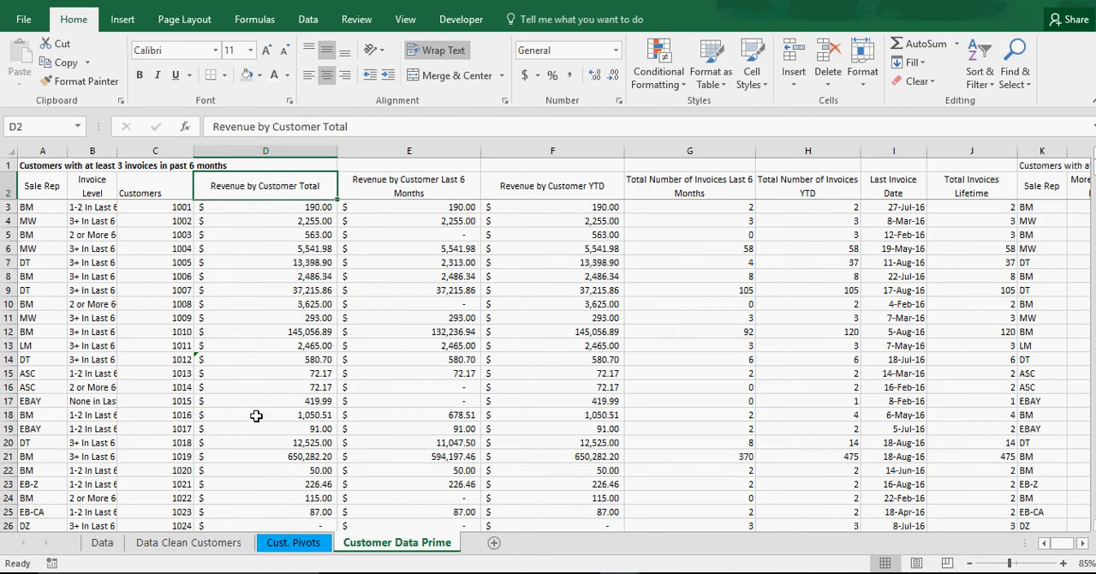
{"action": "mouse_move", "coordinate": [89, 306]}
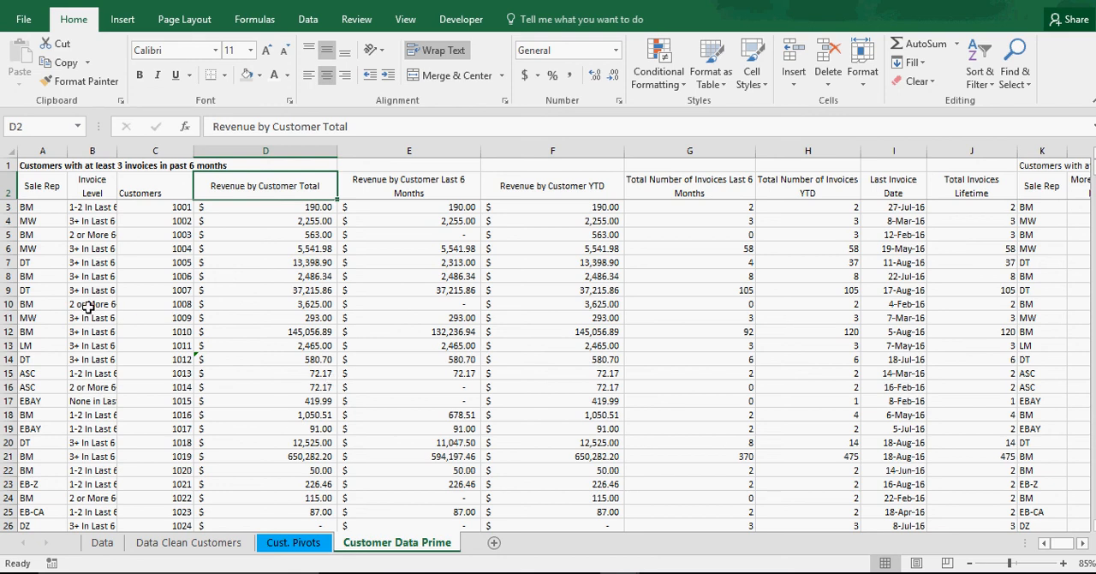
{"action": "mouse_move", "coordinate": [303, 493]}
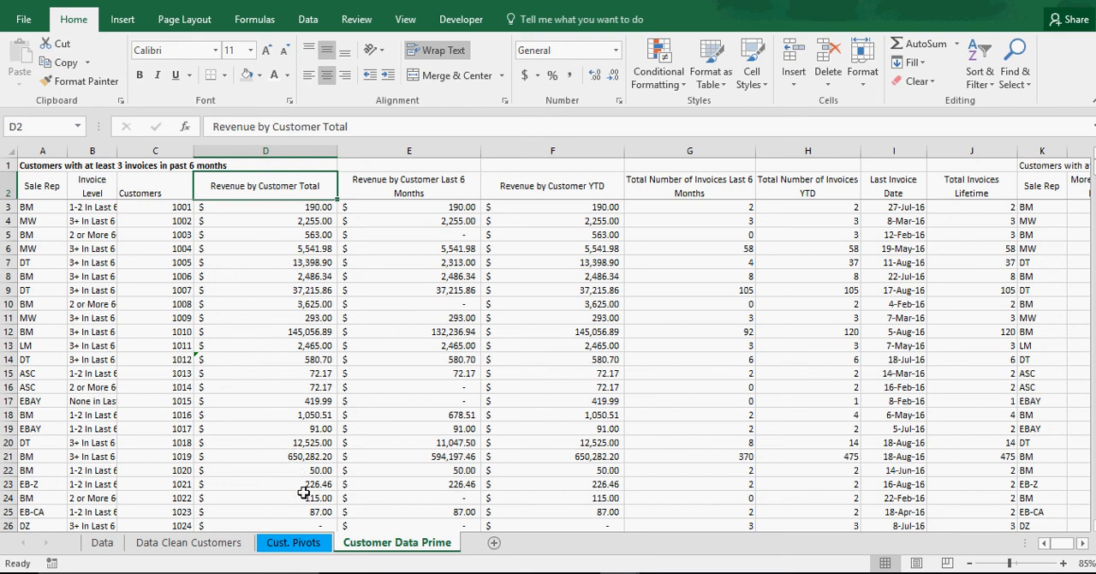
Switch to the Cust. Pivots sheet and scroll through the customer pivot by rep and recency.
{"action": "left_click", "coordinate": [292, 541]}
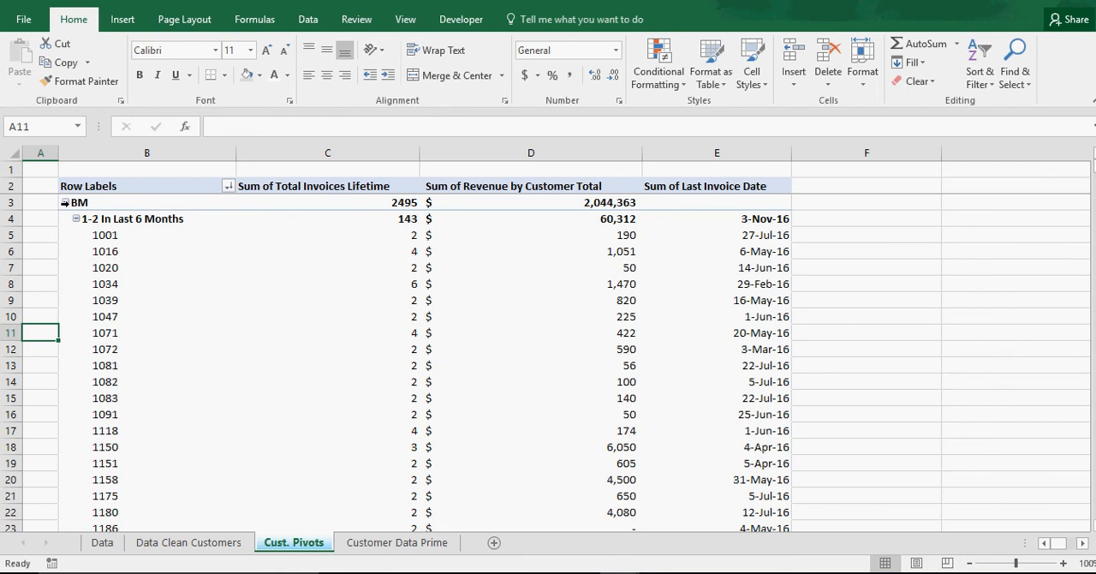
{"action": "mouse_move", "coordinate": [77, 203]}
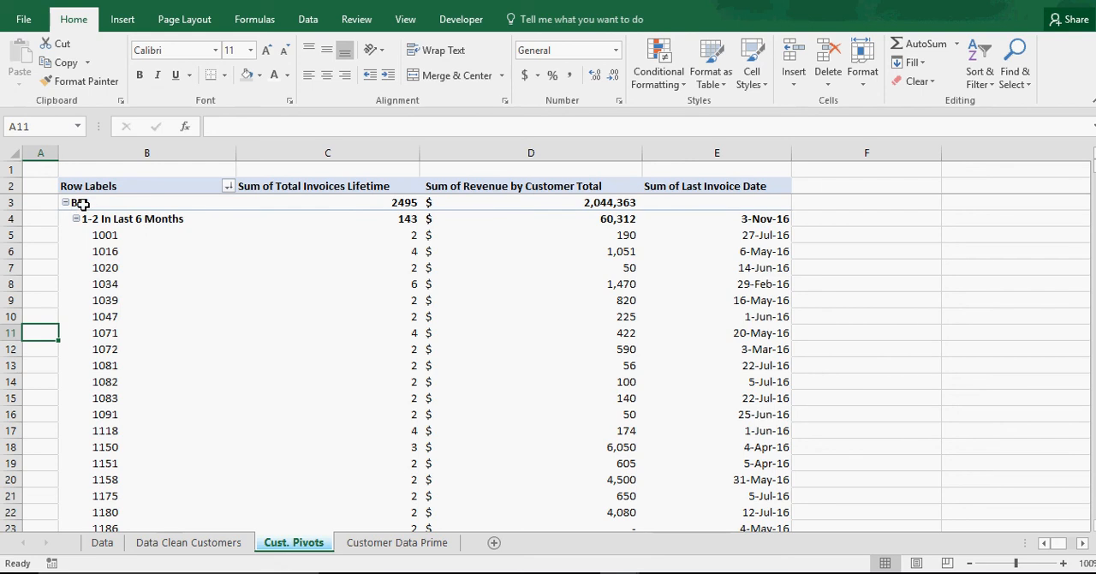
{"action": "left_click", "coordinate": [65, 202]}
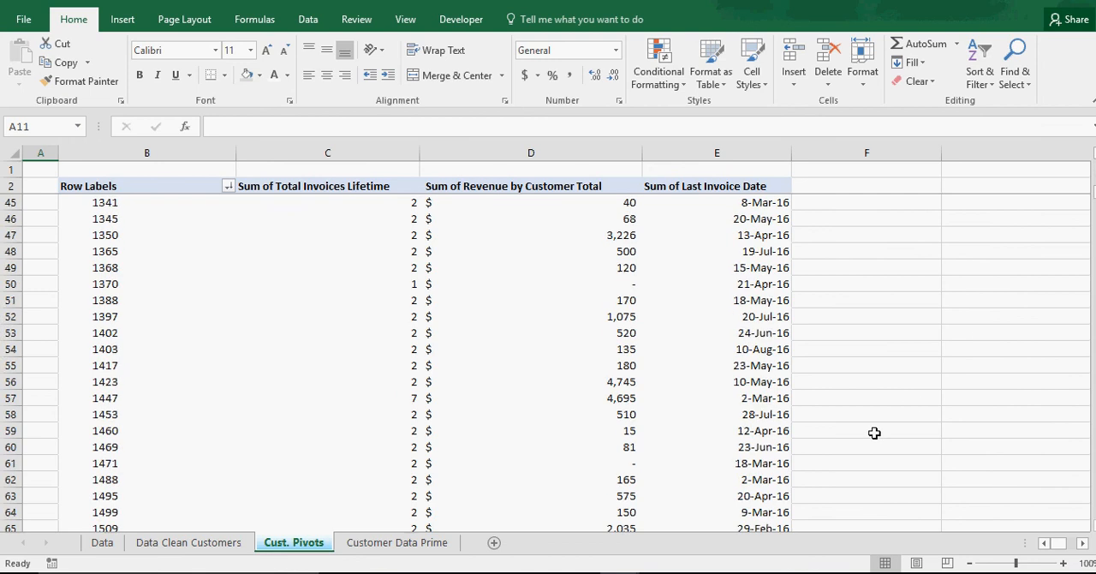
{"action": "scroll", "scroll_direction": "down", "scroll_amount": 3}
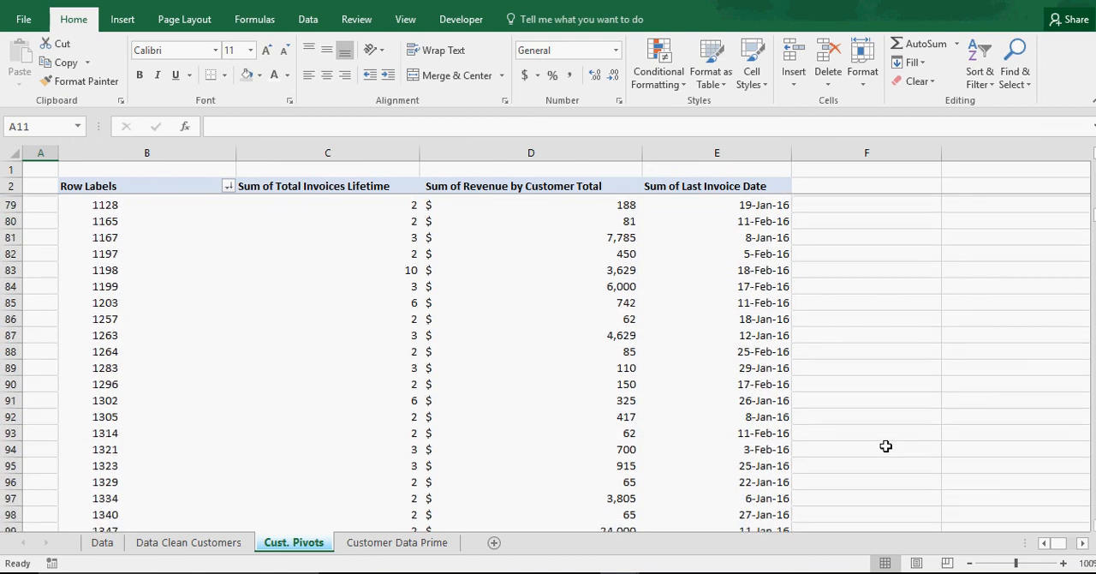
{"action": "scroll", "scroll_direction": "down", "scroll_amount": 3}
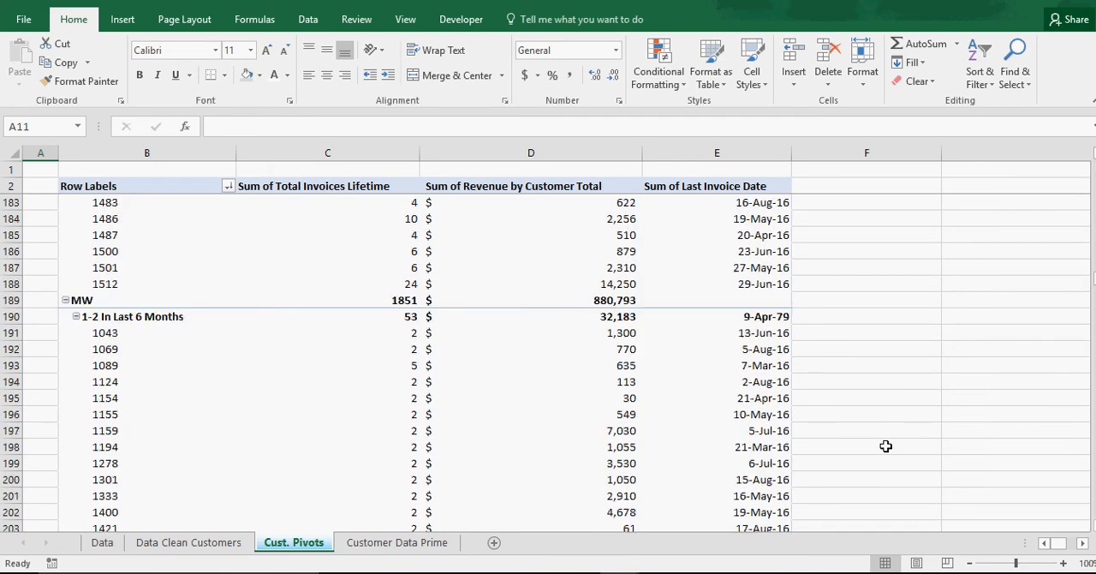
{"action": "mouse_move", "coordinate": [582, 302]}
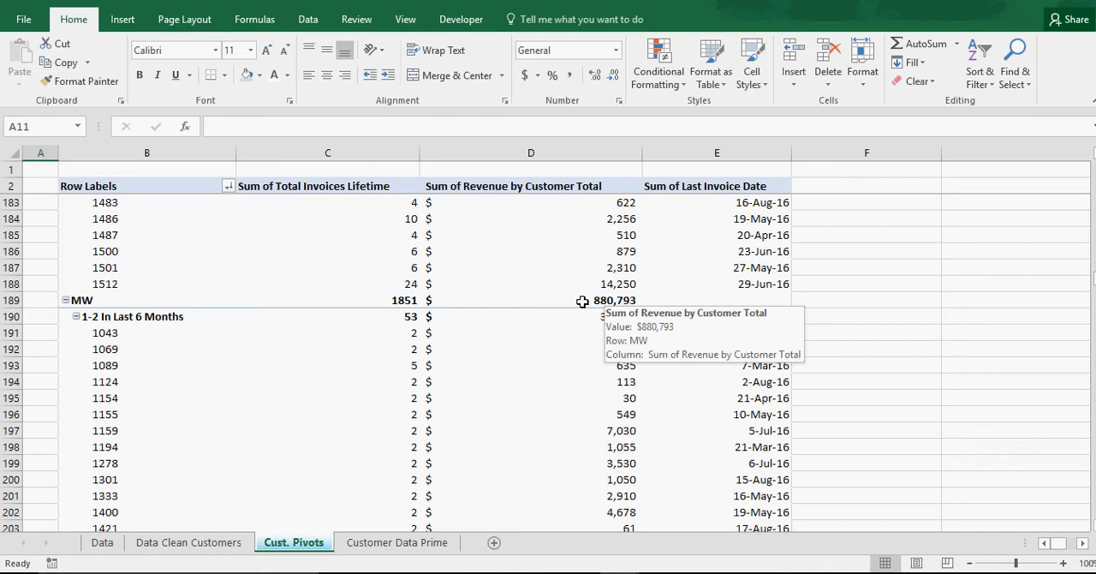
{"action": "scroll", "scroll_direction": "down", "scroll_amount": 3}
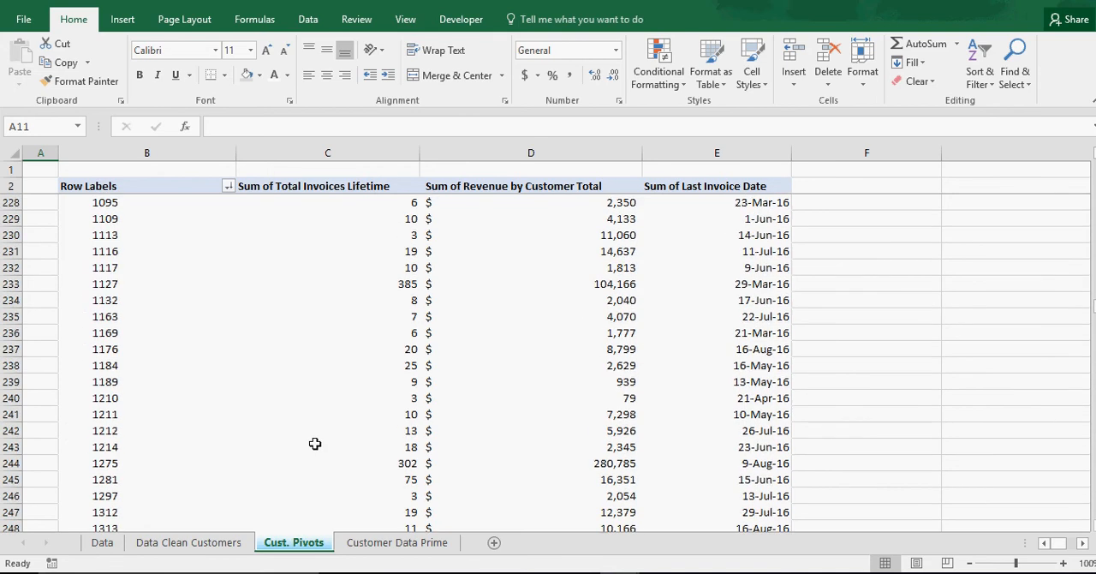
{"action": "scroll", "scroll_direction": "down", "scroll_amount": 3}
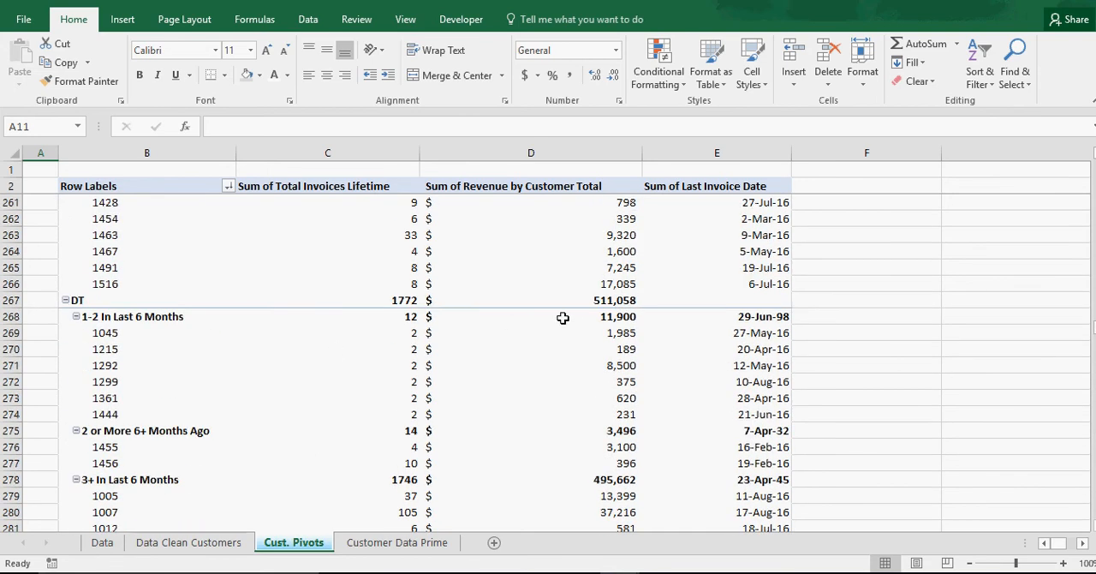
{"action": "scroll", "scroll_direction": "down", "scroll_amount": 3}
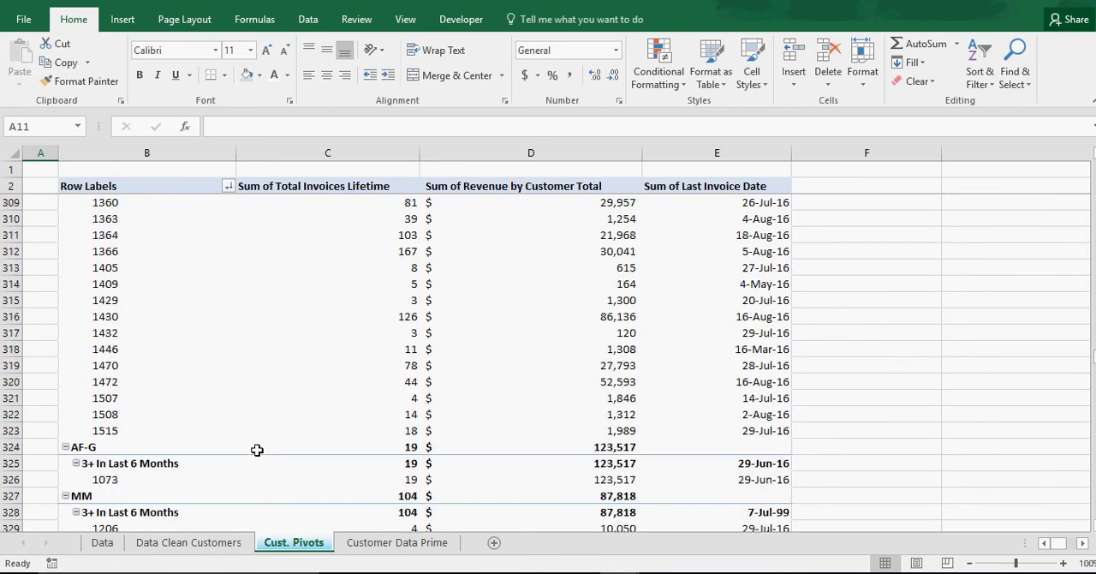
{"action": "scroll", "scroll_direction": "down", "scroll_amount": 3}
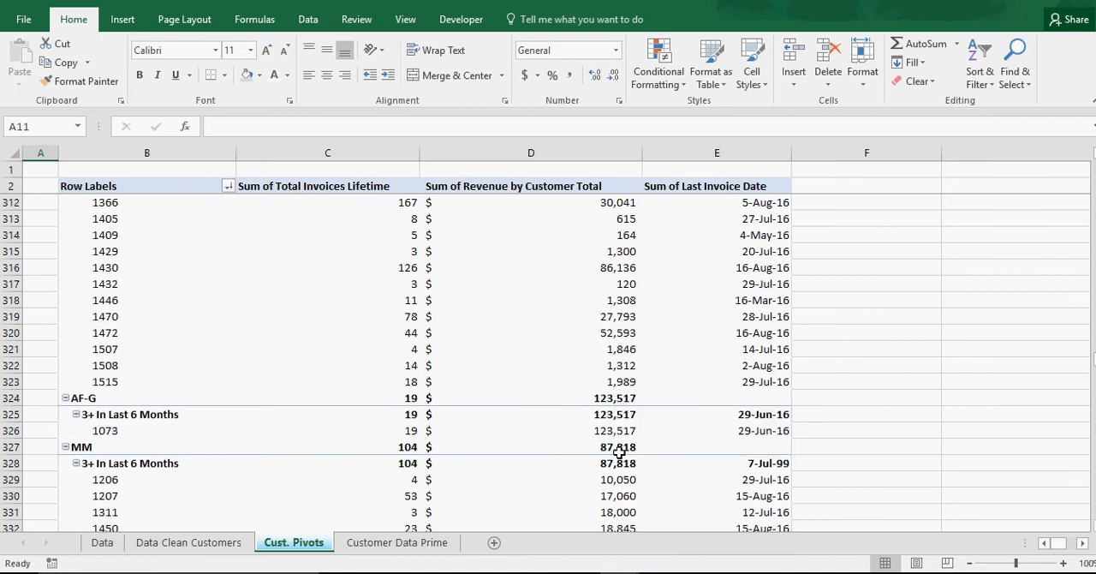
{"action": "scroll", "scroll_direction": "down", "scroll_amount": 3}
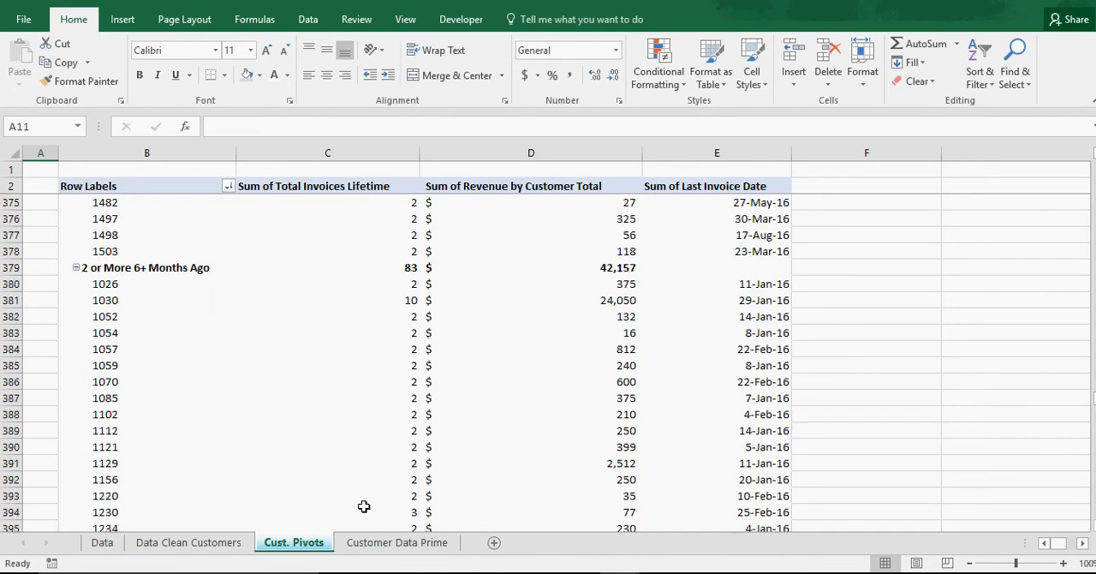
{"action": "scroll", "scroll_direction": "down", "scroll_amount": 3}
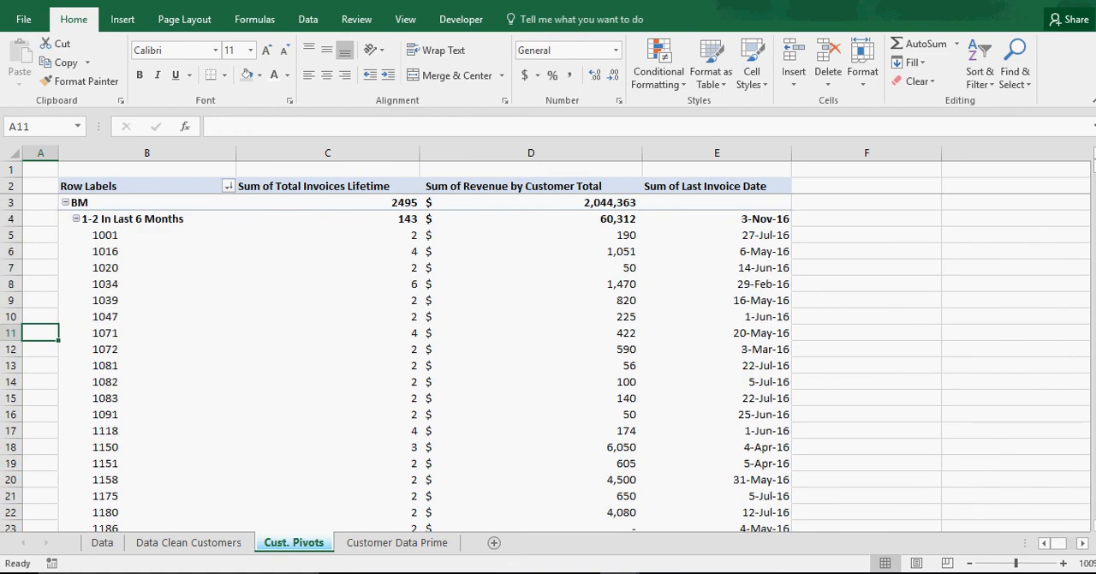
{"action": "mouse_move", "coordinate": [134, 219]}
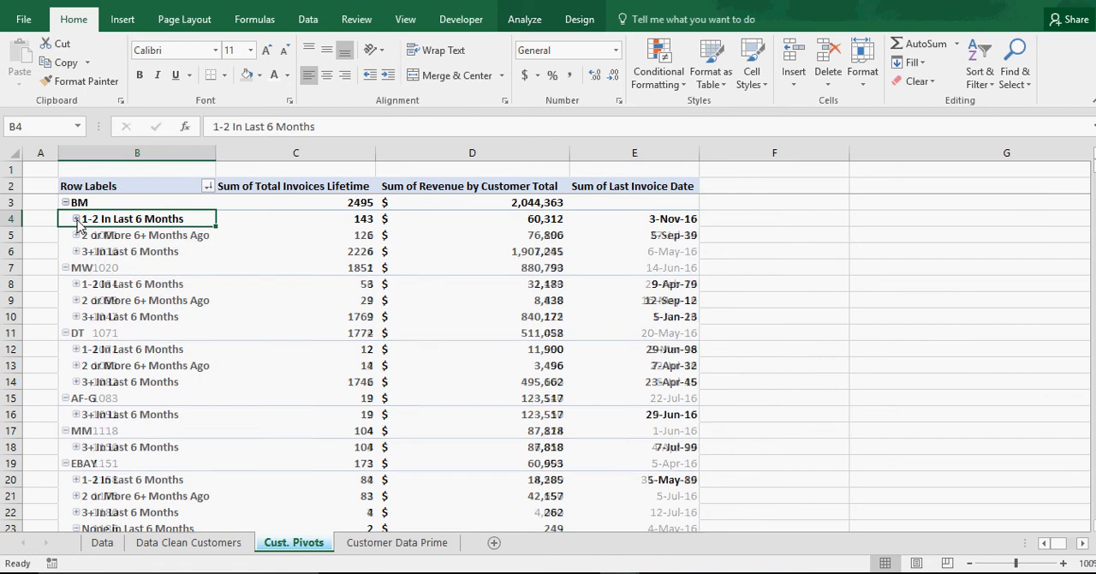
{"action": "left_click", "coordinate": [75, 219]}
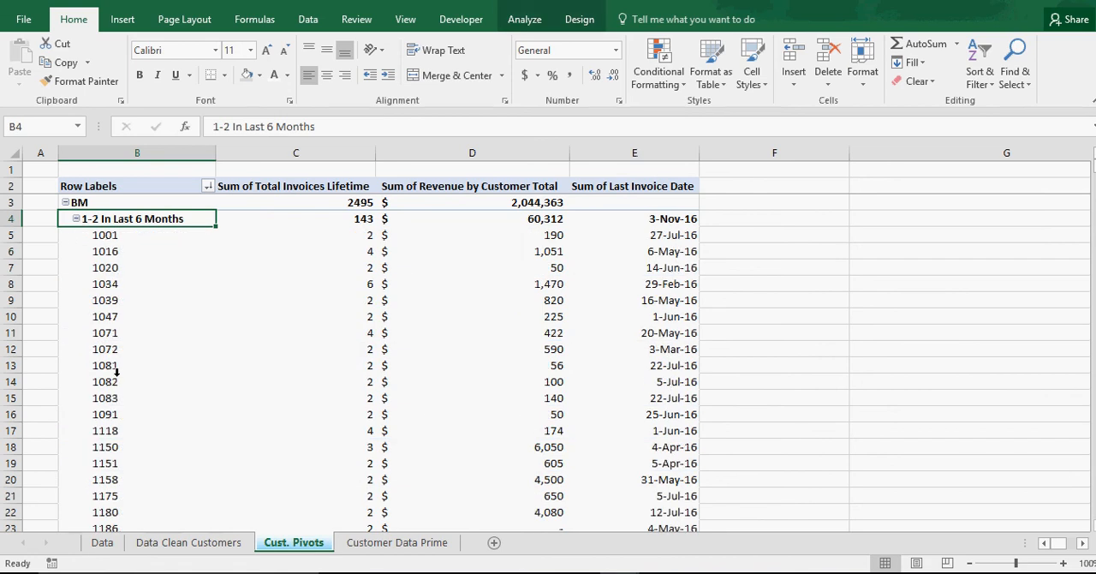
{"action": "mouse_move", "coordinate": [112, 369]}
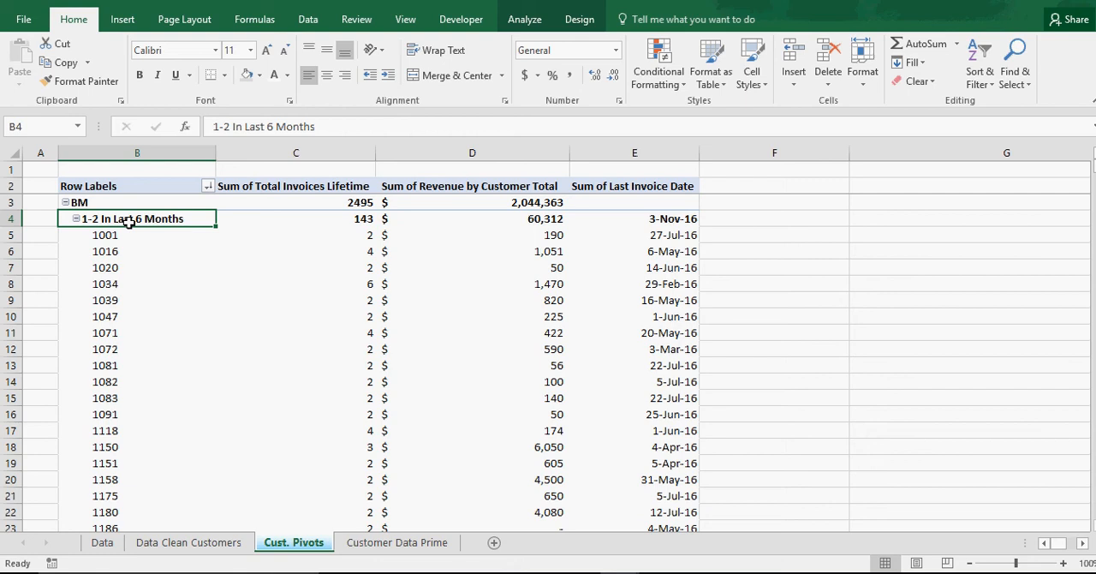
{"action": "mouse_move", "coordinate": [502, 254]}
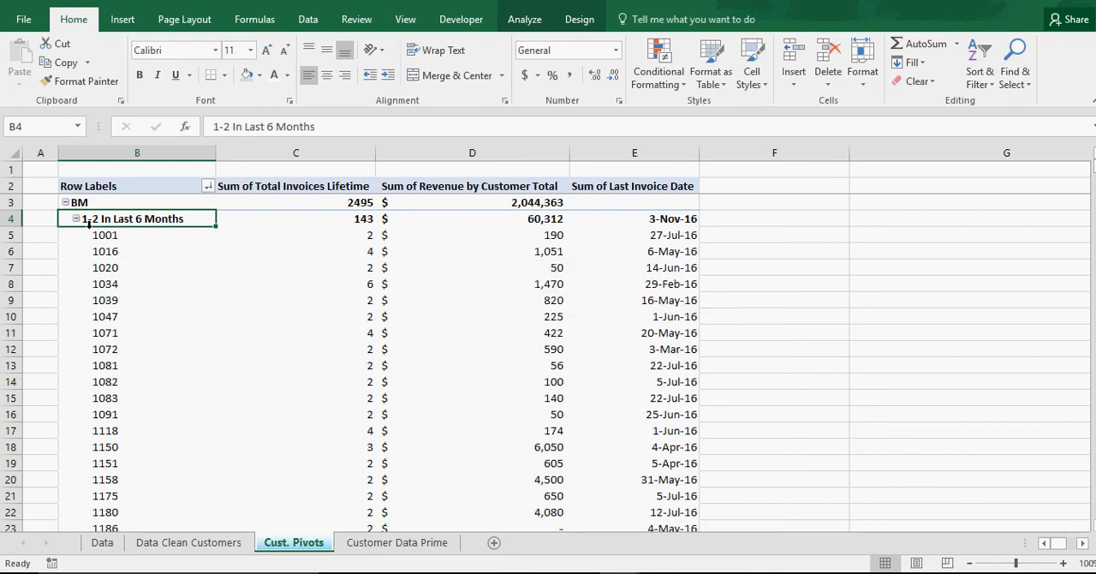
{"action": "mouse_move", "coordinate": [690, 267]}
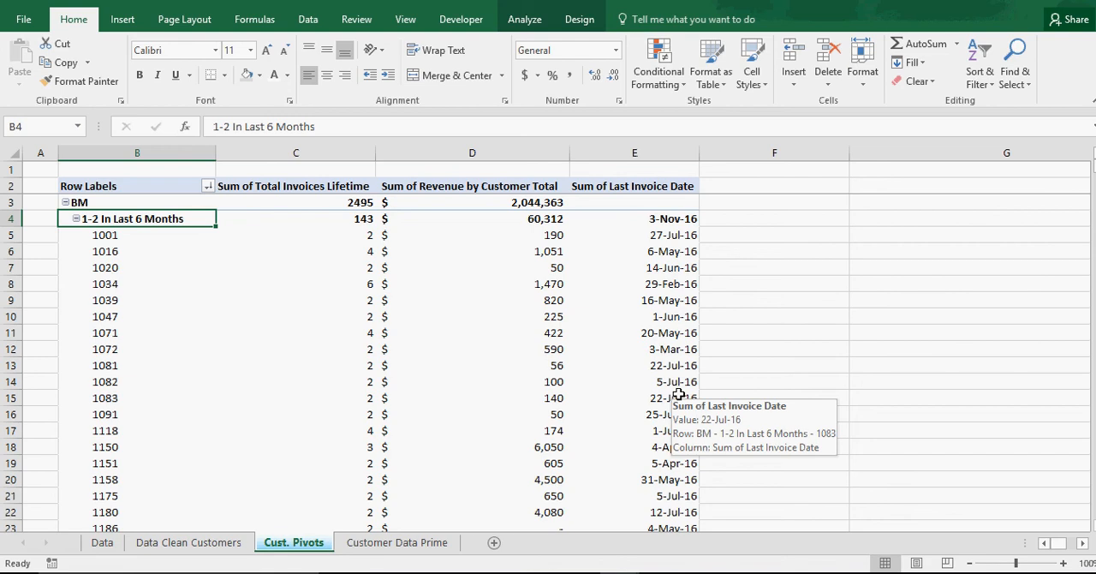
{"action": "mouse_move", "coordinate": [688, 301]}
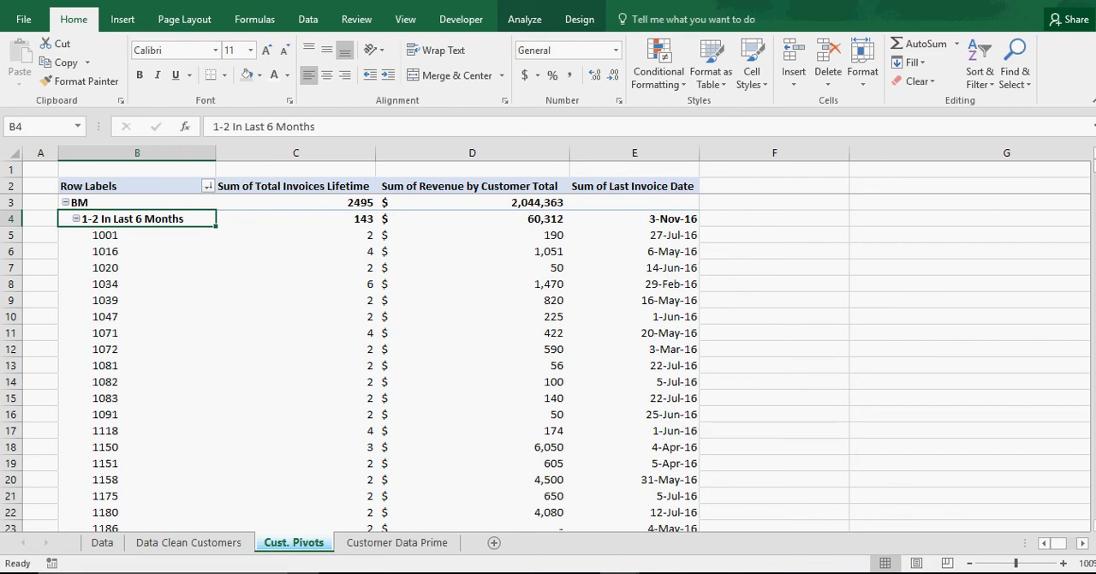
{"action": "left_click", "coordinate": [188, 541]}
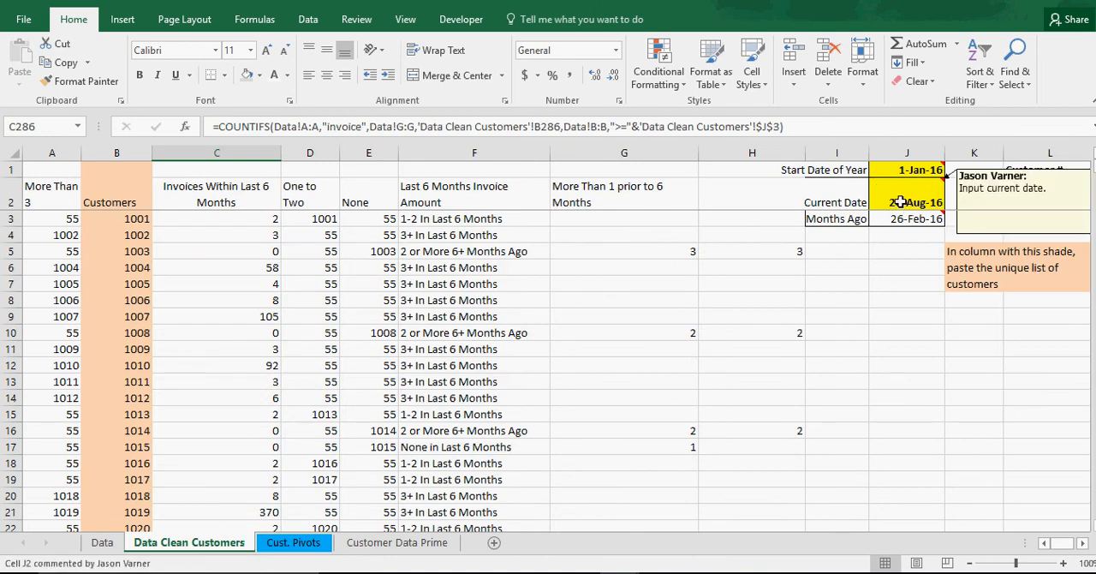
Check the year-start and current dates in J1:J2, then return to the Cust. Pivots sheet.
{"action": "left_click", "coordinate": [907, 168]}
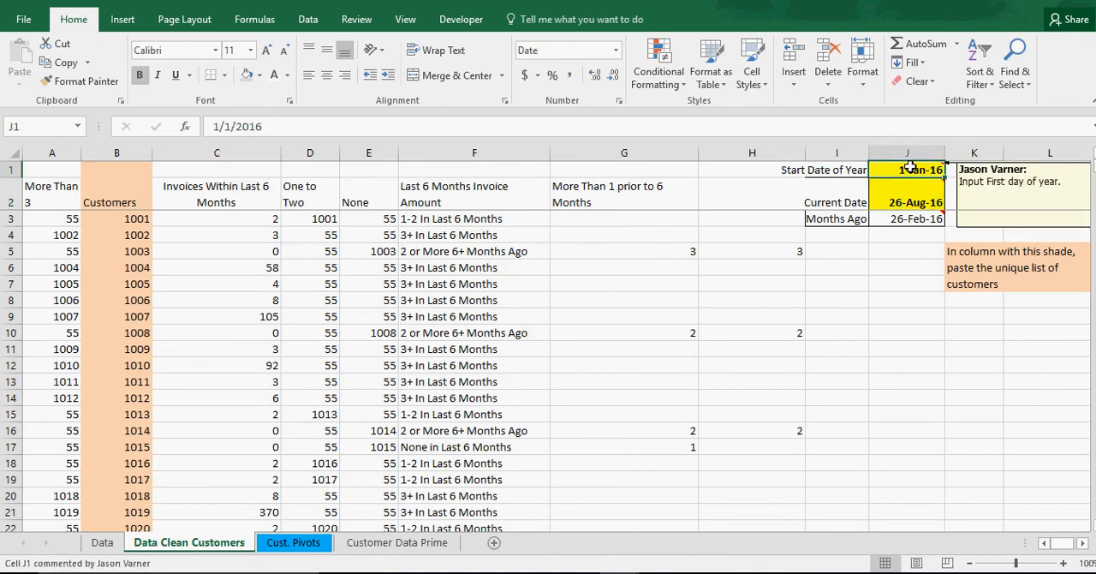
{"action": "left_click", "coordinate": [906, 202]}
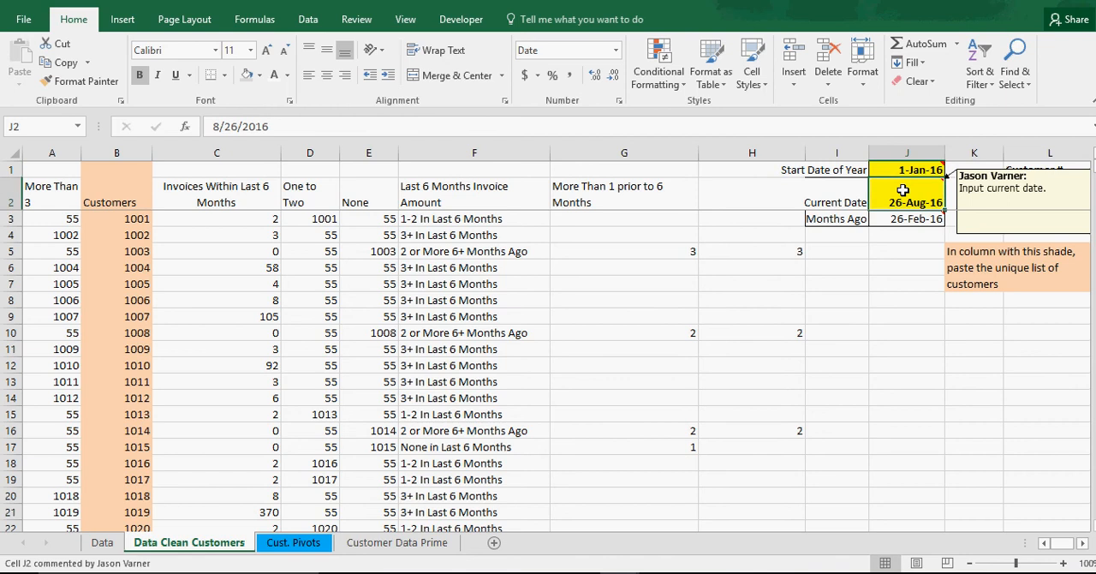
{"action": "mouse_move", "coordinate": [904, 202]}
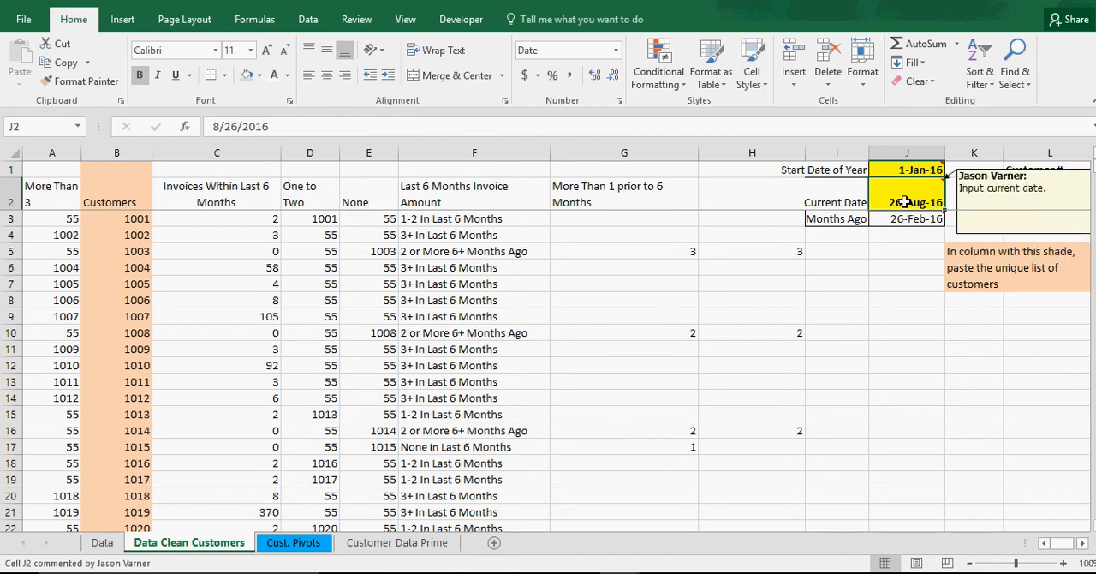
{"action": "left_click", "coordinate": [906, 170]}
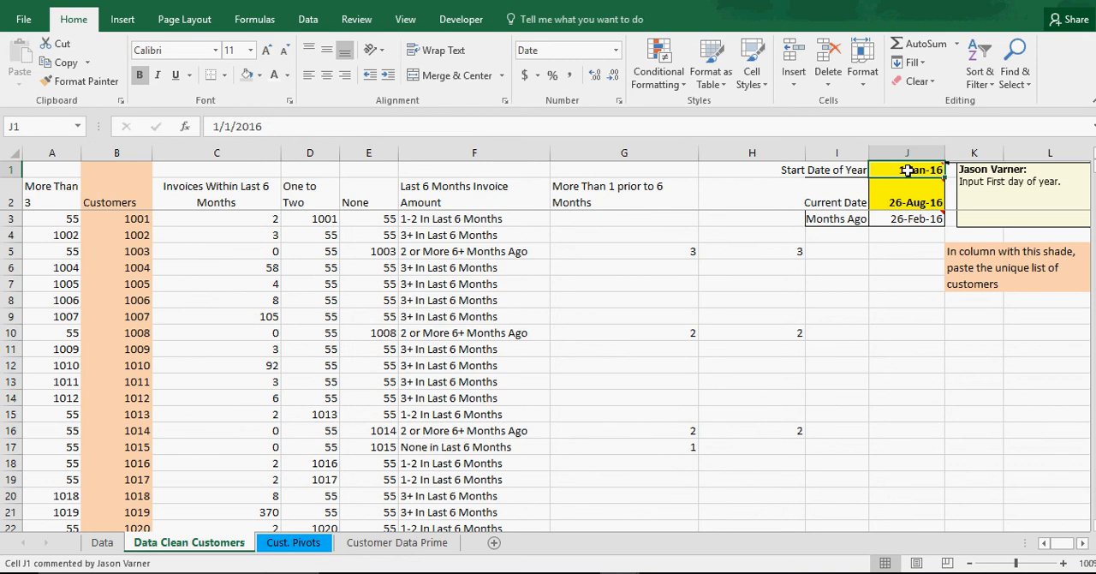
{"action": "left_click", "coordinate": [293, 541]}
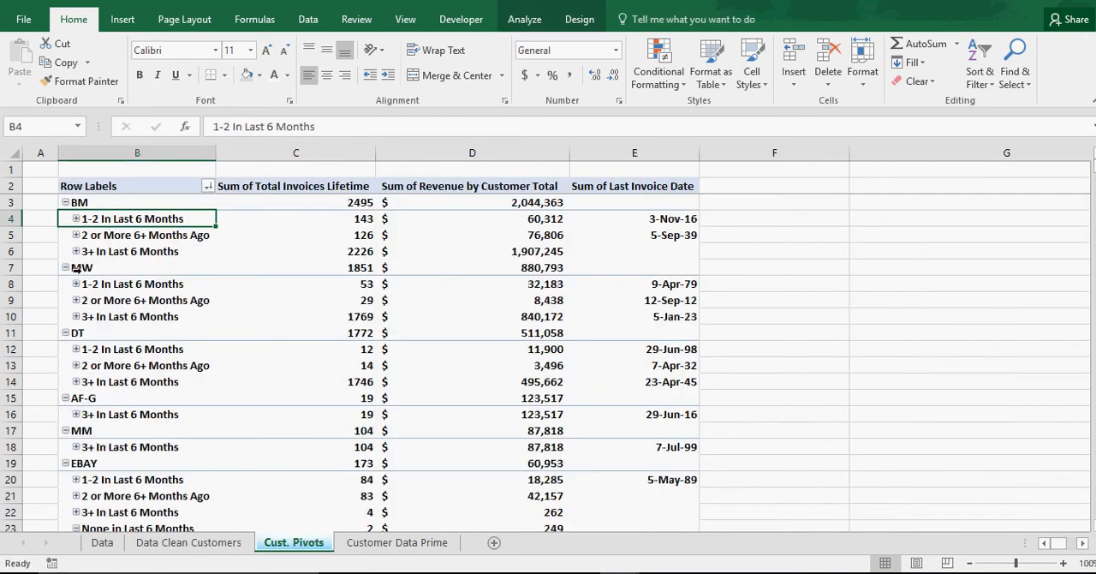
Expand EBAY's None in Last 6 Months group to list its customers, then return to Data Clean Customers.
{"action": "scroll", "scroll_direction": "down", "scroll_amount": 3}
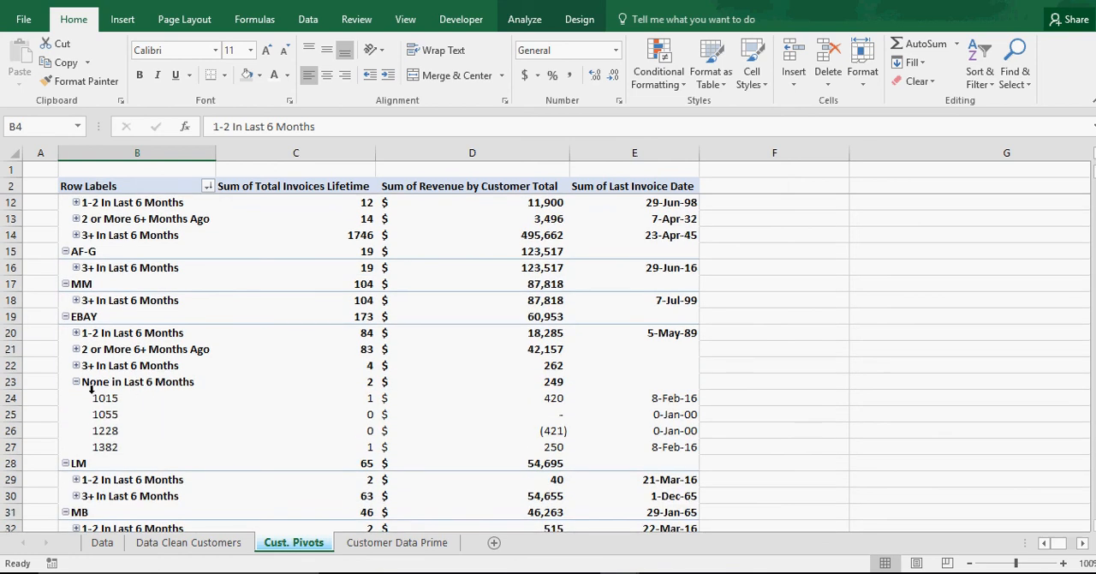
{"action": "left_click", "coordinate": [137, 380]}
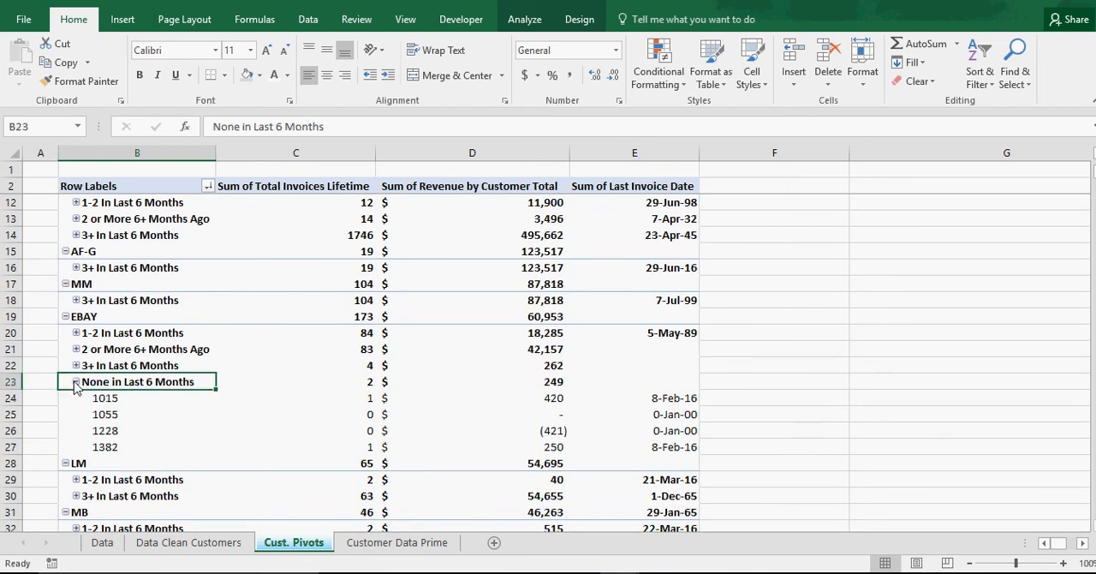
{"action": "scroll", "scroll_direction": "down", "scroll_amount": 3}
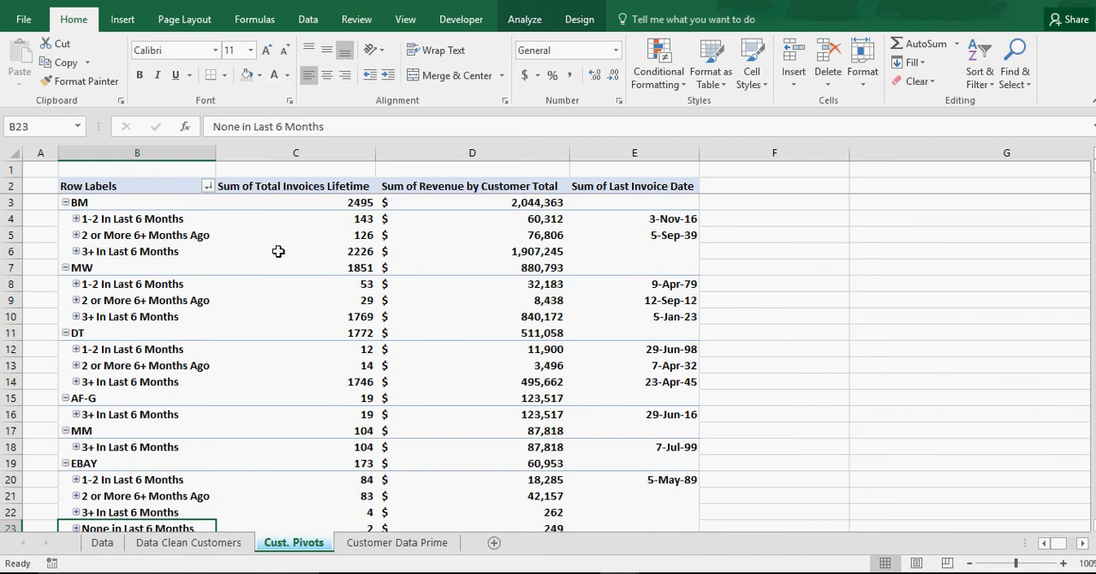
{"action": "mouse_move", "coordinate": [796, 243]}
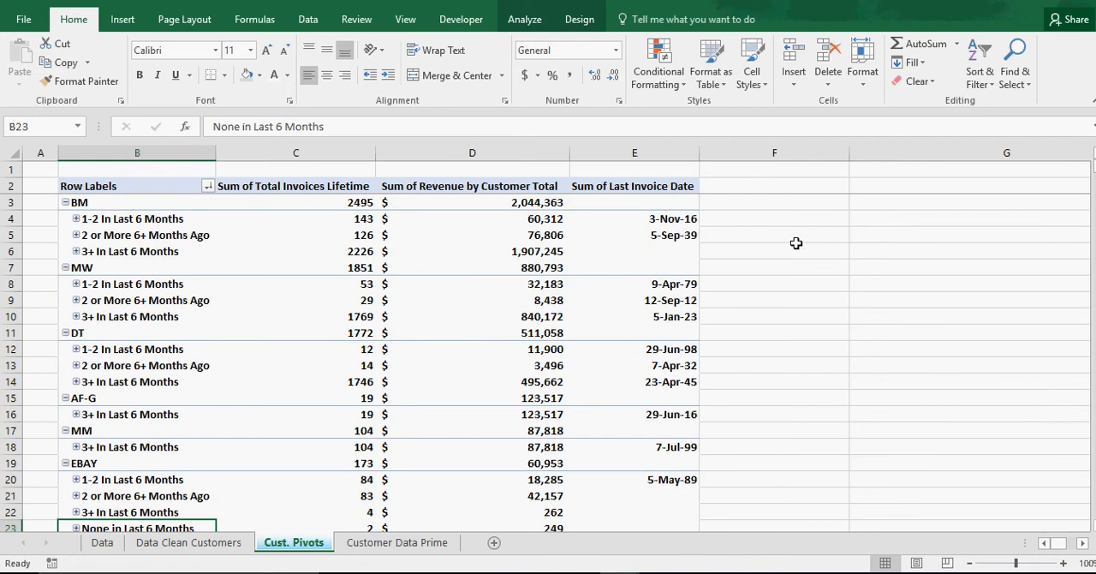
{"action": "mouse_move", "coordinate": [164, 223]}
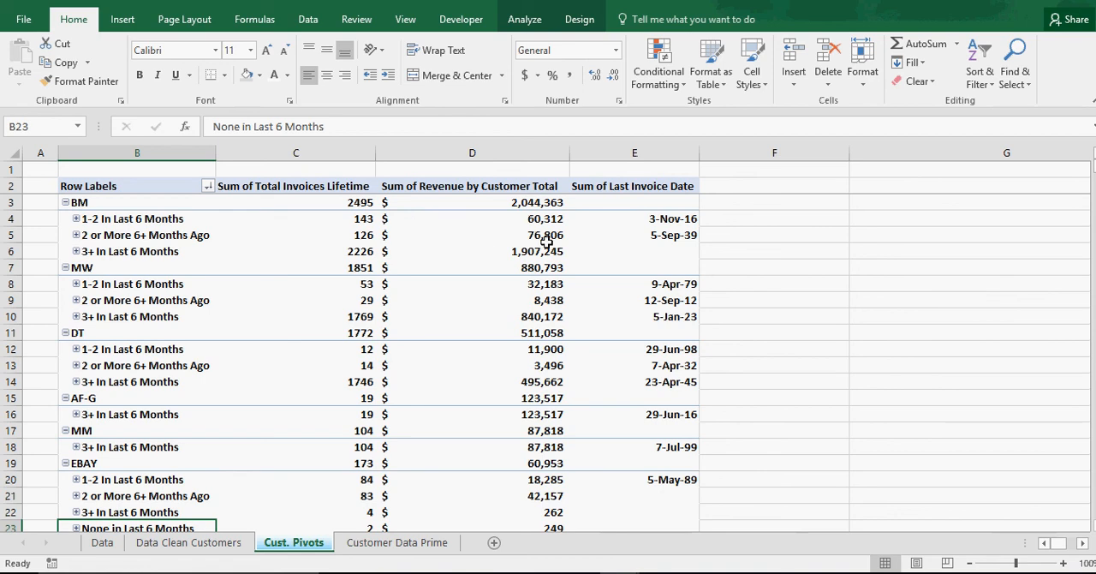
{"action": "mouse_move", "coordinate": [675, 235]}
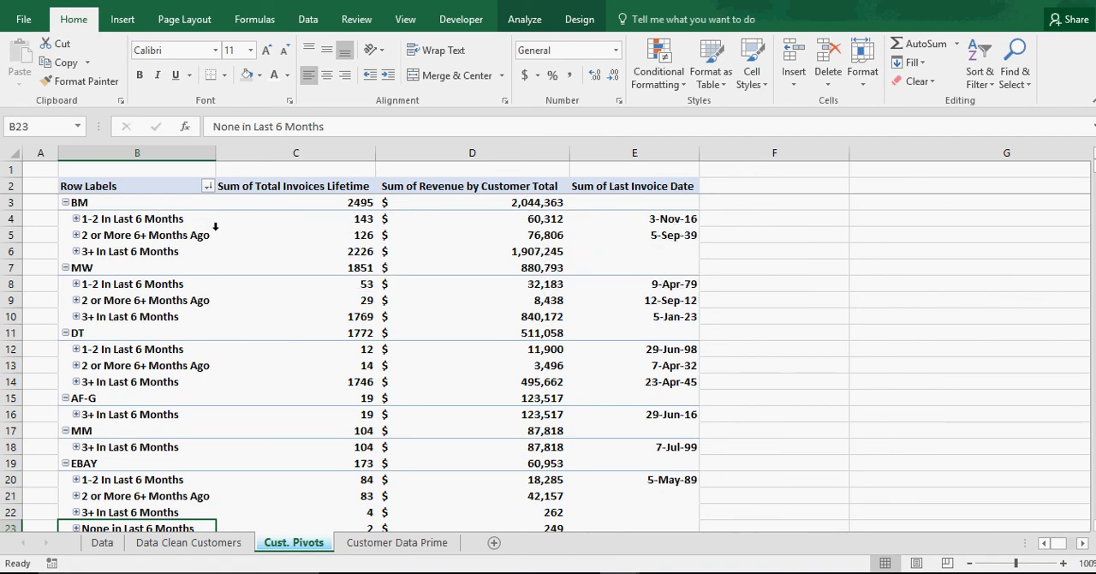
{"action": "mouse_move", "coordinate": [214, 250]}
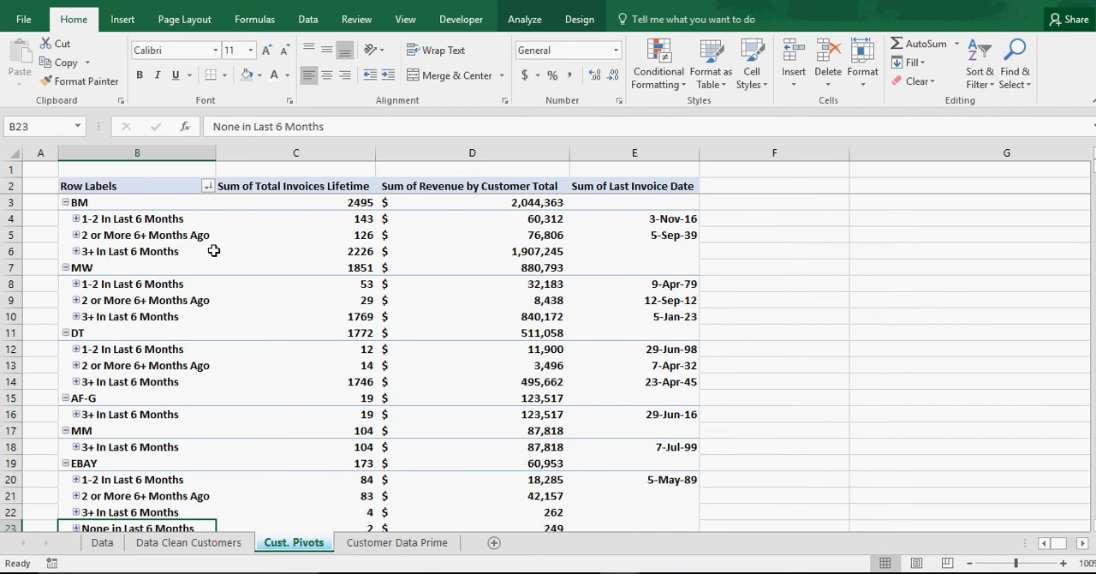
{"action": "mouse_move", "coordinate": [131, 250]}
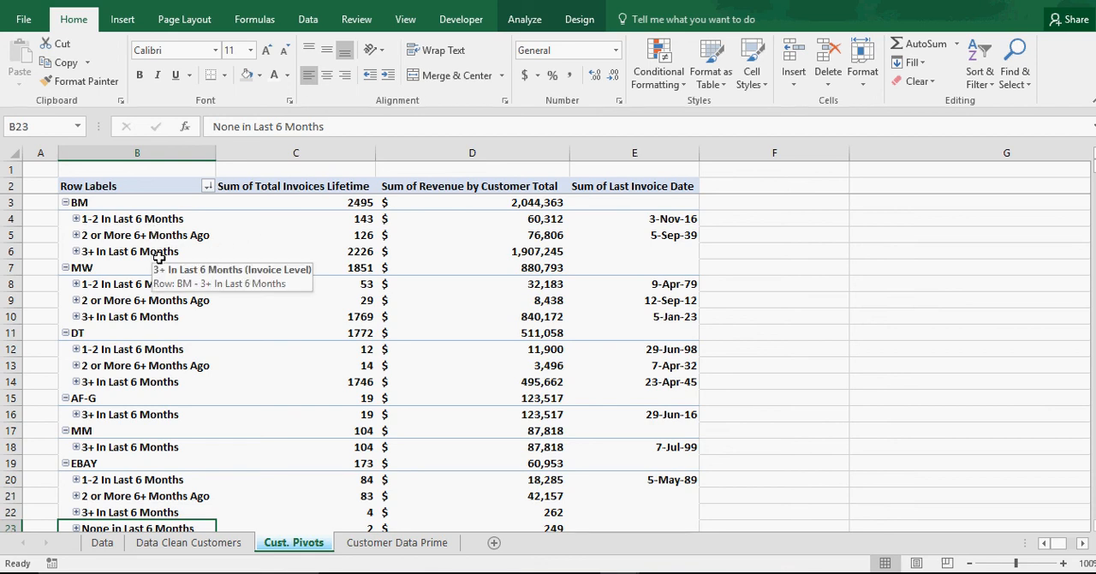
{"action": "mouse_move", "coordinate": [178, 234]}
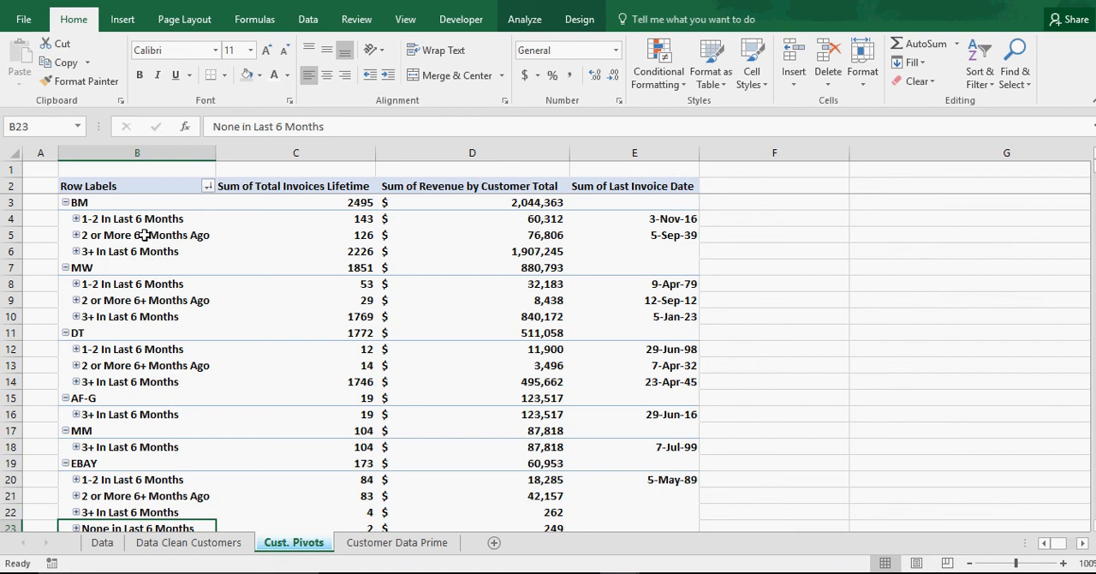
{"action": "mouse_move", "coordinate": [111, 267]}
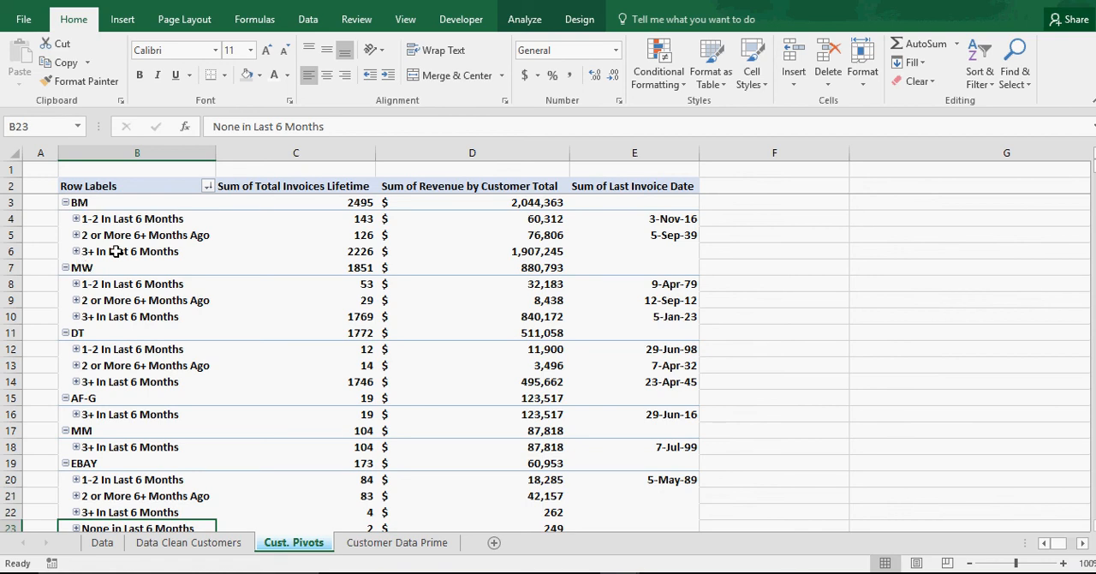
{"action": "mouse_move", "coordinate": [94, 219]}
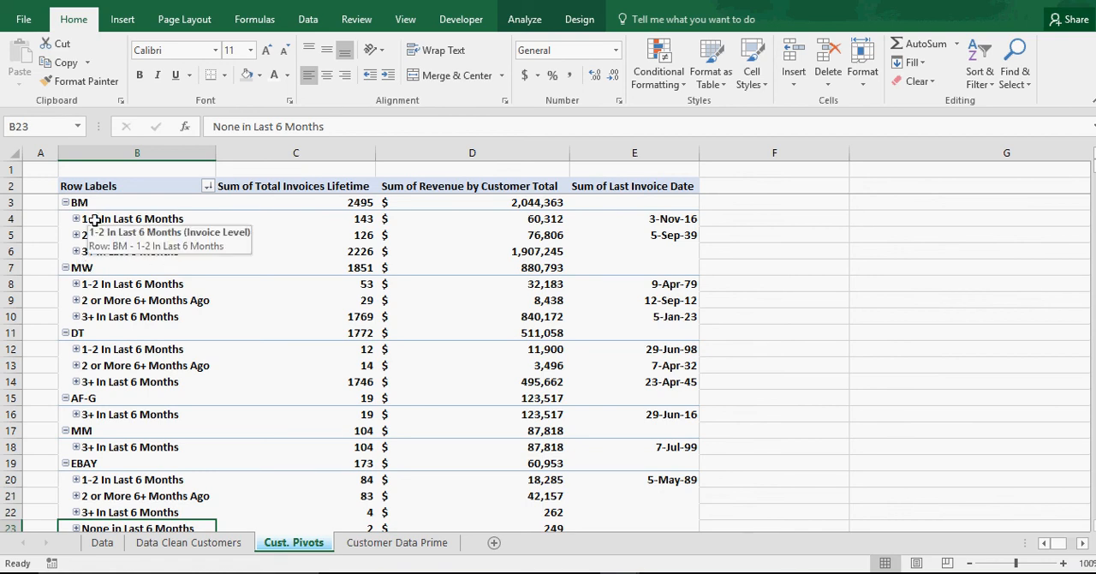
{"action": "mouse_move", "coordinate": [134, 235]}
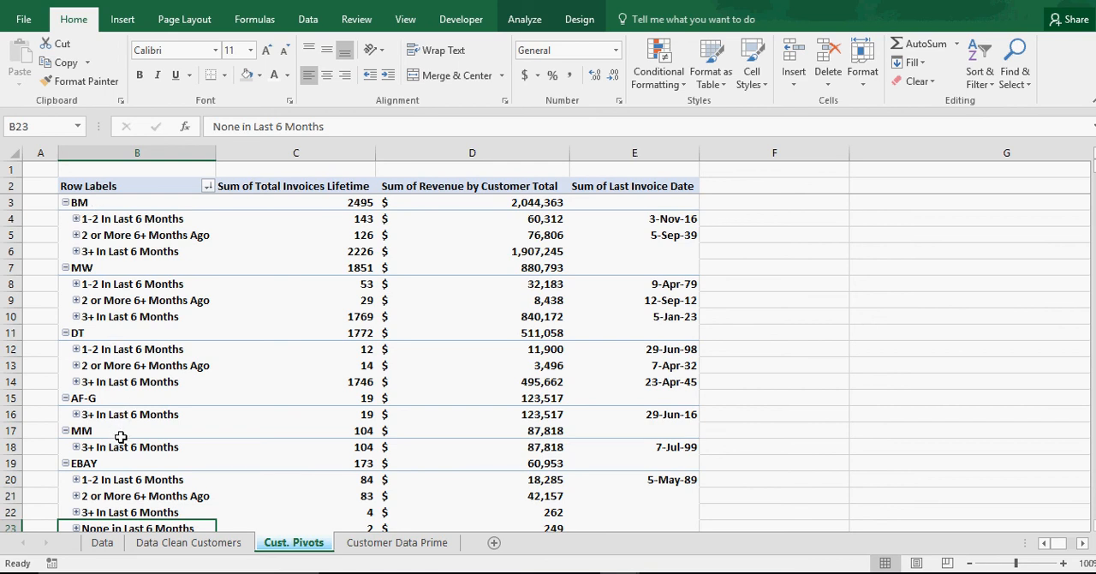
{"action": "scroll", "scroll_direction": "down", "scroll_amount": 3}
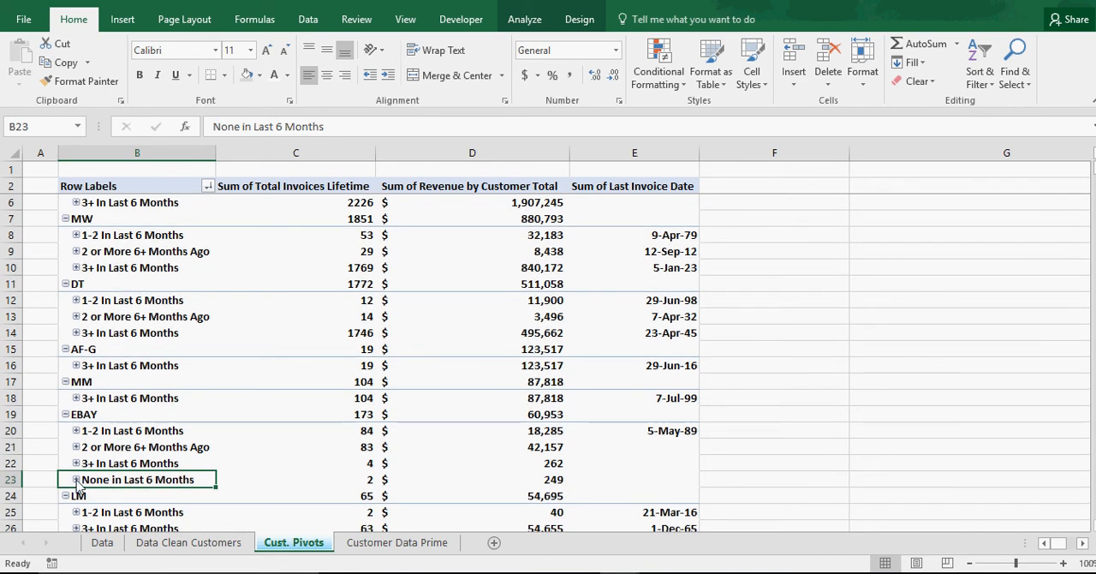
{"action": "left_click", "coordinate": [76, 480]}
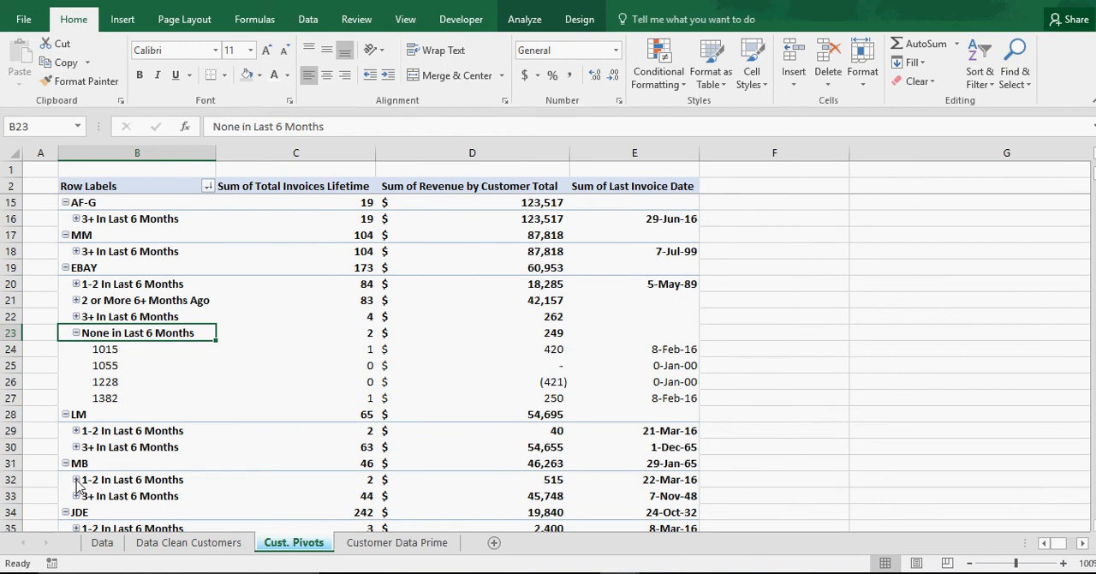
{"action": "mouse_move", "coordinate": [107, 448]}
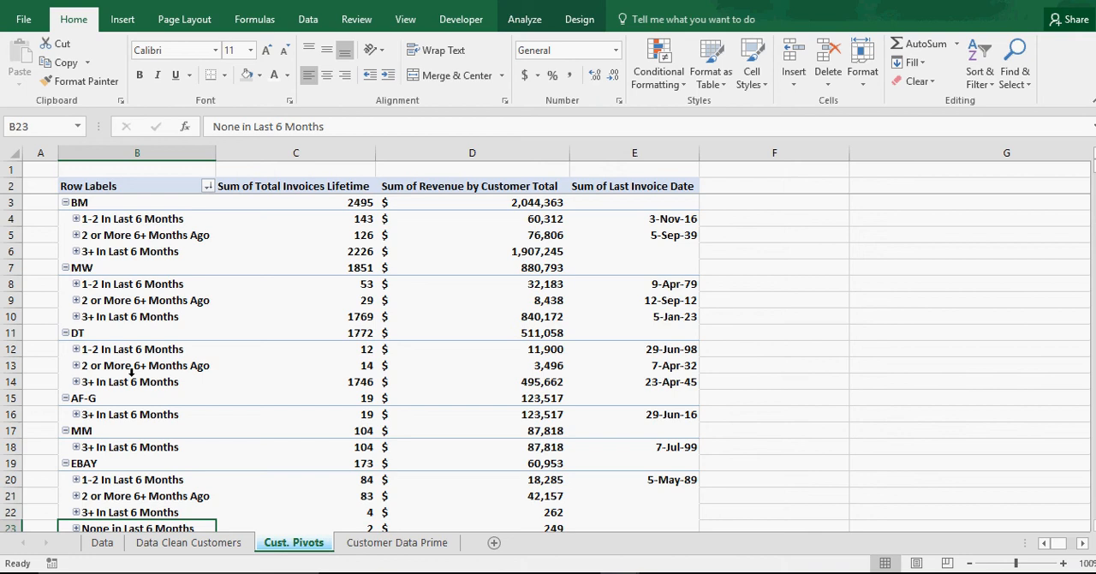
{"action": "left_click", "coordinate": [188, 541]}
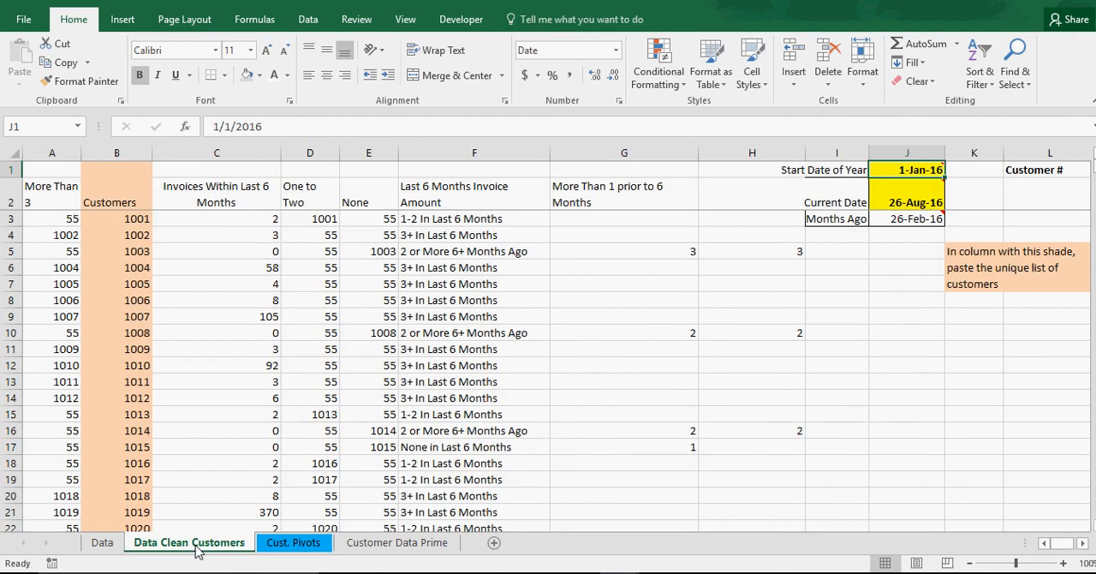
Flip between the Data, Customer Data Prime and Cust. Pivots sheets to compare them.
{"action": "left_click", "coordinate": [103, 541]}
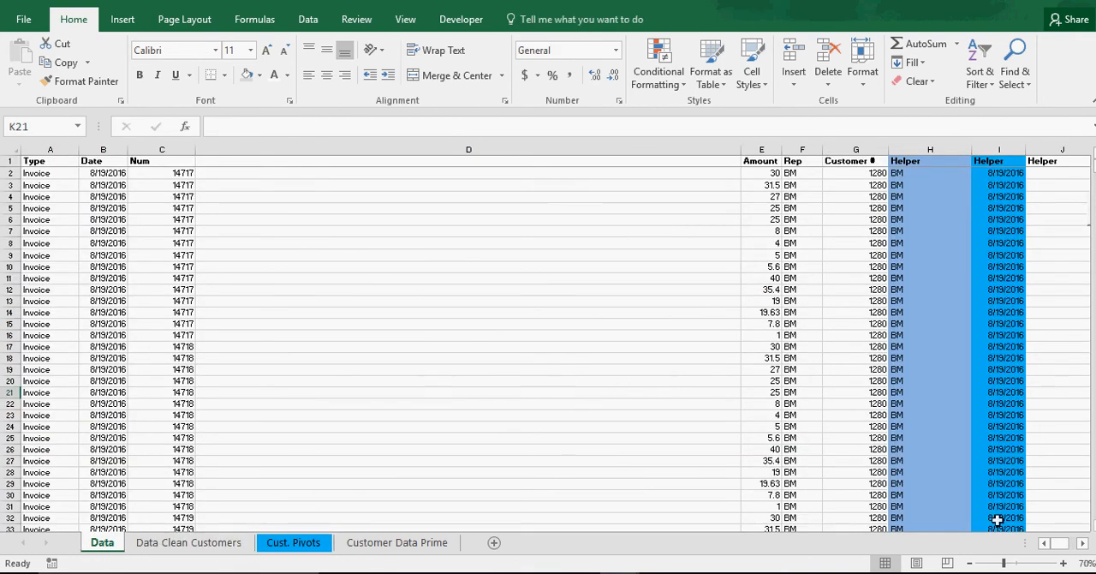
{"action": "mouse_move", "coordinate": [717, 245]}
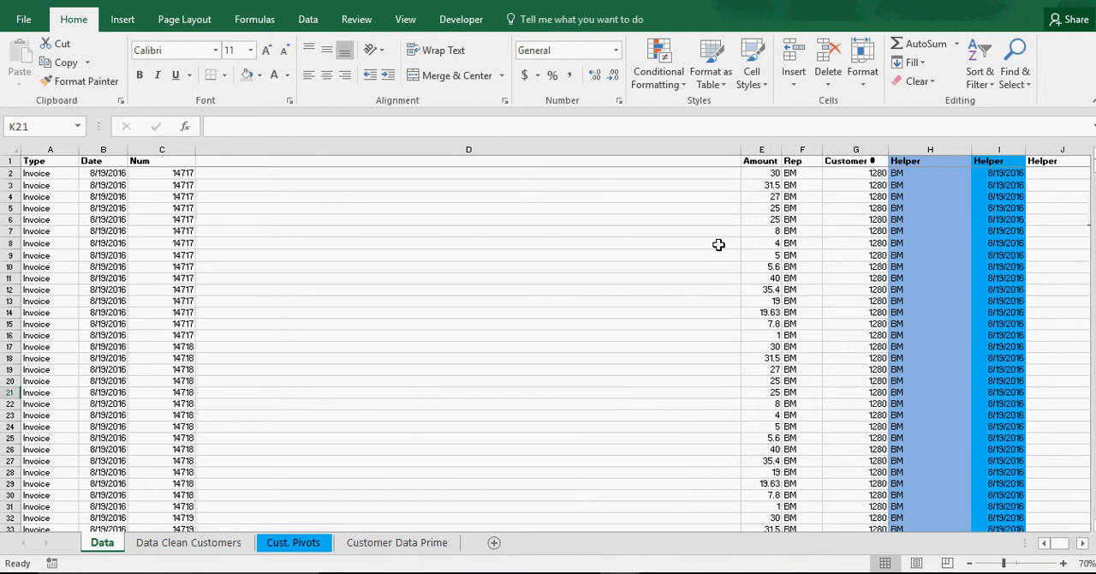
{"action": "mouse_move", "coordinate": [770, 443]}
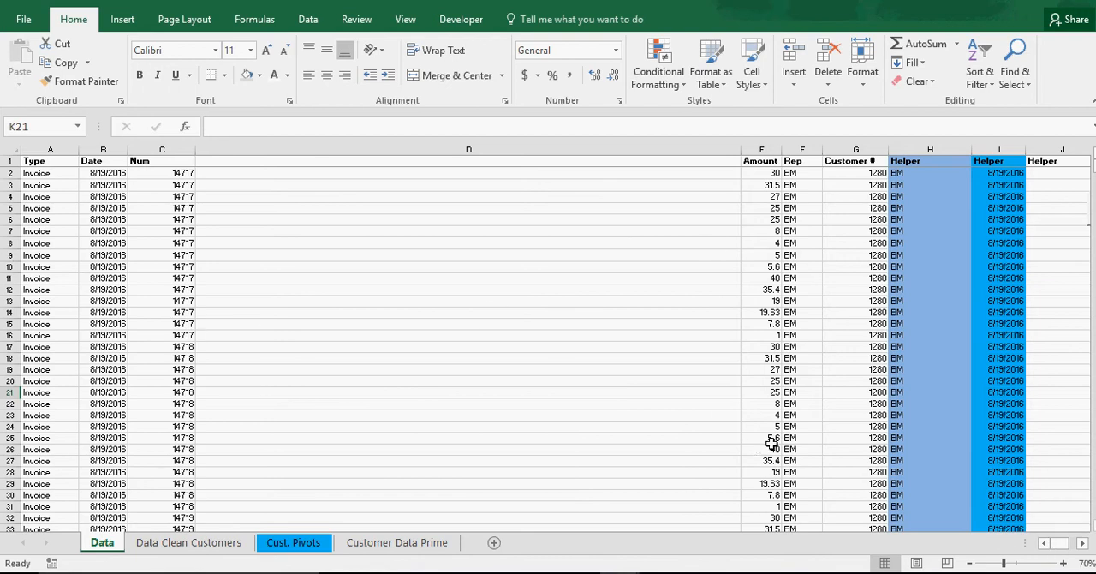
{"action": "mouse_move", "coordinate": [120, 212]}
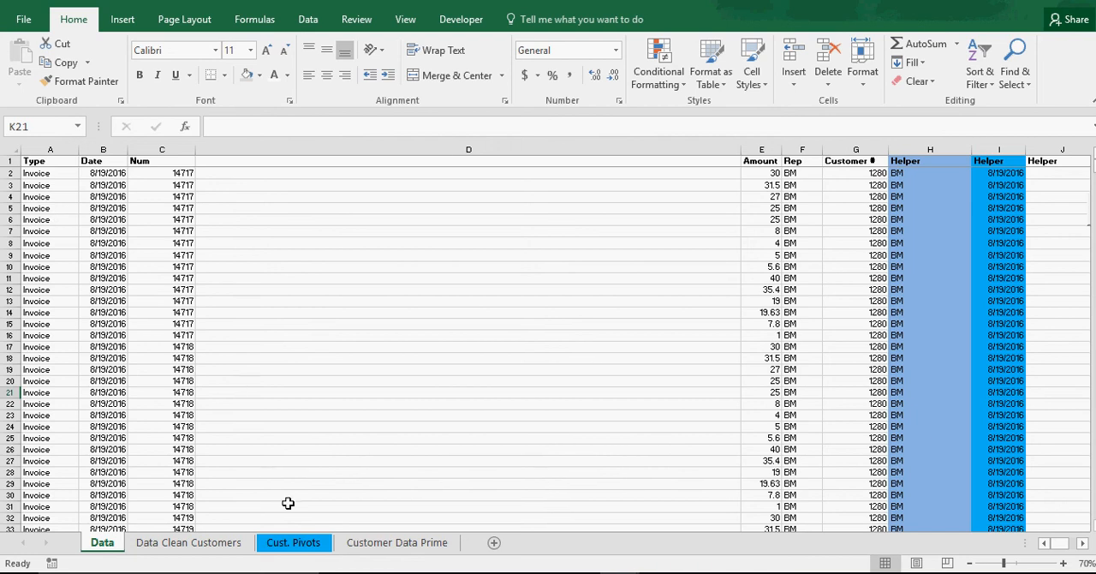
{"action": "mouse_move", "coordinate": [431, 514]}
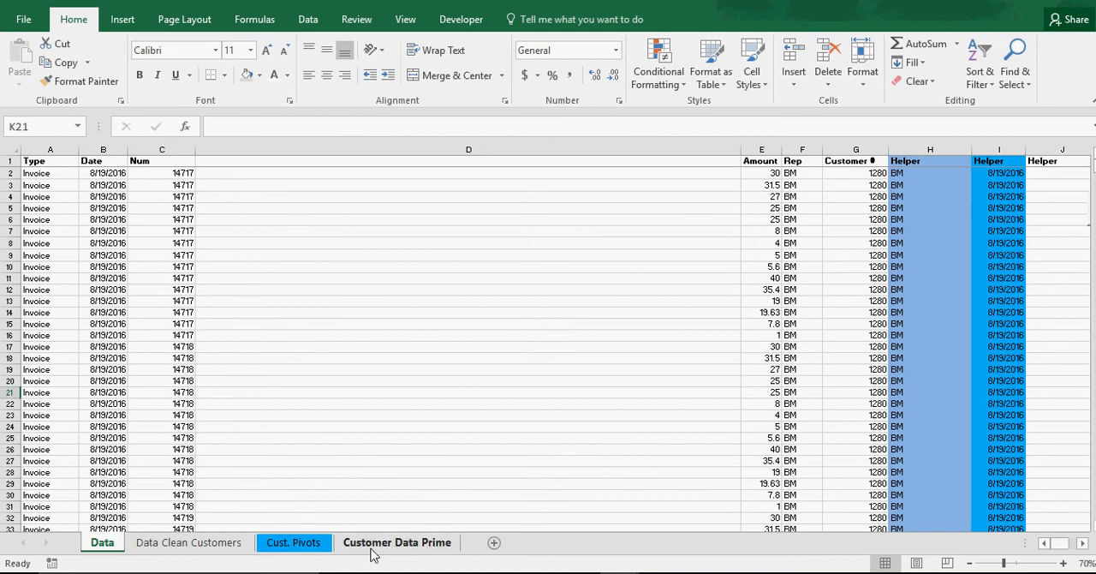
{"action": "left_click", "coordinate": [397, 541]}
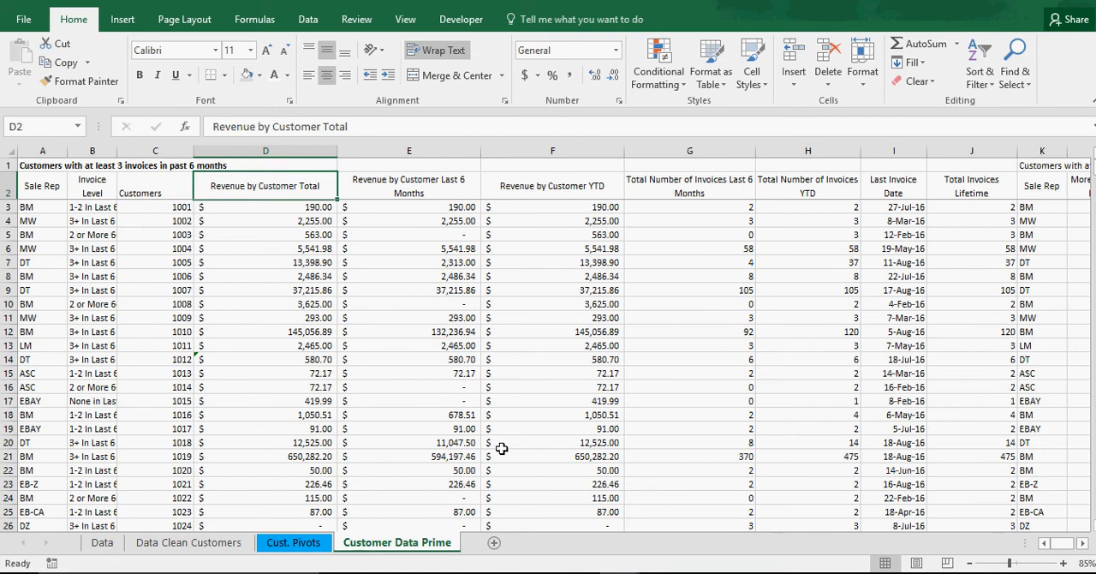
{"action": "left_click", "coordinate": [294, 541]}
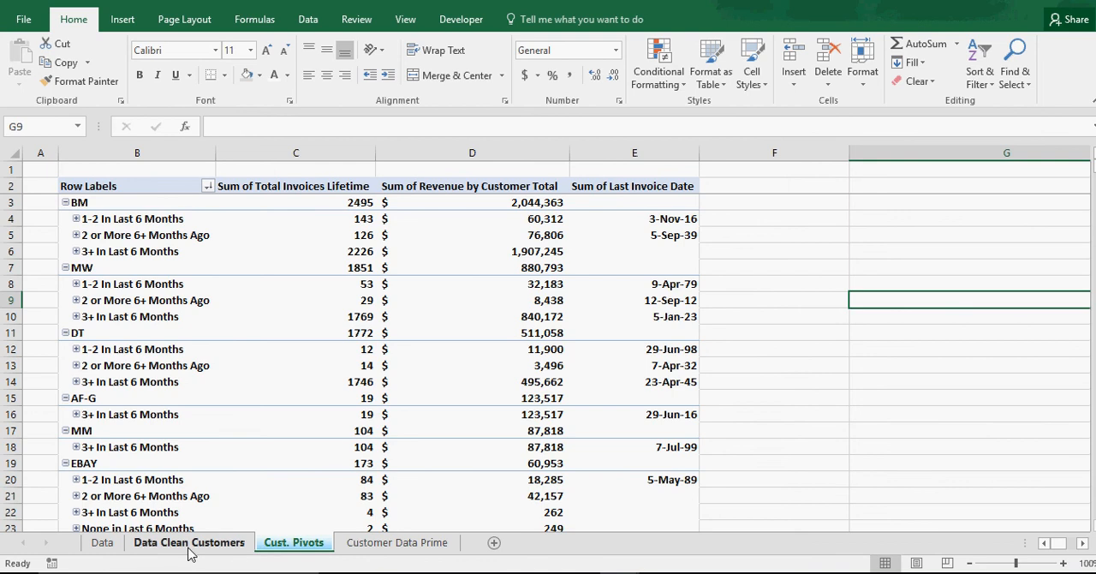
{"action": "left_click", "coordinate": [102, 541]}
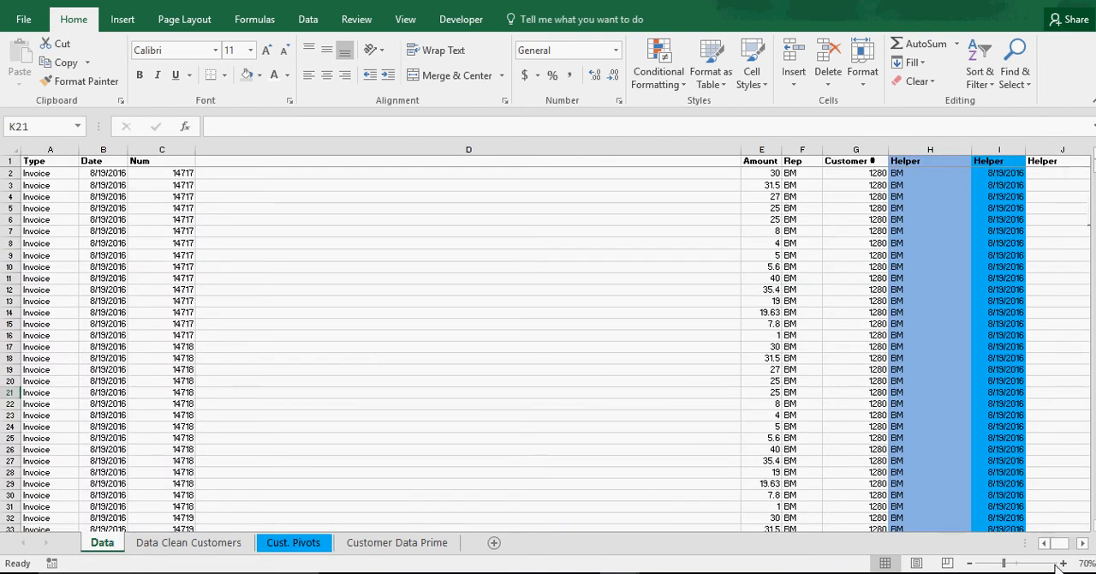
{"action": "left_click", "coordinate": [188, 541]}
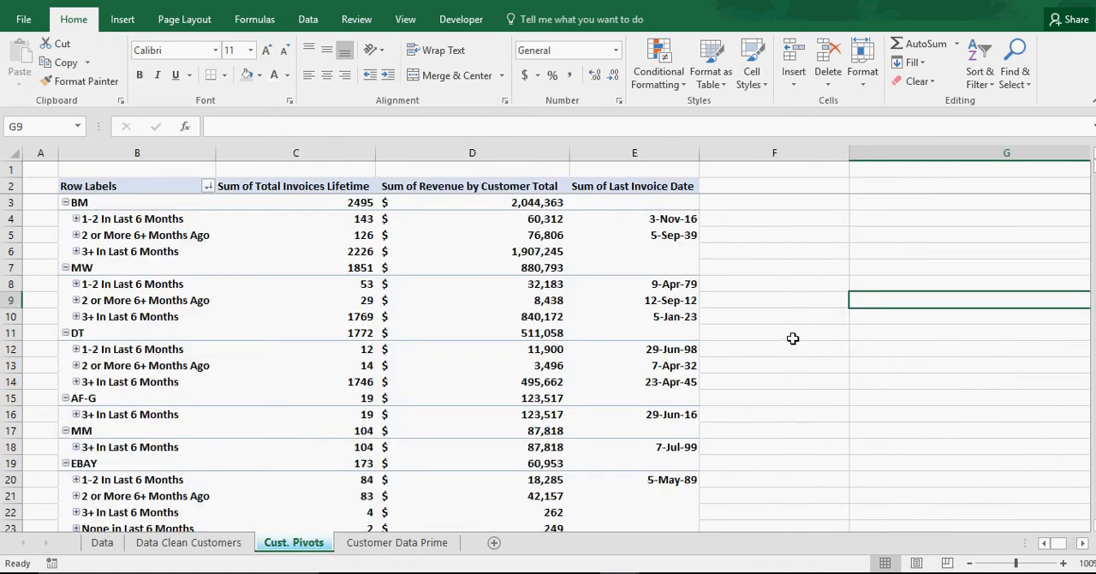
{"action": "mouse_move", "coordinate": [137, 233]}
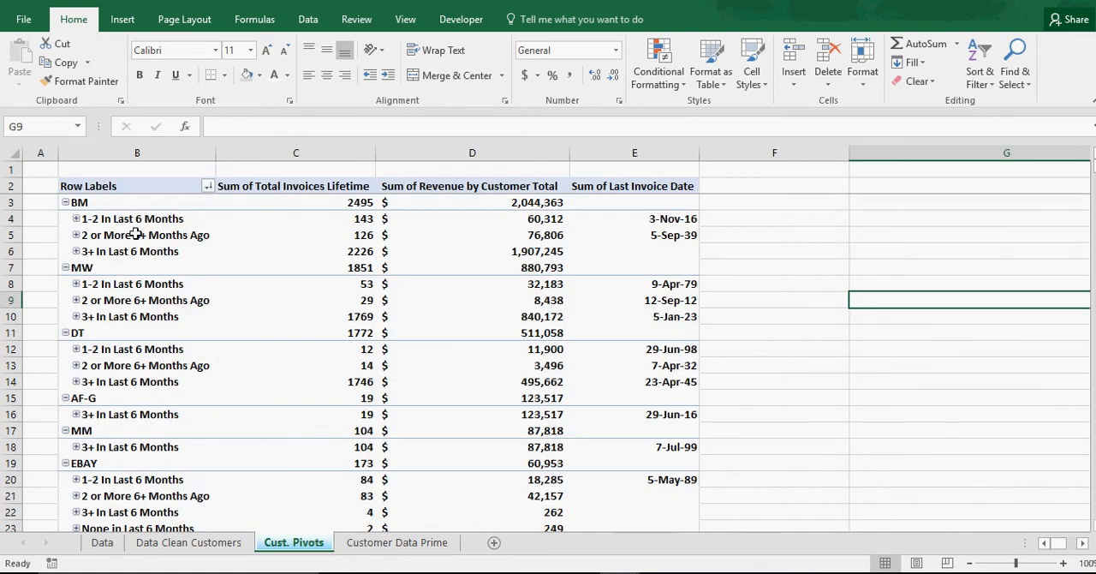
Settle on Cust. Pivots, then move to the sheet holding the Revenue by Customer chart.
{"action": "left_click", "coordinate": [397, 541]}
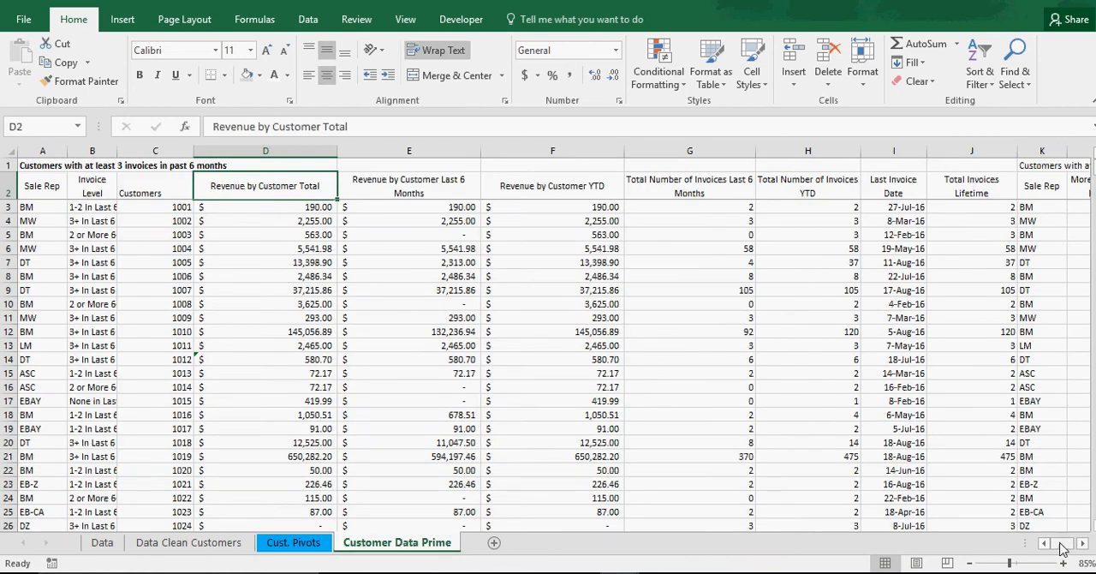
{"action": "left_click", "coordinate": [295, 541]}
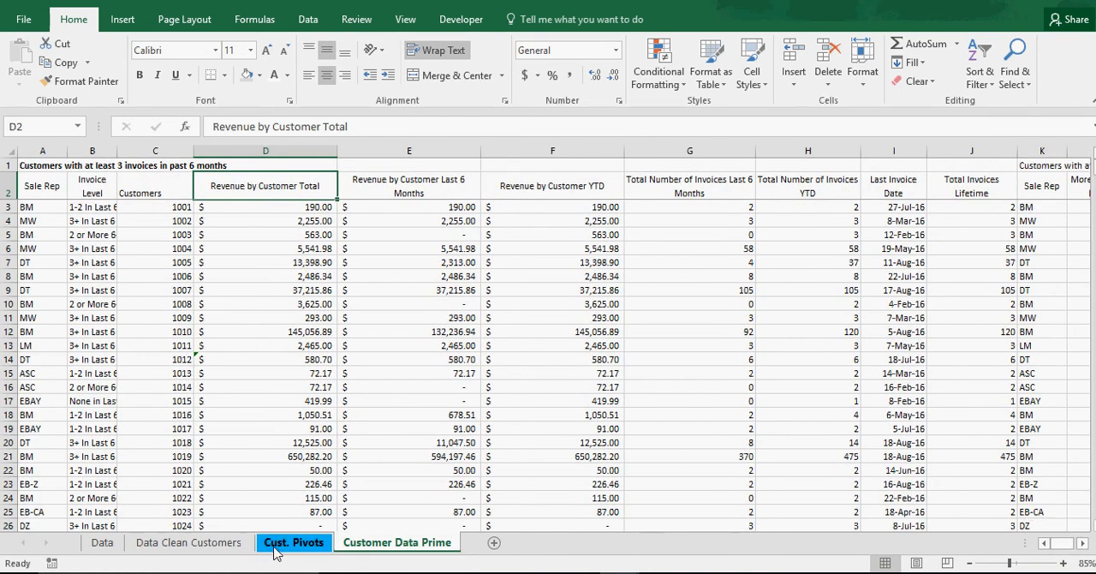
{"action": "left_click", "coordinate": [293, 542]}
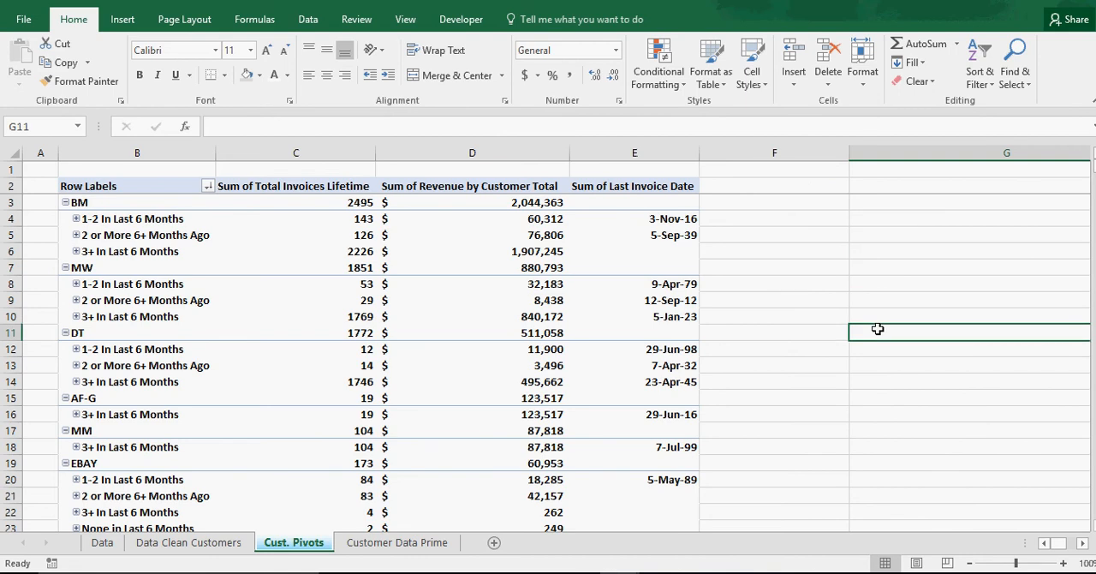
{"action": "mouse_move", "coordinate": [747, 469]}
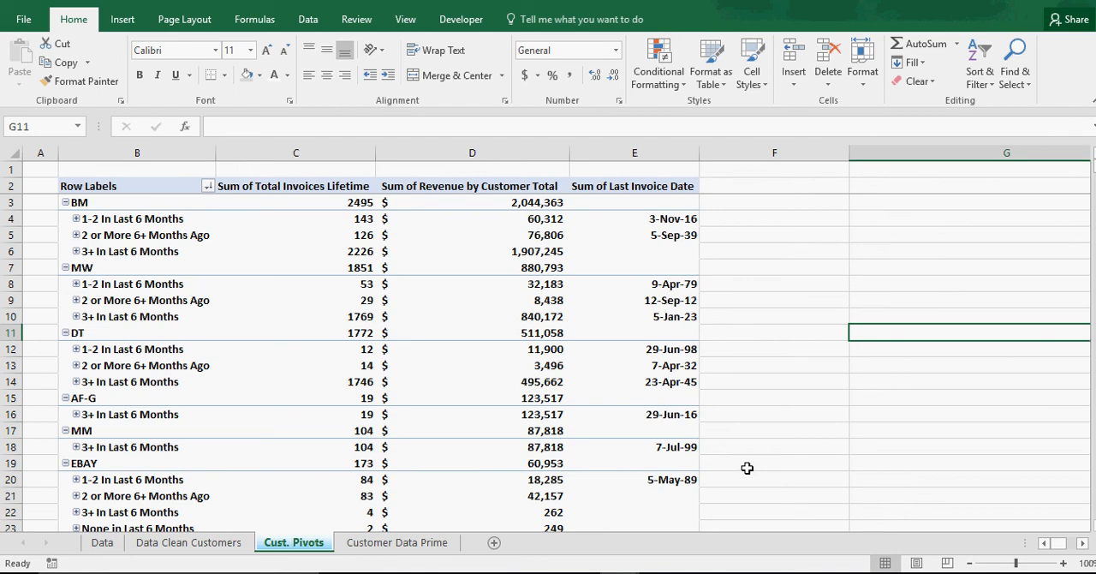
{"action": "mouse_move", "coordinate": [764, 447]}
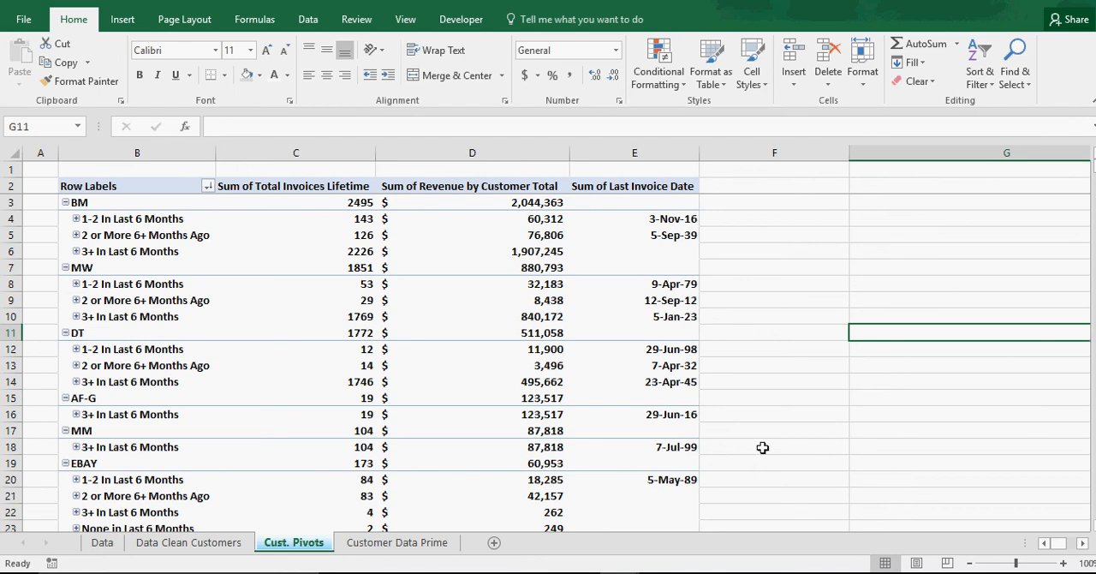
{"action": "mouse_move", "coordinate": [762, 380]}
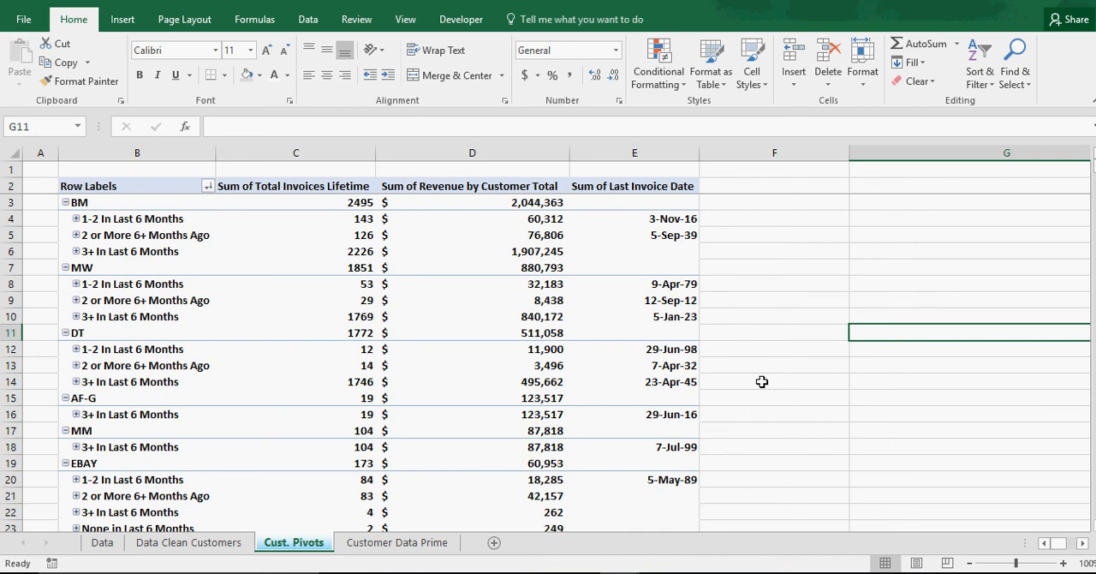
{"action": "mouse_move", "coordinate": [863, 404]}
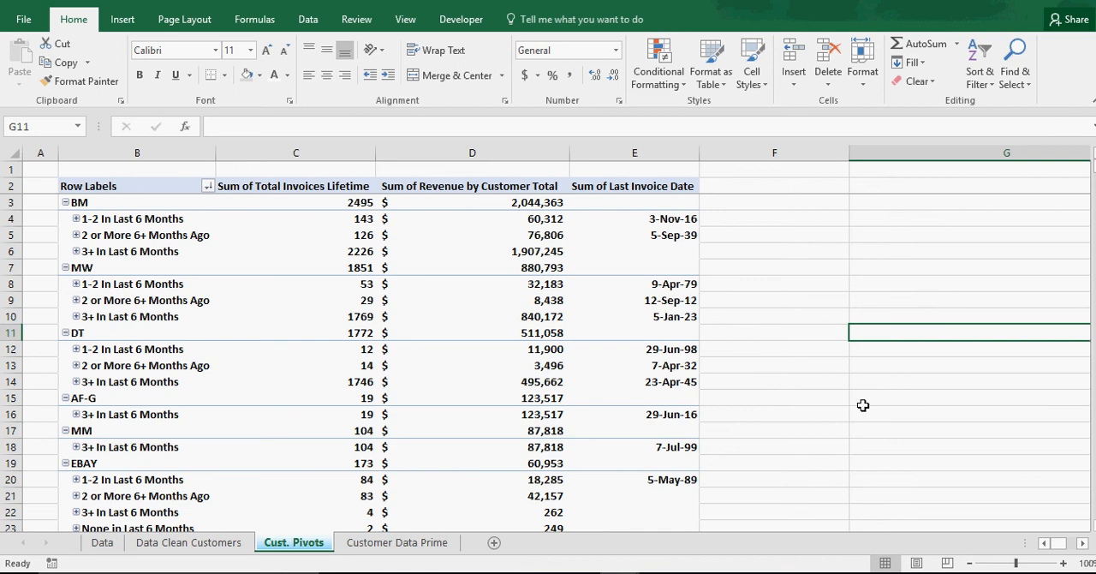
{"action": "mouse_move", "coordinate": [863, 405]}
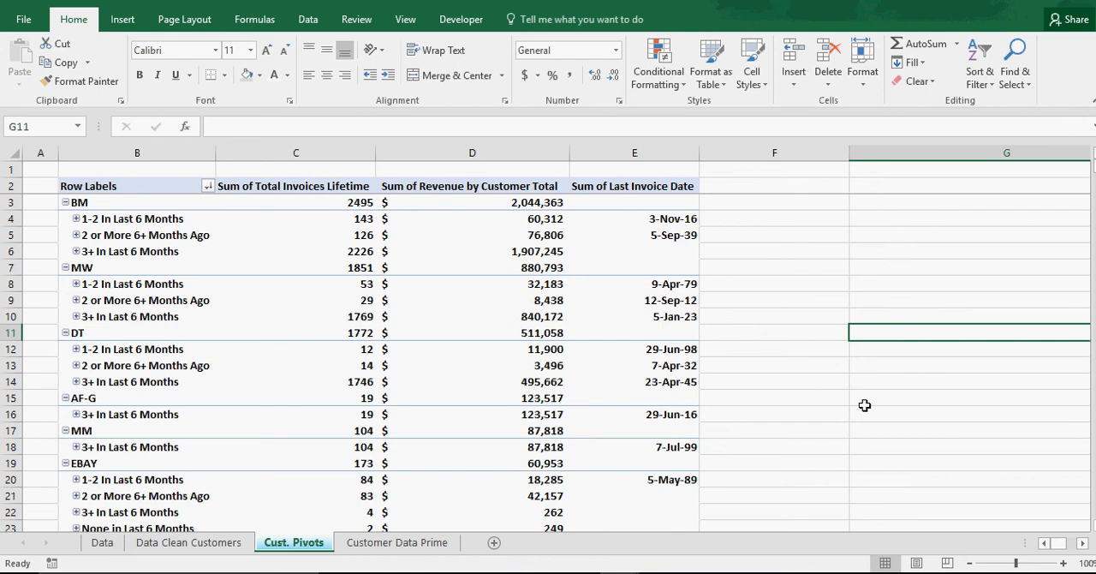
{"action": "mouse_move", "coordinate": [866, 404]}
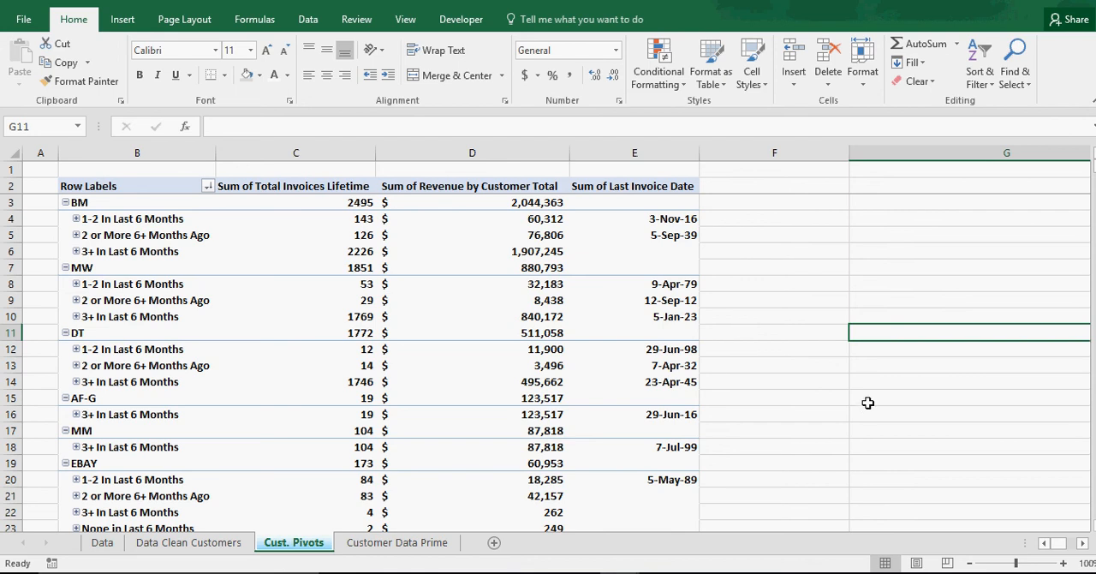
{"action": "mouse_move", "coordinate": [884, 384]}
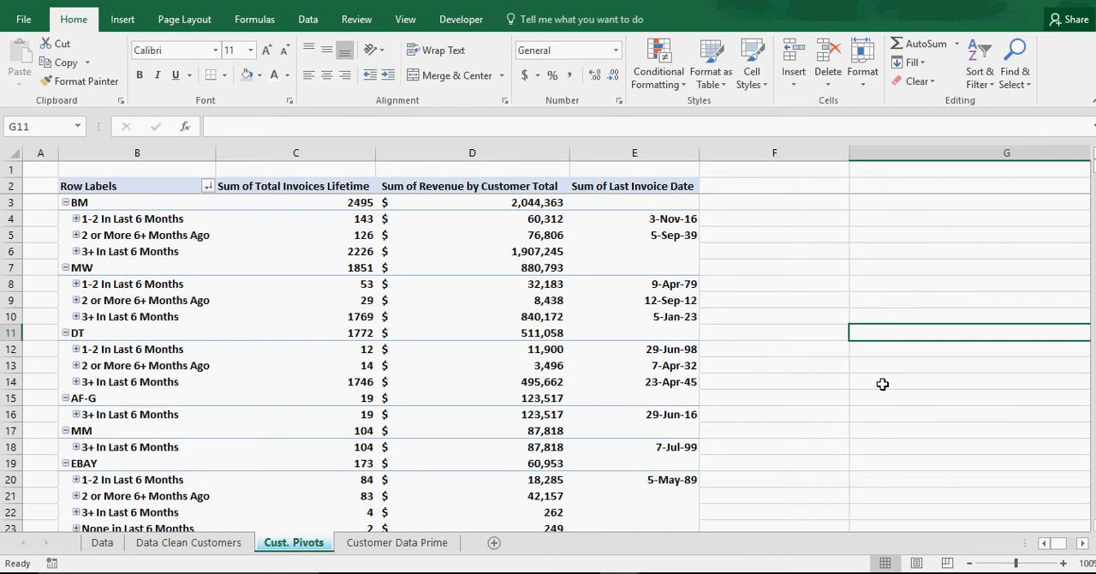
{"action": "left_click", "coordinate": [397, 541]}
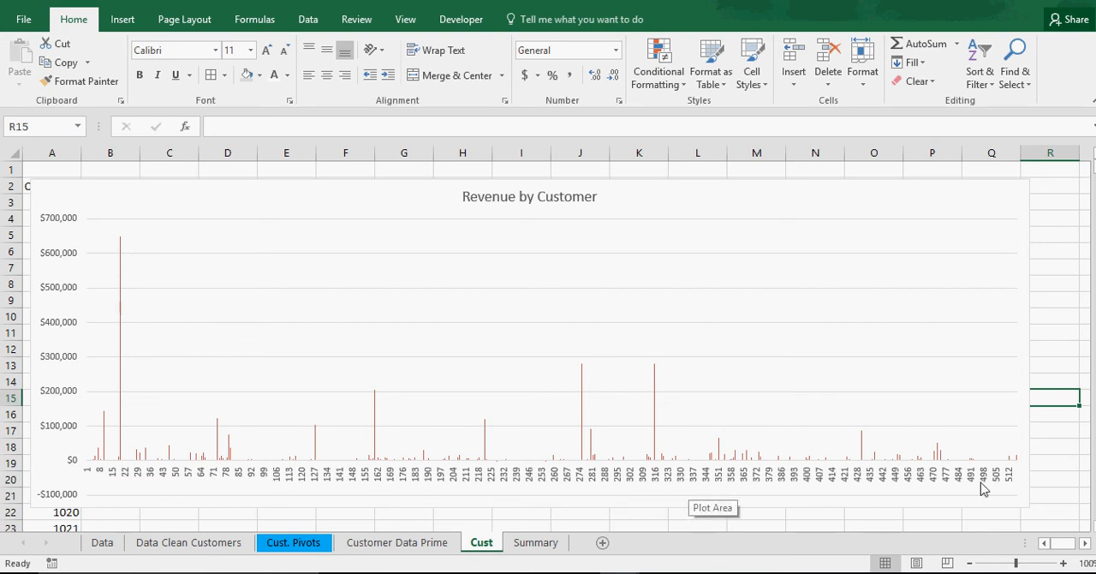
{"action": "mouse_move", "coordinate": [109, 478]}
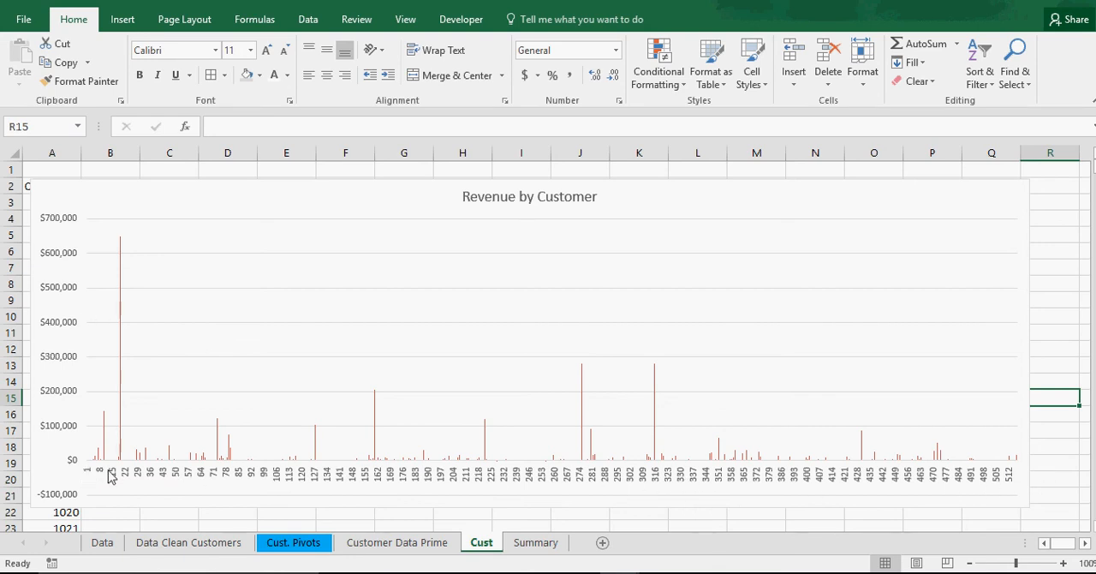
Scroll the Revenue by Customer chart and switch to the Summary sheet.
{"action": "scroll", "scroll_direction": "down", "scroll_amount": 3}
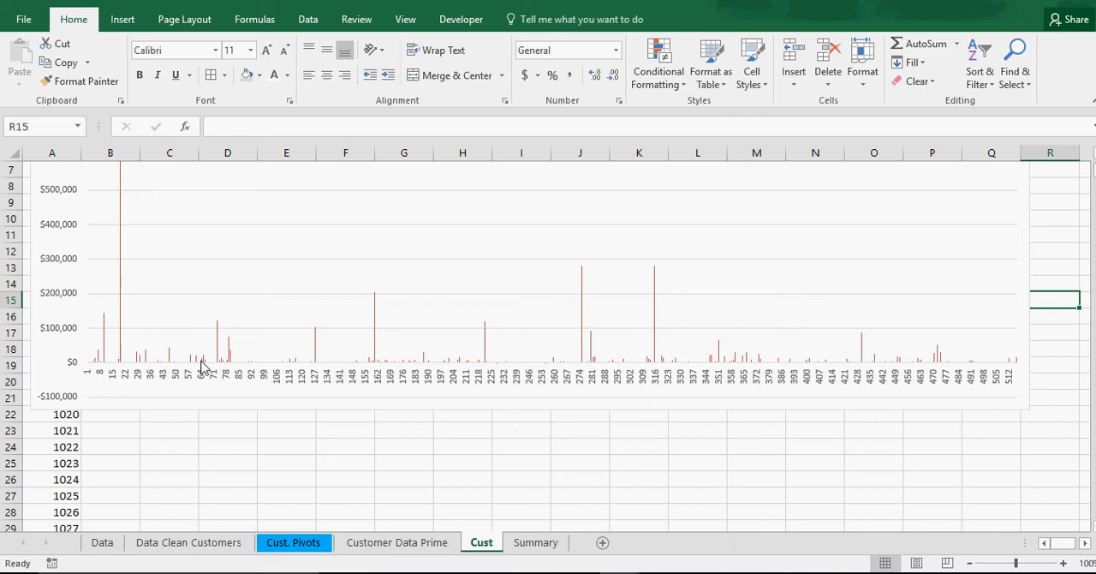
{"action": "left_click", "coordinate": [535, 541]}
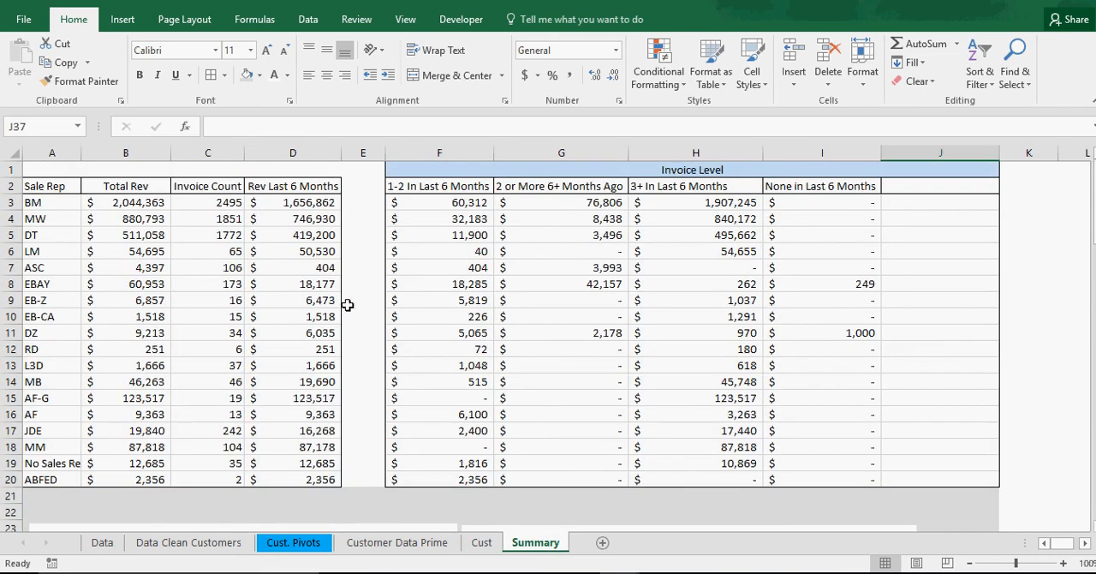
{"action": "mouse_move", "coordinate": [483, 349]}
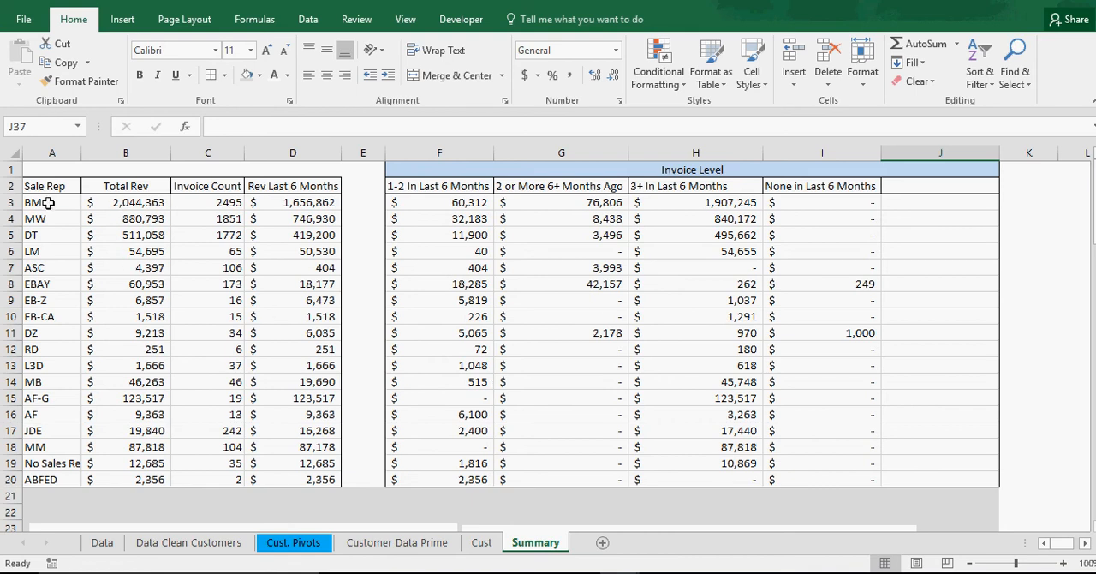
{"action": "mouse_move", "coordinate": [126, 366]}
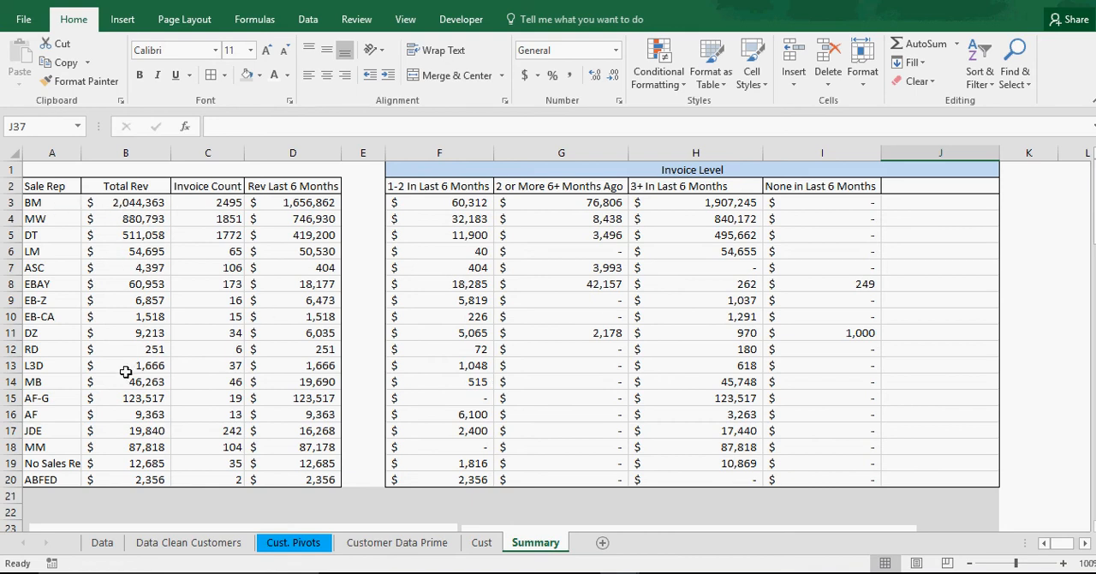
{"action": "mouse_move", "coordinate": [325, 237]}
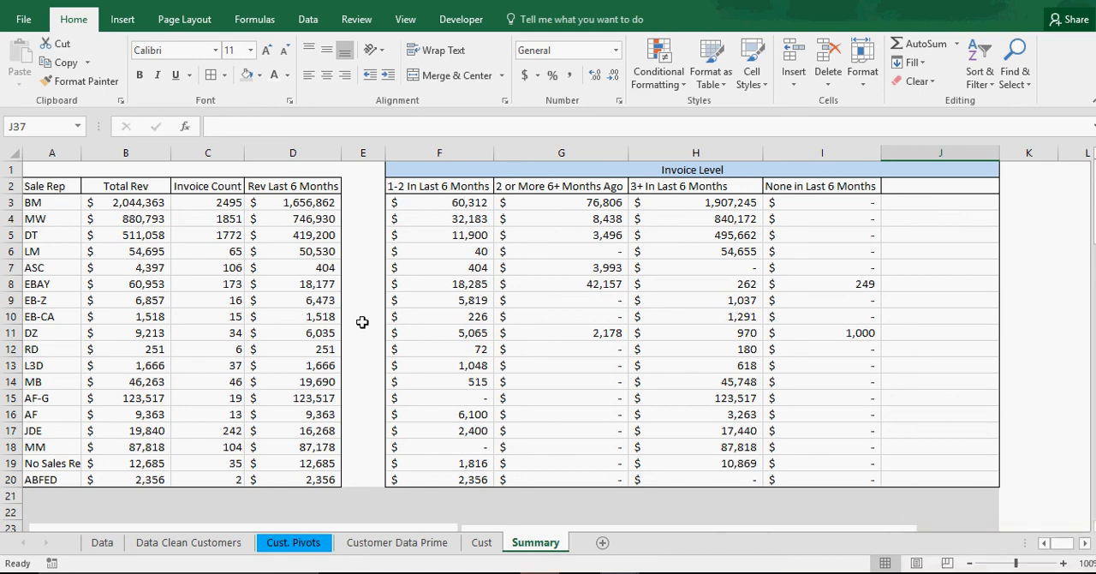
{"action": "mouse_move", "coordinate": [548, 210]}
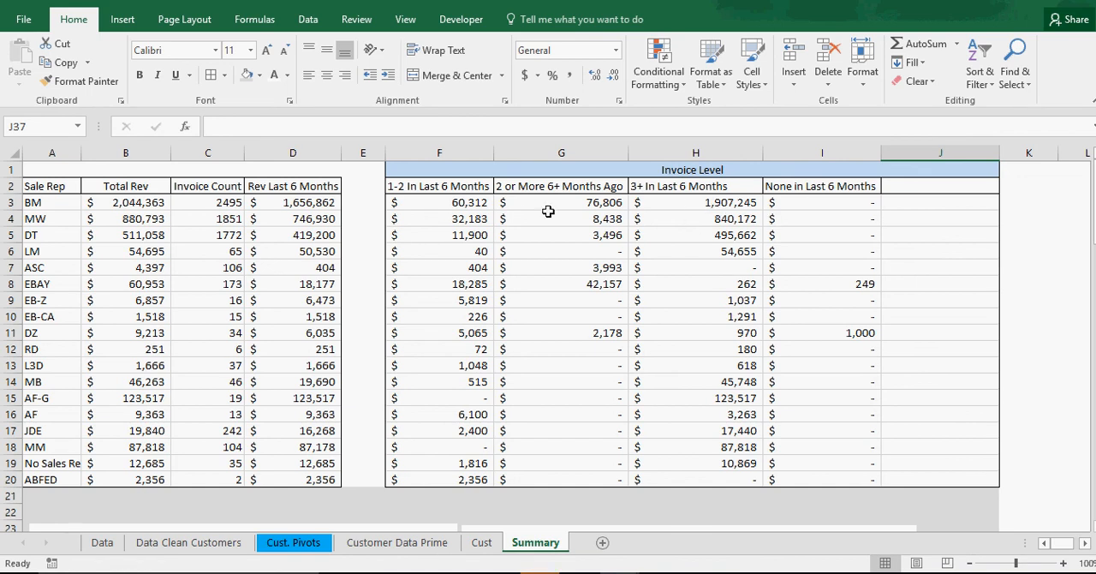
{"action": "mouse_move", "coordinate": [480, 435]}
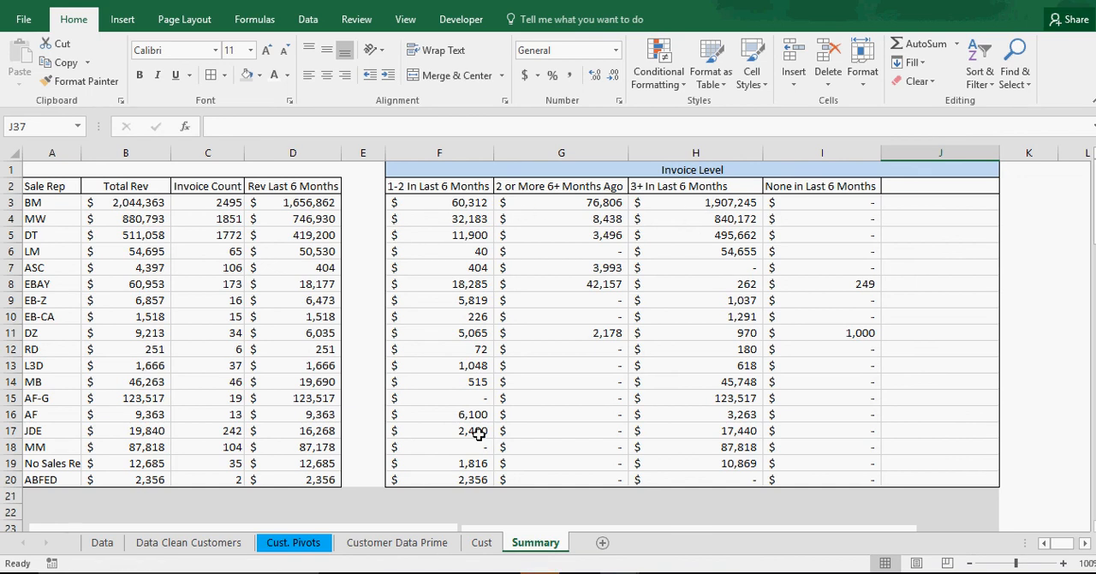
Scroll the Summary sheet down to the Revenue by Invoice Volume chart.
{"action": "scroll", "scroll_direction": "down", "scroll_amount": 3}
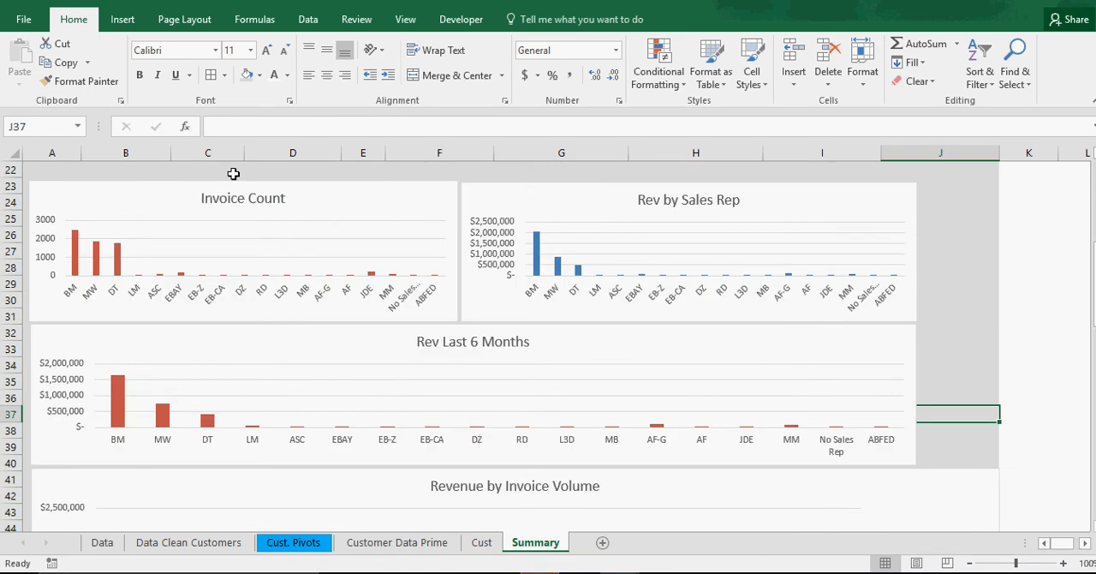
{"action": "mouse_move", "coordinate": [77, 288]}
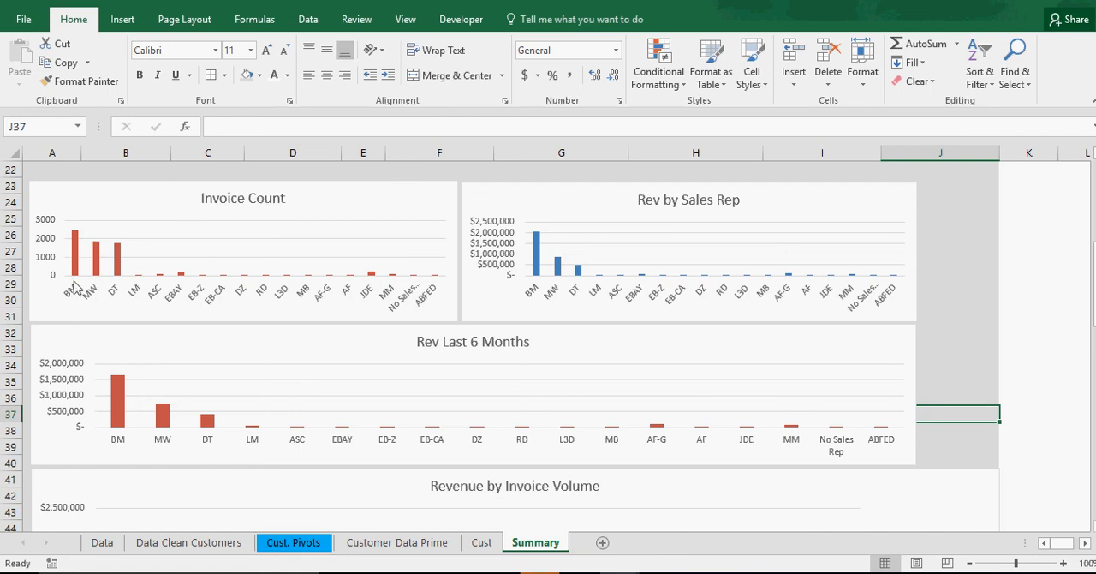
{"action": "mouse_move", "coordinate": [683, 253]}
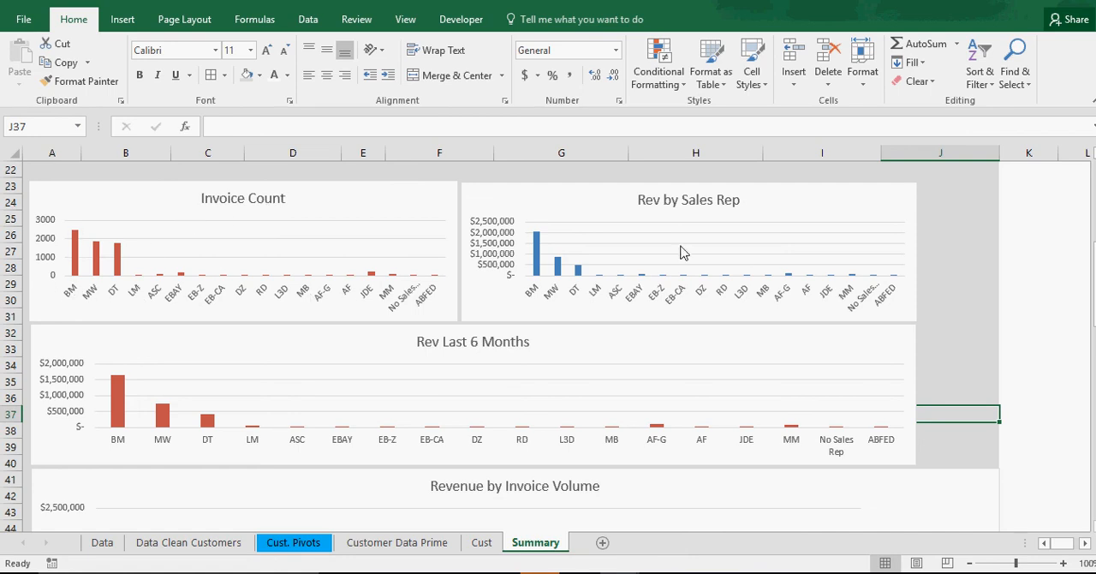
{"action": "mouse_move", "coordinate": [437, 377]}
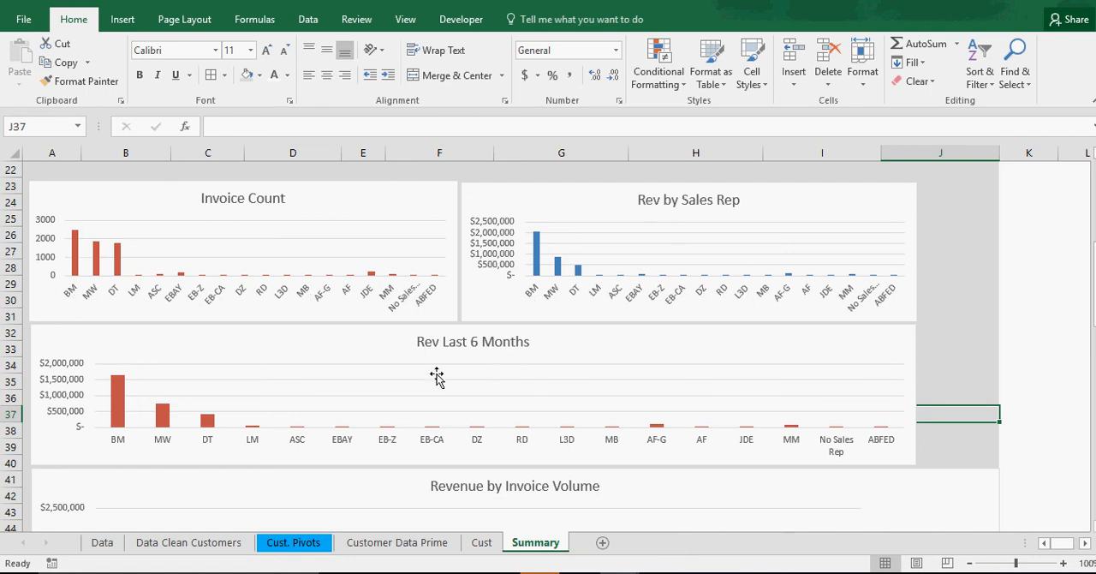
{"action": "scroll", "scroll_direction": "down", "scroll_amount": 3}
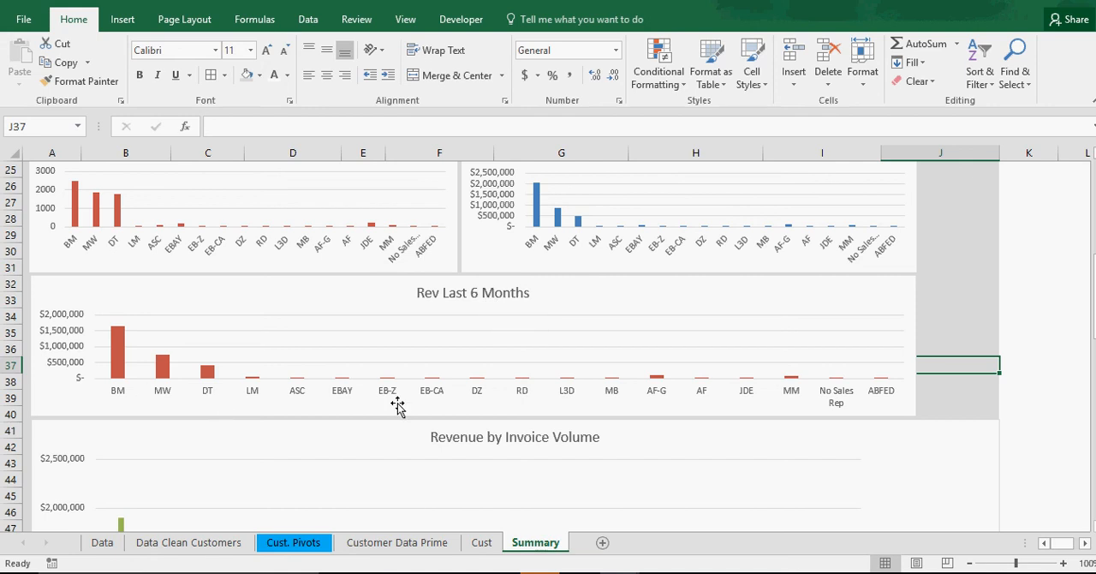
{"action": "mouse_move", "coordinate": [494, 311]}
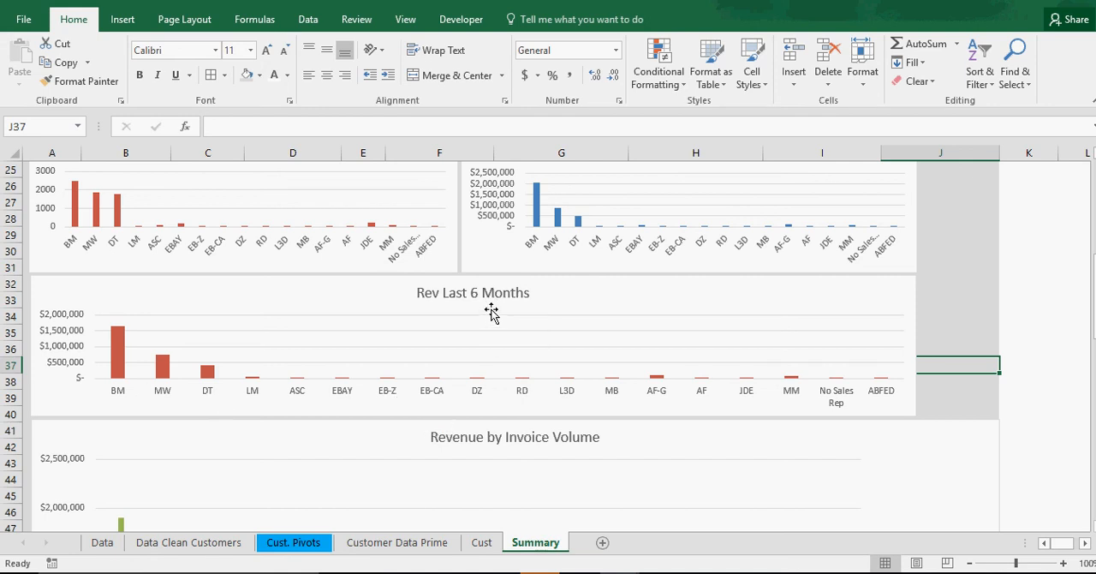
{"action": "scroll", "scroll_direction": "down", "scroll_amount": 3}
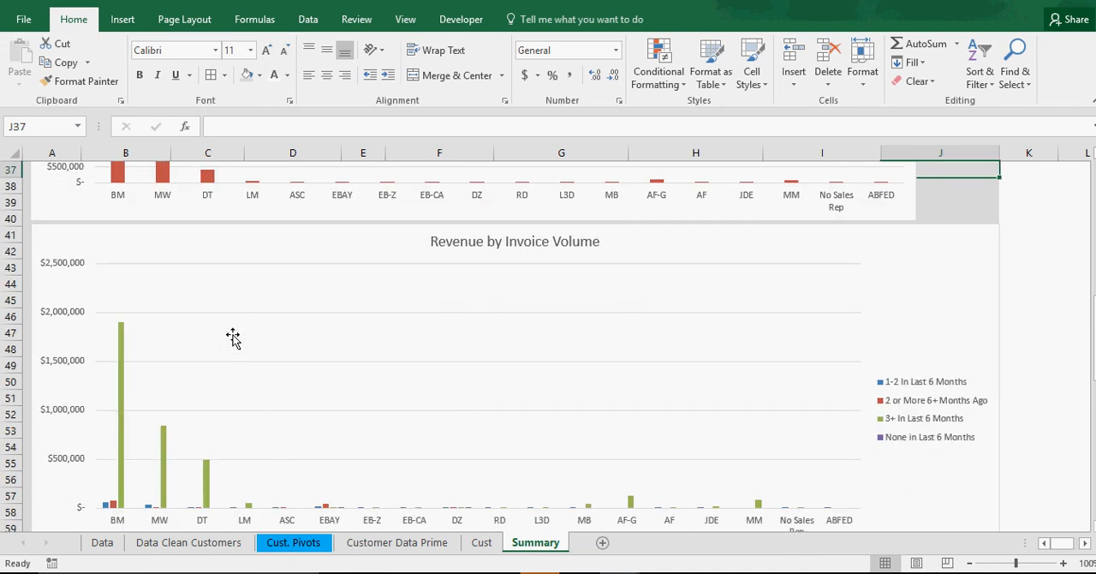
{"action": "scroll", "scroll_direction": "down", "scroll_amount": 3}
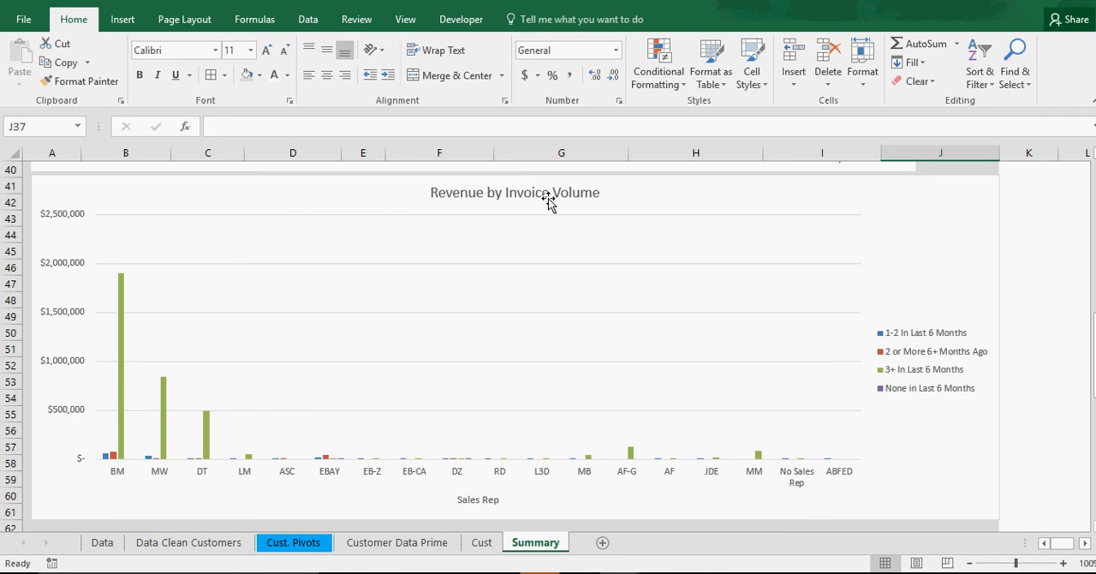
{"action": "mouse_move", "coordinate": [116, 483]}
{"action": "type", "text": "12"}
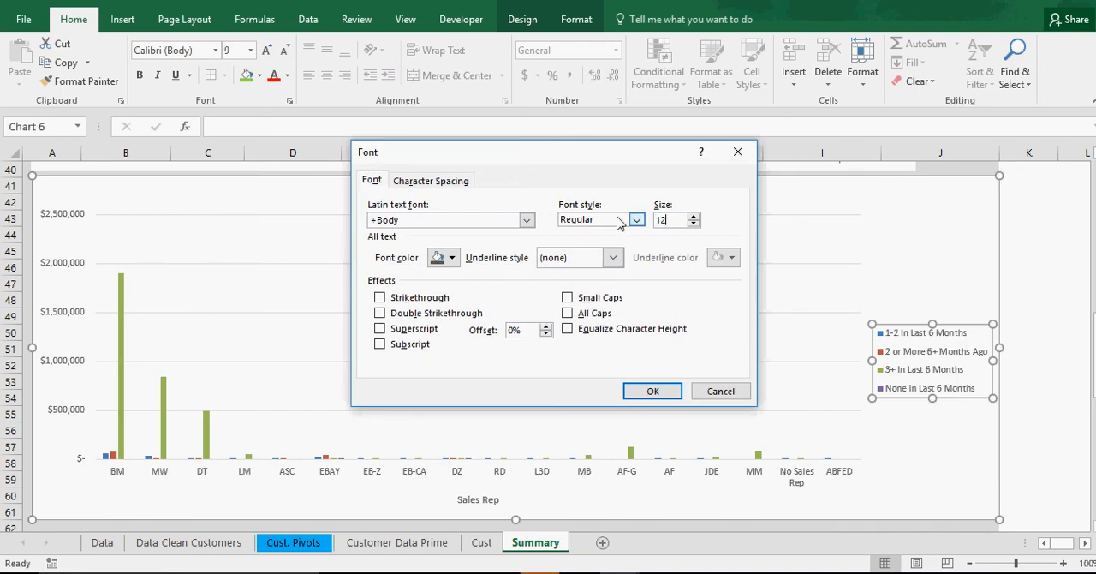
{"action": "left_click", "coordinate": [650, 390]}
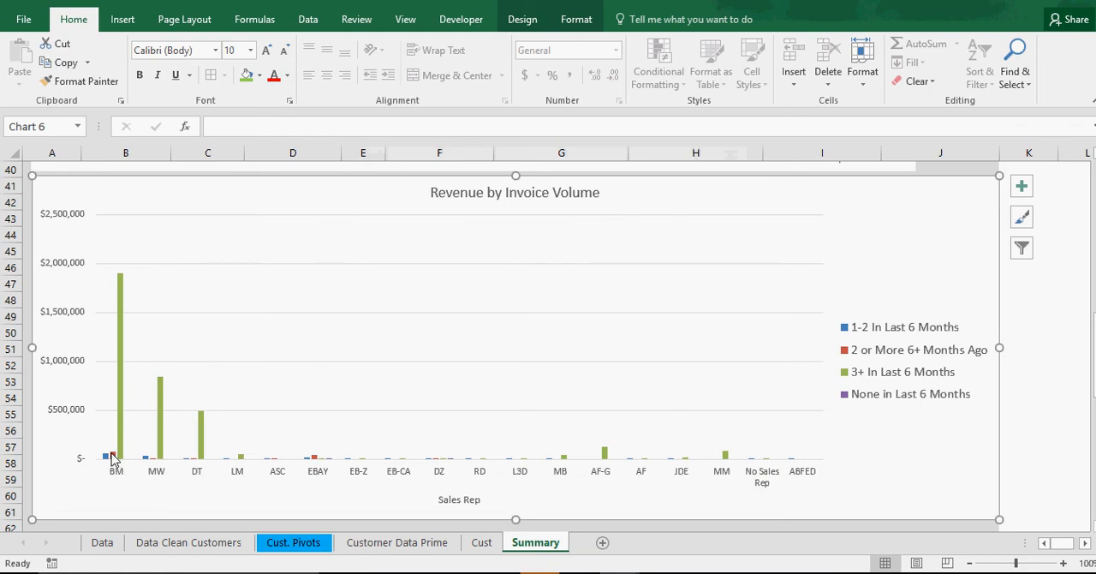
{"action": "mouse_move", "coordinate": [110, 456]}
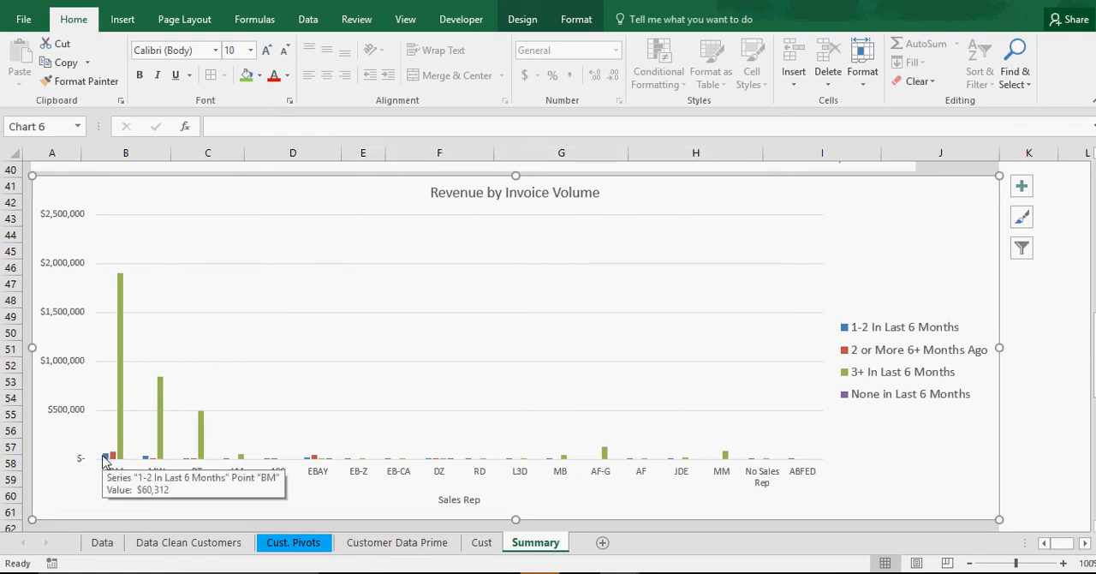
{"action": "mouse_move", "coordinate": [545, 197]}
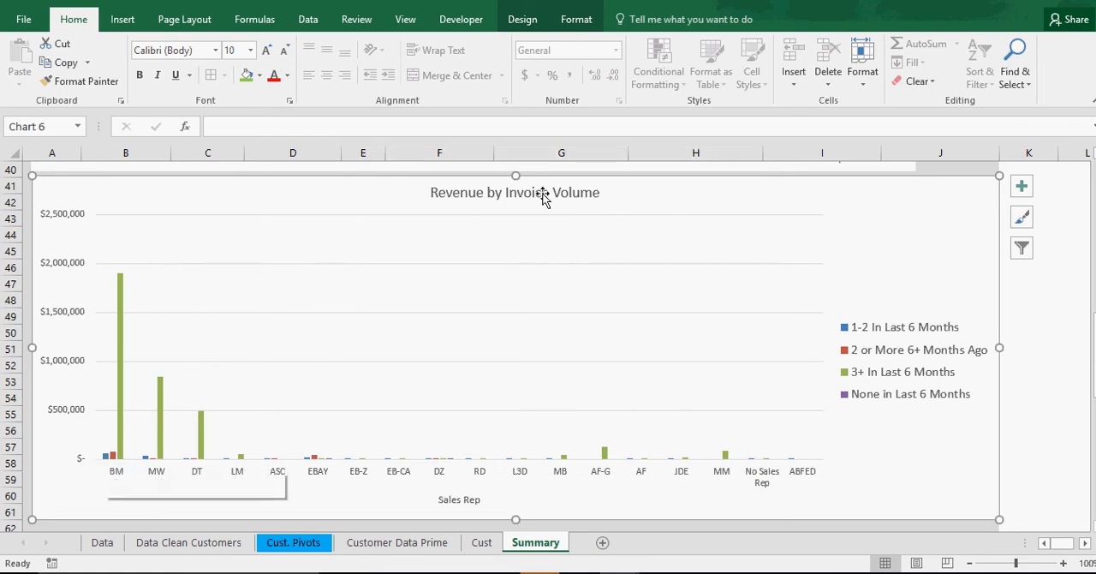
{"action": "mouse_move", "coordinate": [524, 249]}
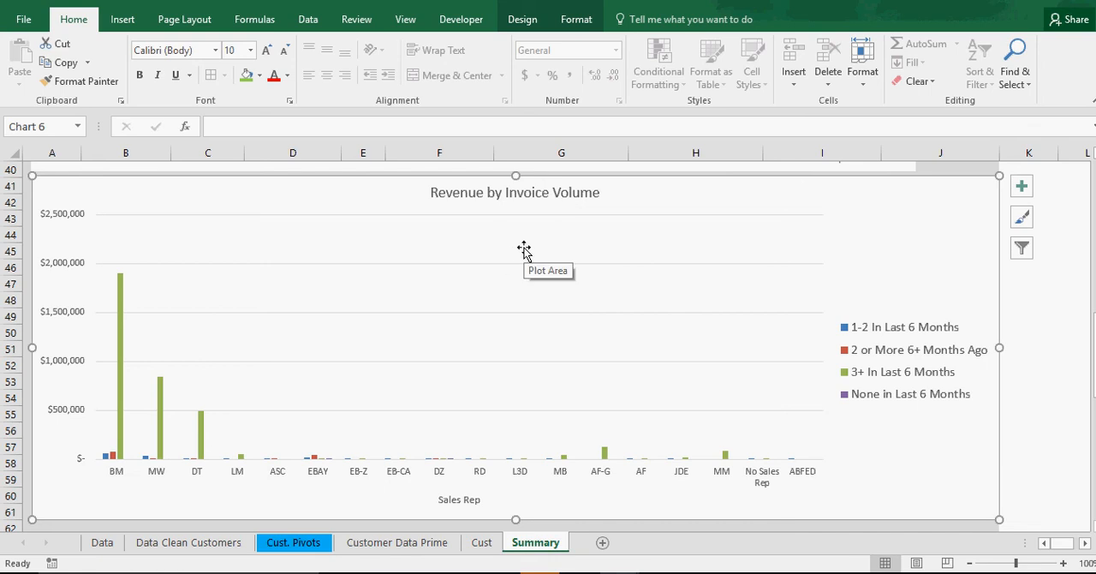
{"action": "mouse_move", "coordinate": [1062, 338]}
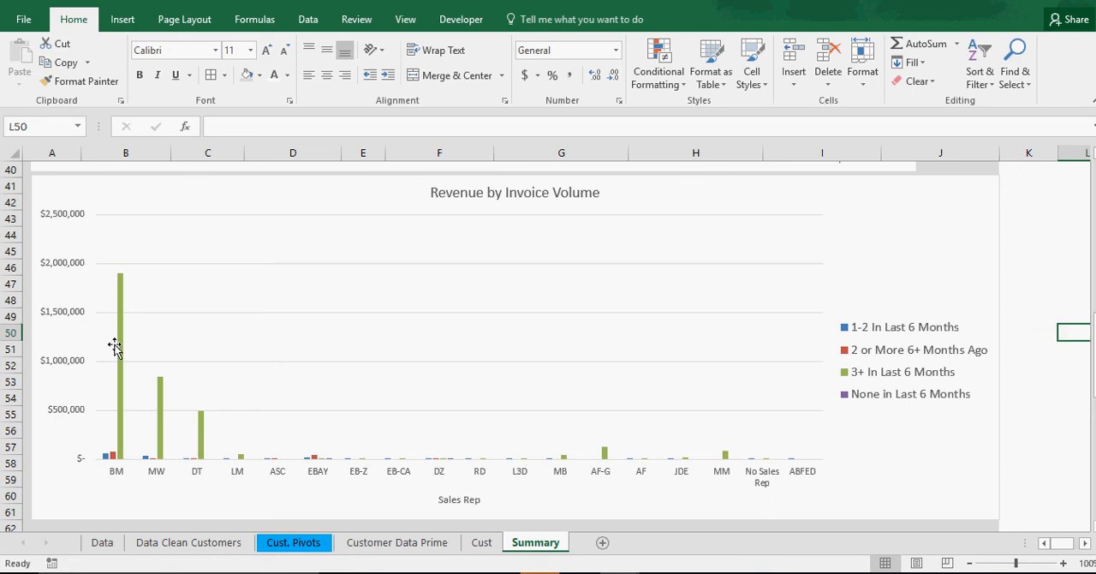
{"action": "mouse_move", "coordinate": [121, 356]}
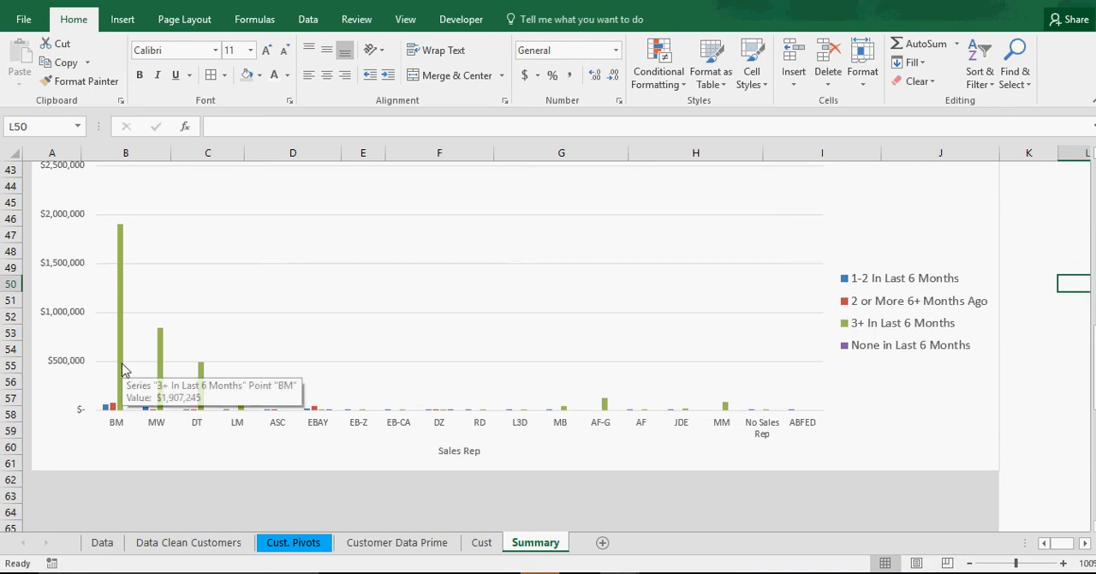
{"action": "mouse_move", "coordinate": [120, 431]}
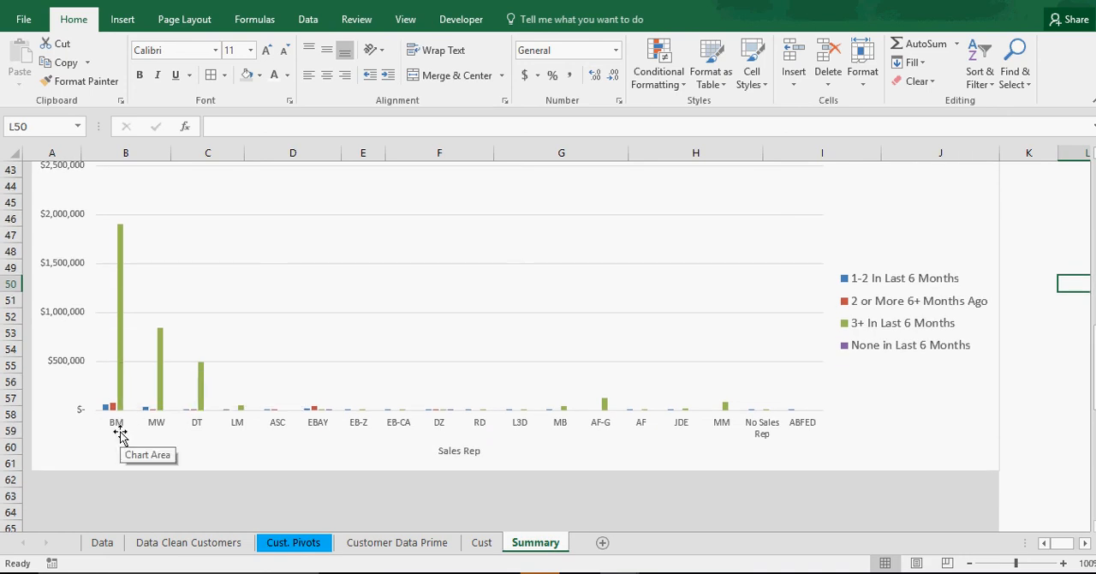
{"action": "mouse_move", "coordinate": [875, 349]}
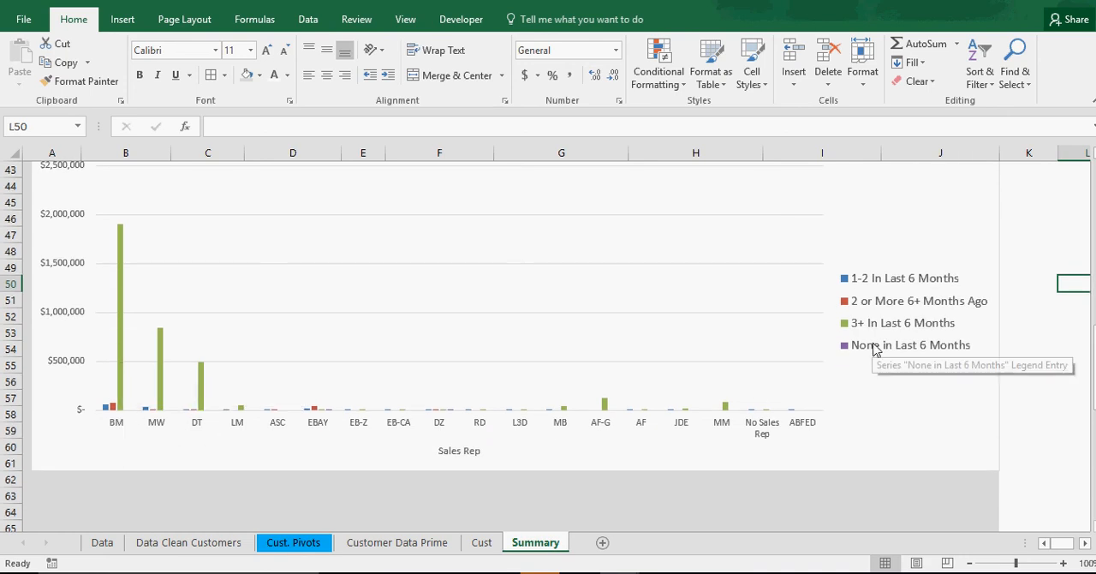
{"action": "mouse_move", "coordinate": [857, 336]}
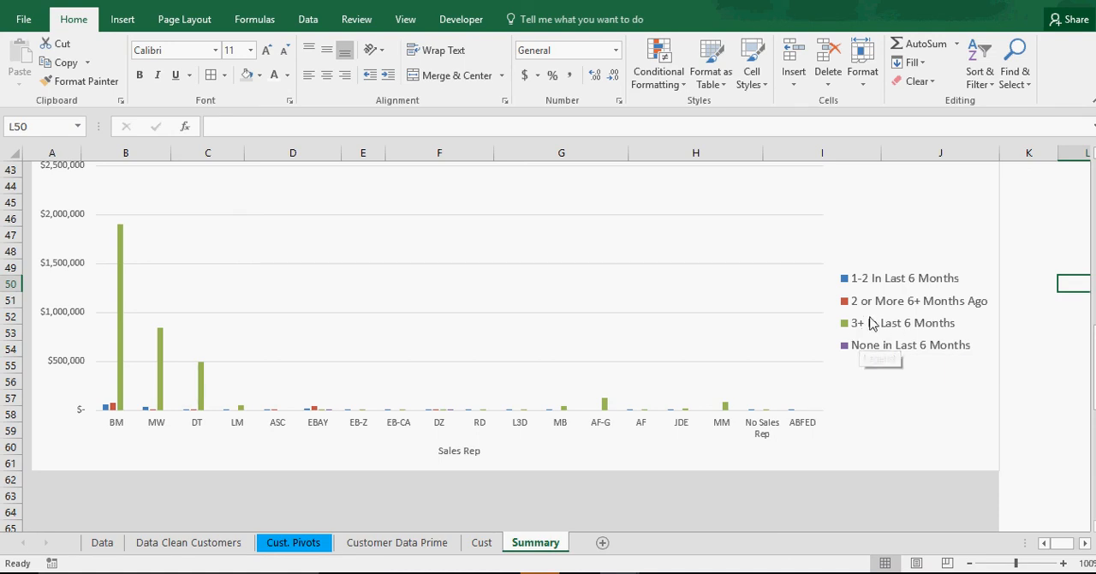
{"action": "mouse_move", "coordinate": [685, 391]}
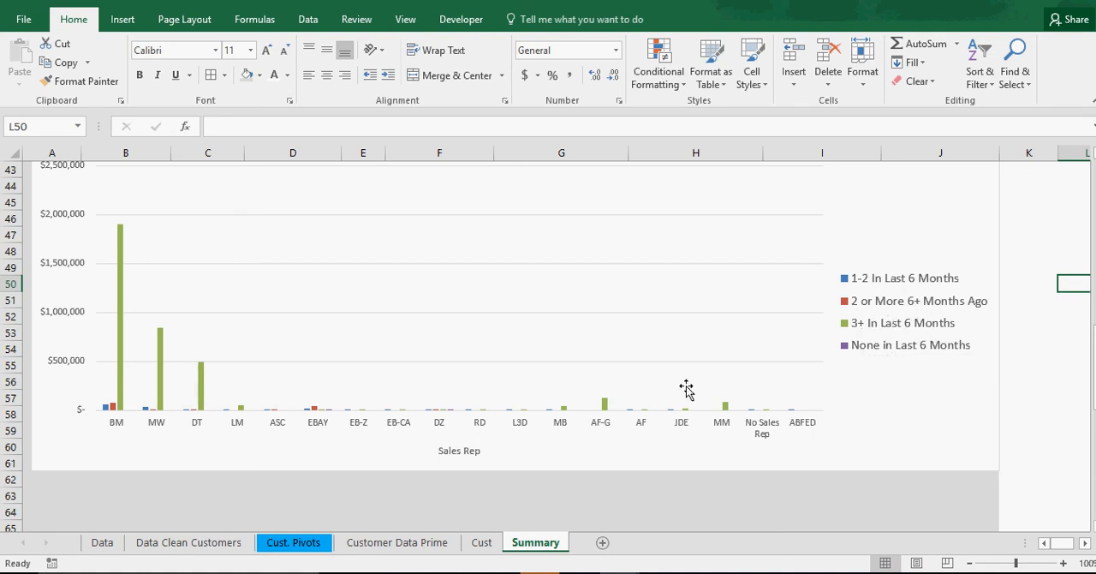
{"action": "mouse_move", "coordinate": [881, 334]}
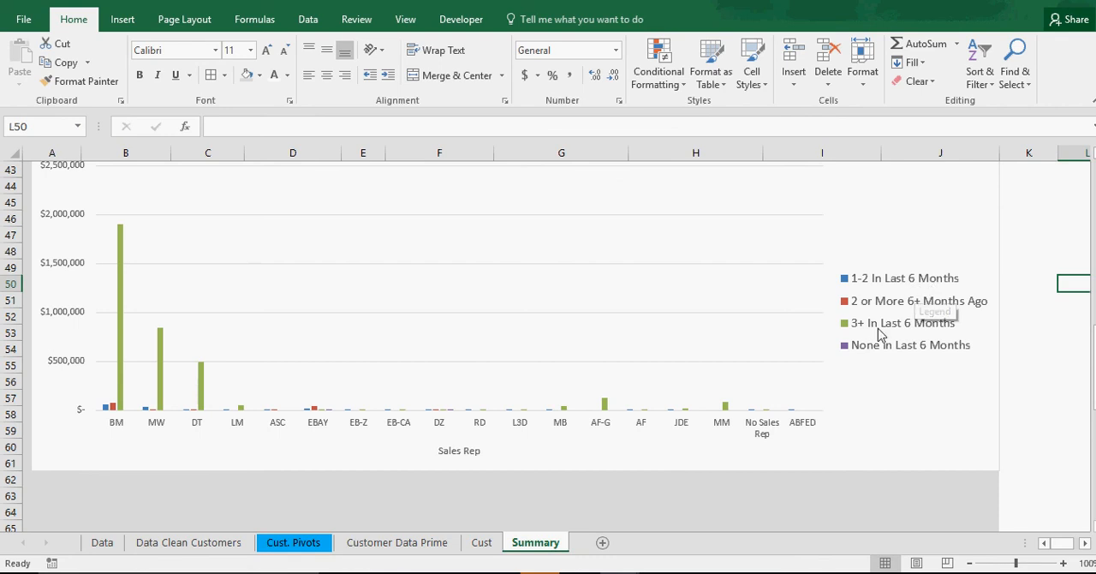
{"action": "mouse_move", "coordinate": [493, 416]}
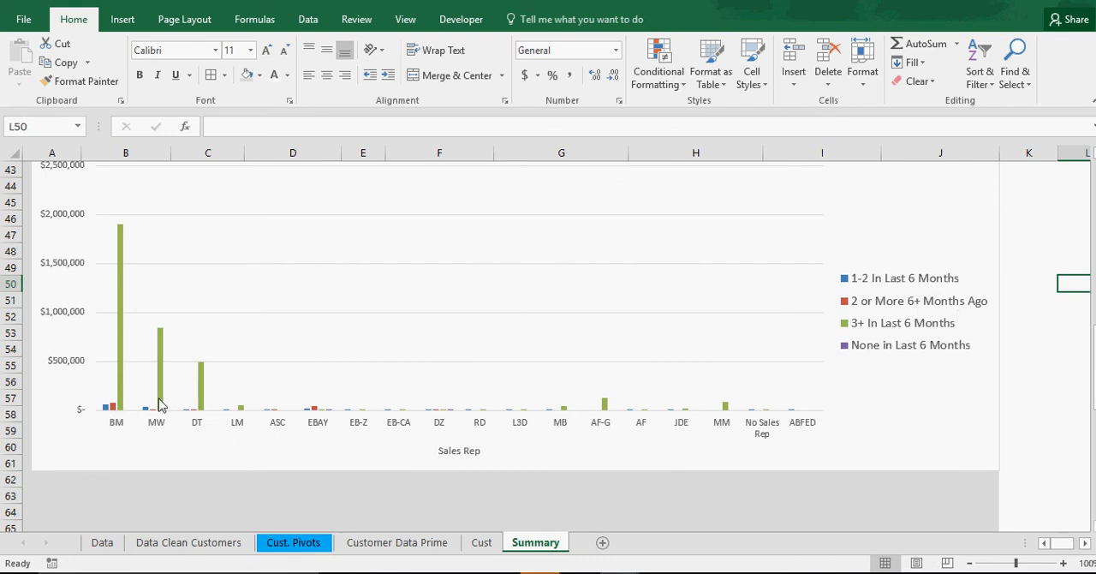
{"action": "mouse_move", "coordinate": [529, 310]}
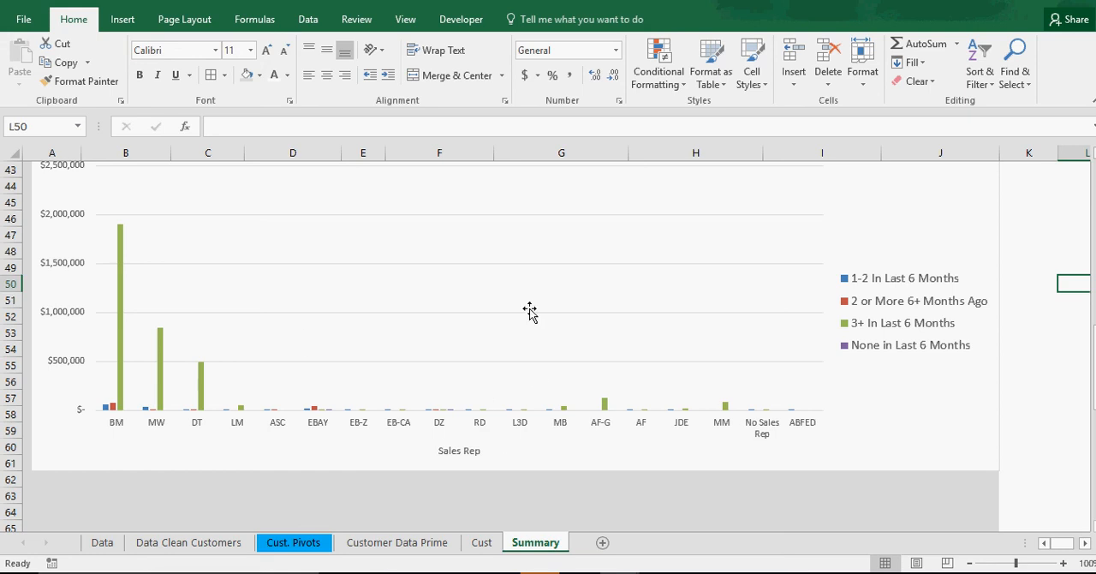
{"action": "mouse_move", "coordinate": [260, 332]}
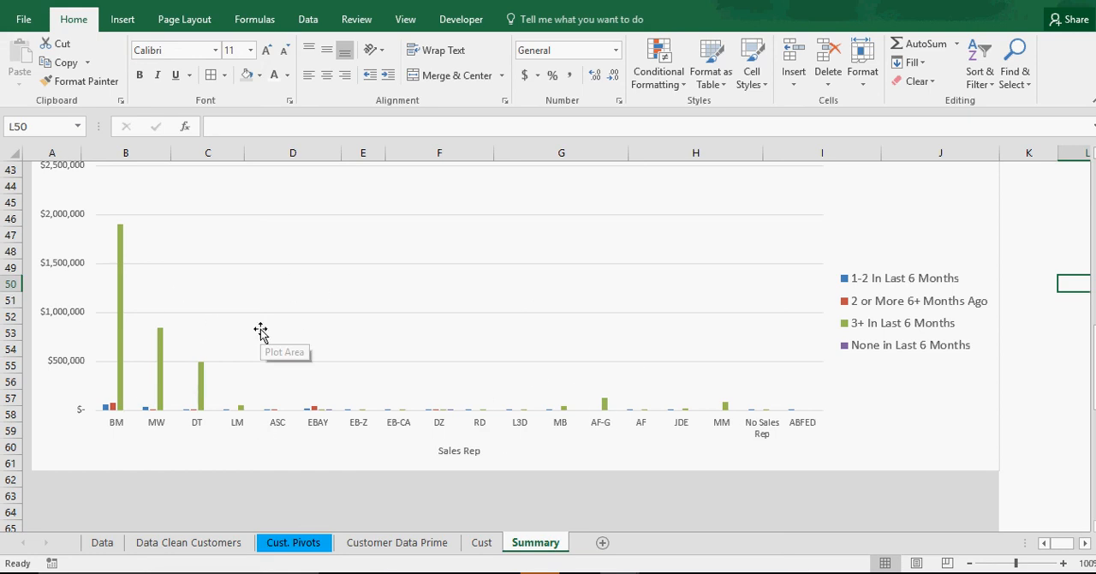
{"action": "mouse_move", "coordinate": [418, 369]}
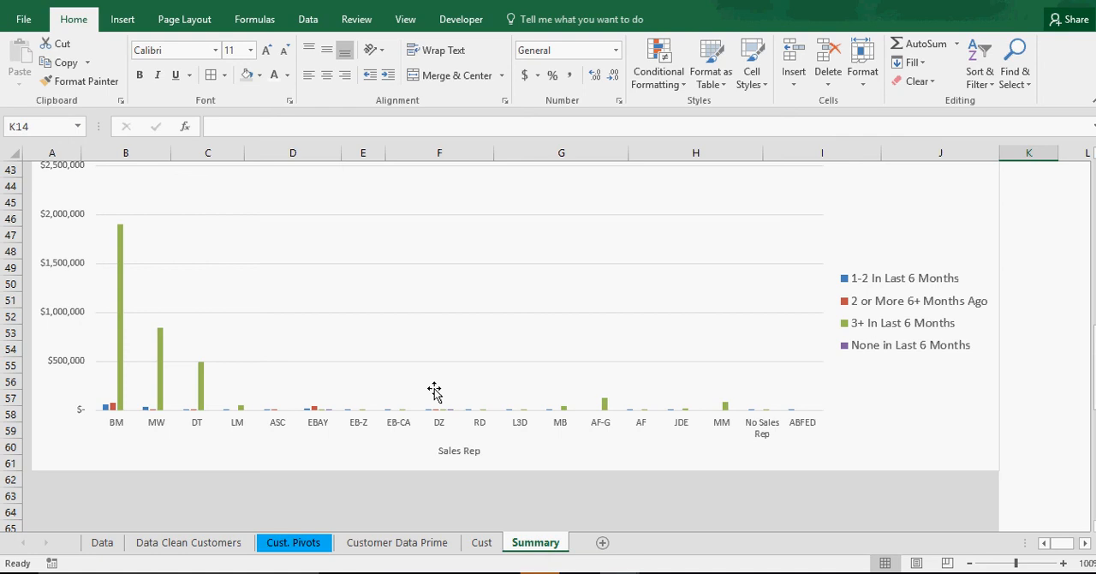
{"action": "mouse_move", "coordinate": [866, 422]}
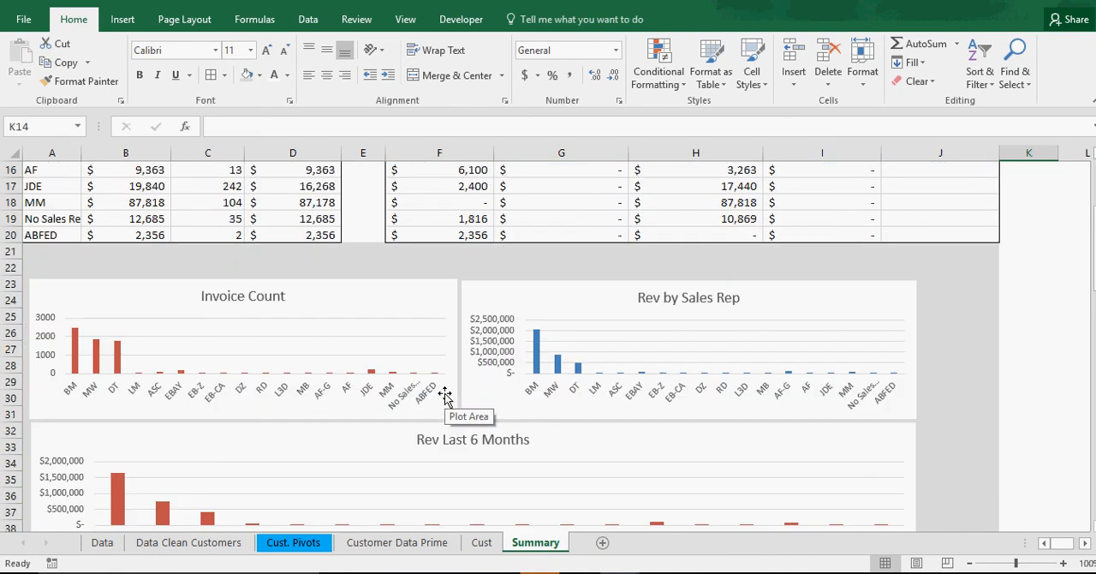
{"action": "left_click", "coordinate": [103, 541]}
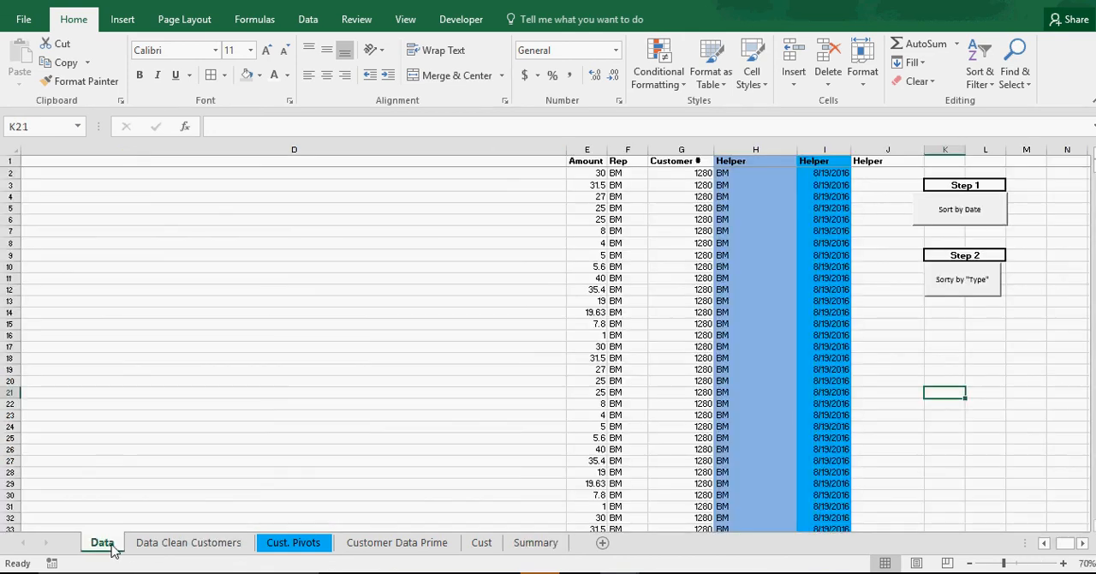
{"action": "left_click", "coordinate": [294, 541]}
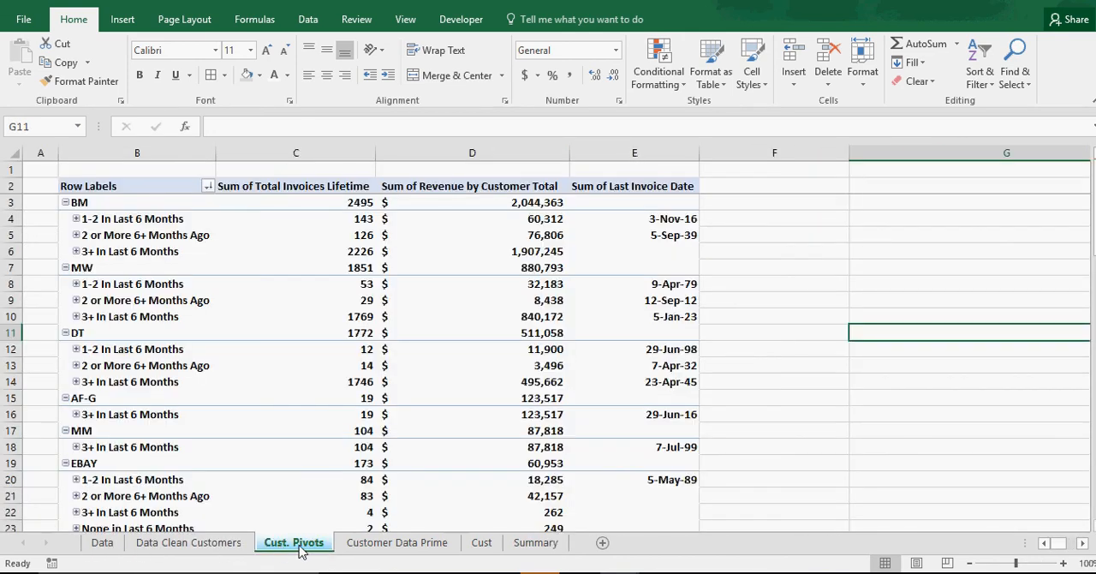
{"action": "scroll", "scroll_direction": "down", "scroll_amount": 3}
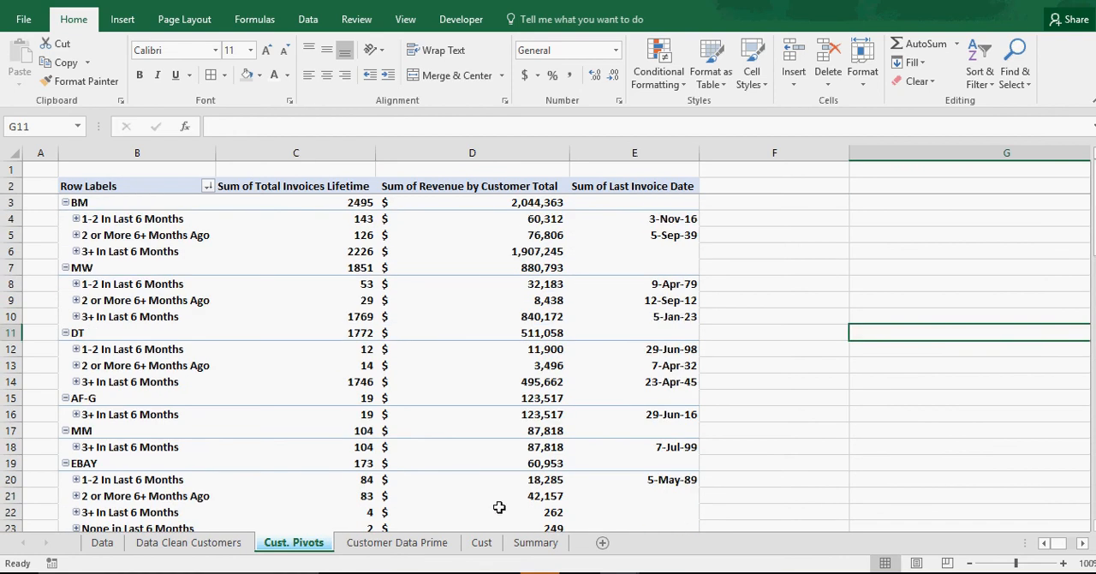
{"action": "left_click", "coordinate": [480, 541]}
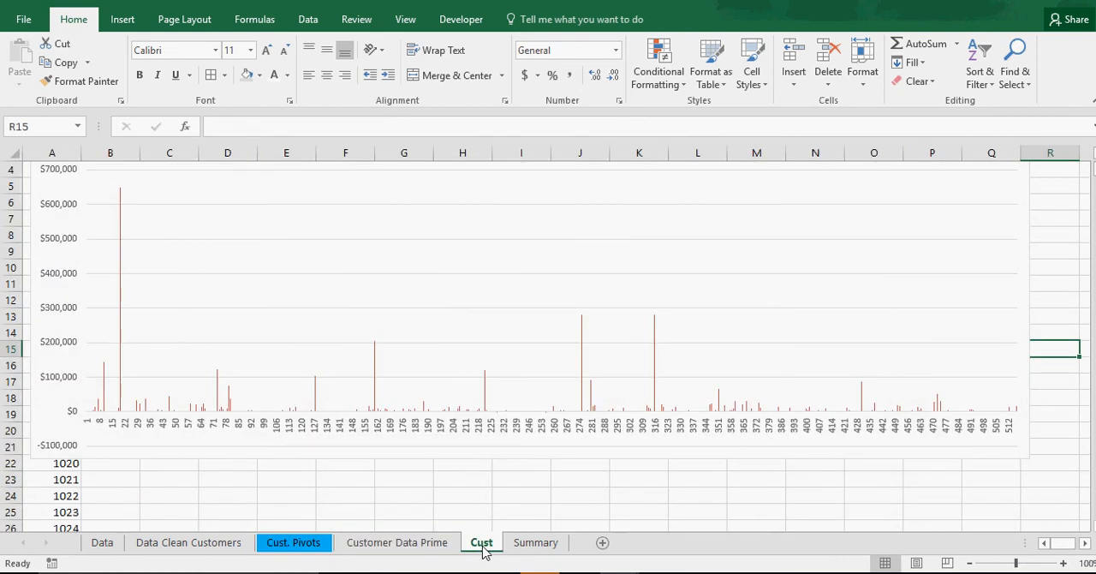
{"action": "left_click", "coordinate": [534, 541]}
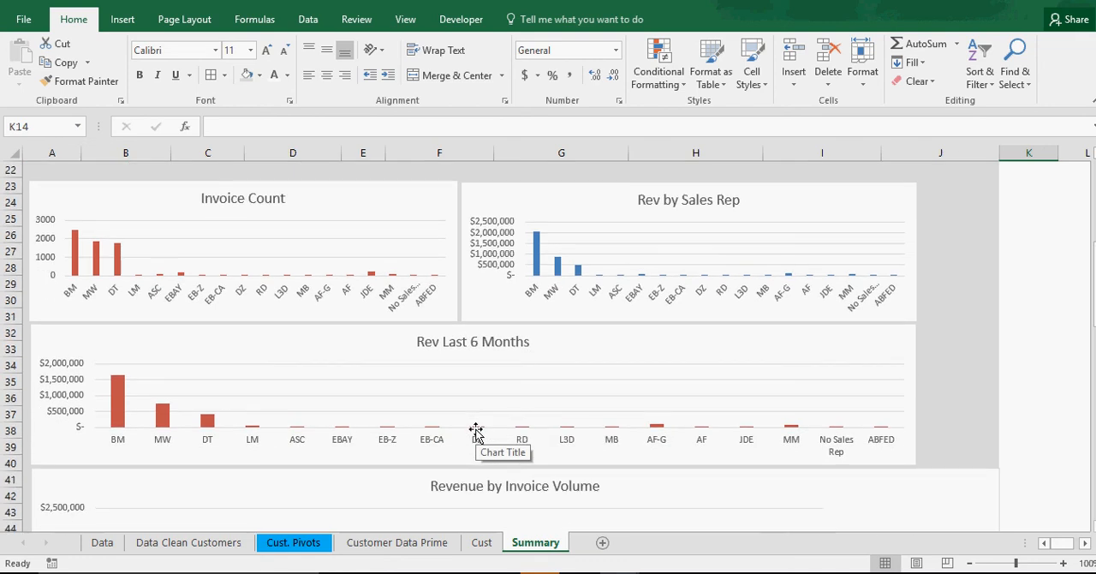
{"action": "mouse_move", "coordinate": [692, 417]}
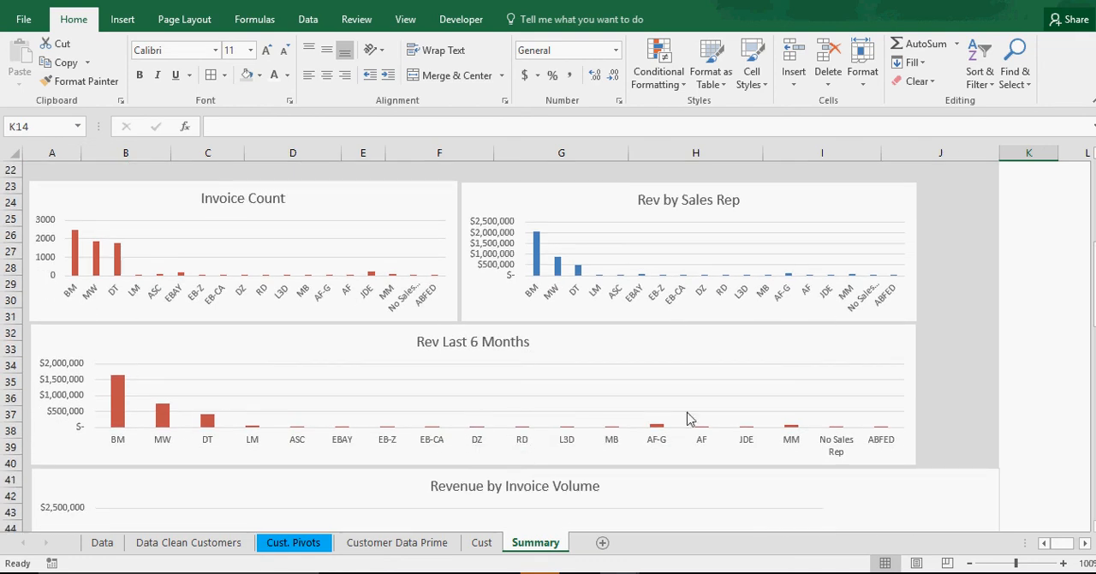
{"action": "scroll", "scroll_direction": "down", "scroll_amount": 3}
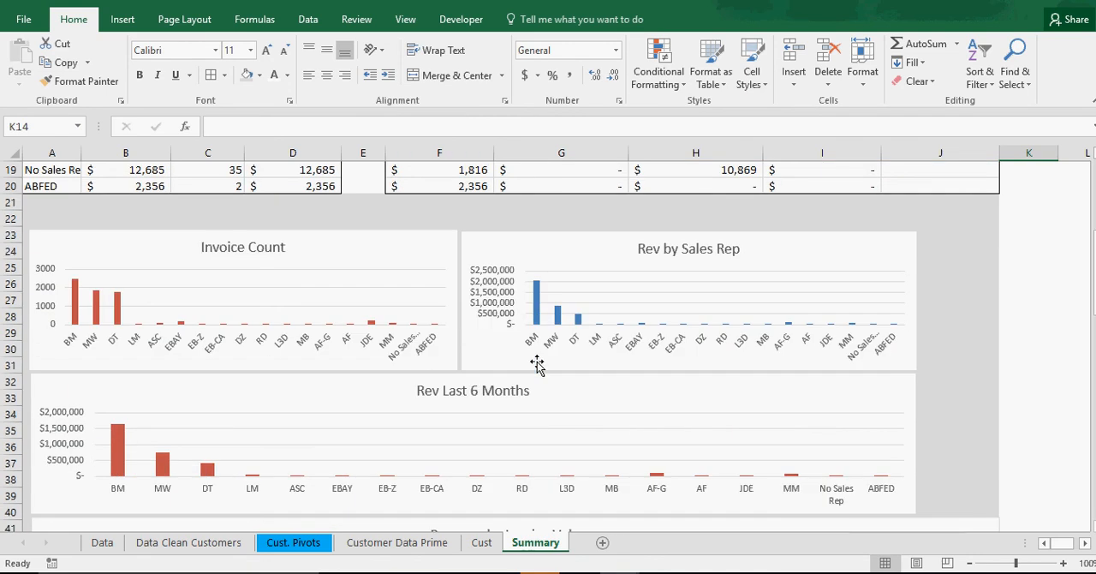
{"action": "scroll", "scroll_direction": "down", "scroll_amount": 3}
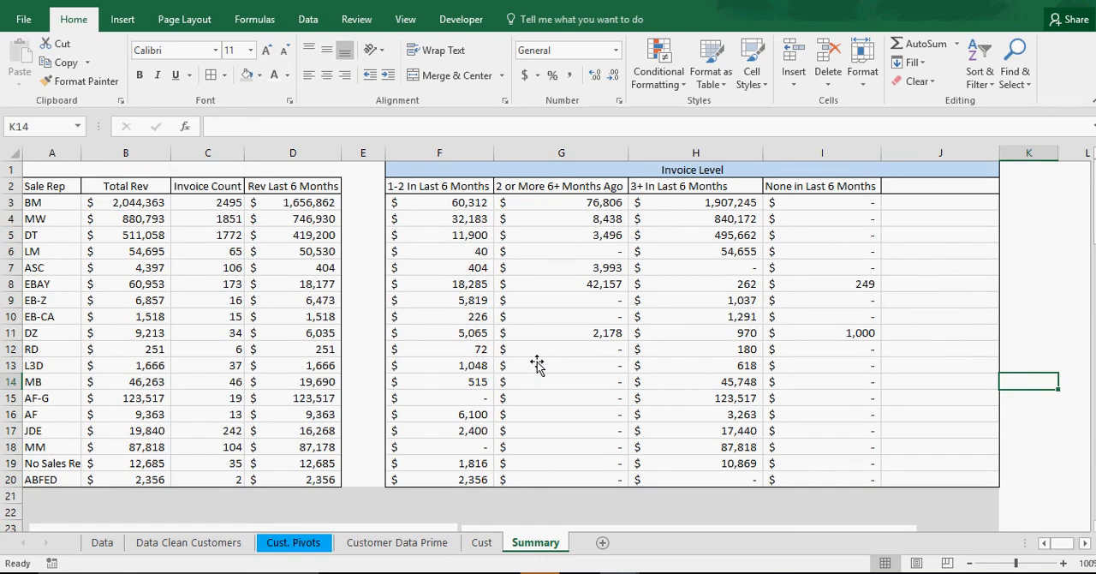
{"action": "mouse_move", "coordinate": [600, 435]}
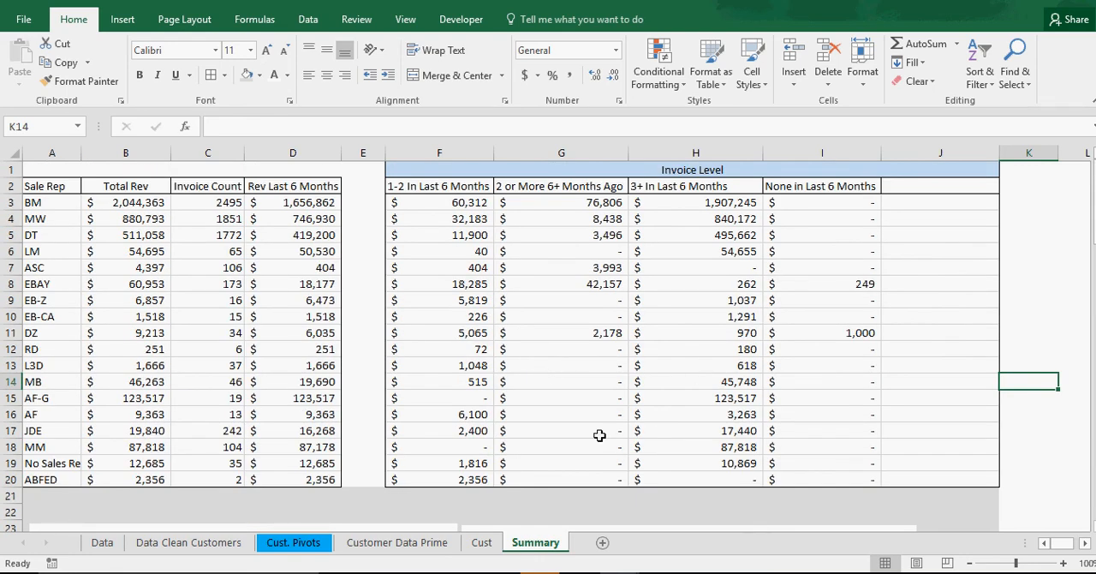
{"action": "mouse_move", "coordinate": [541, 449]}
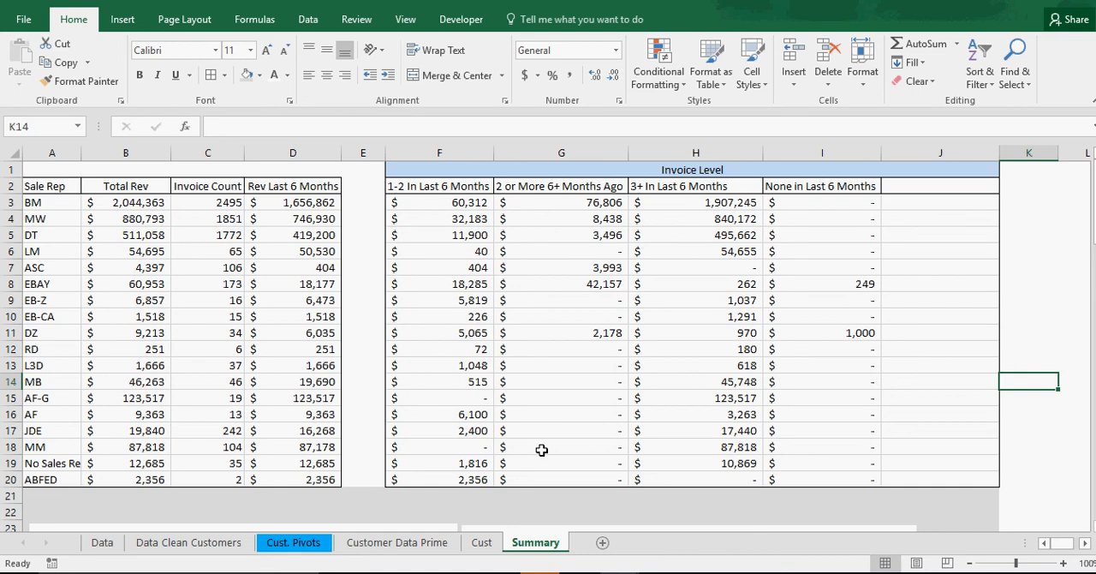
{"action": "mouse_move", "coordinate": [538, 498]}
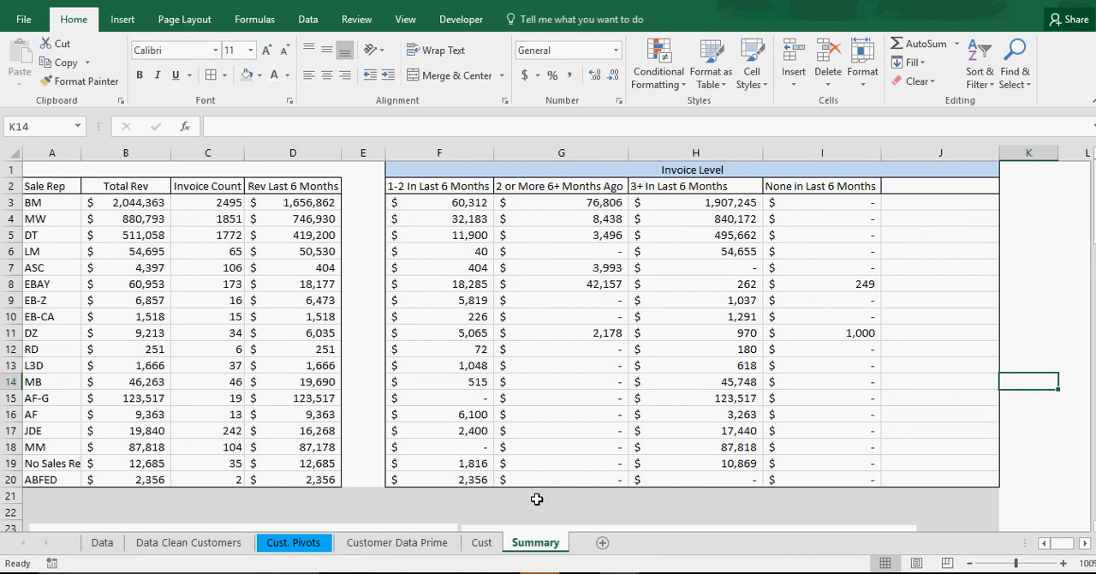